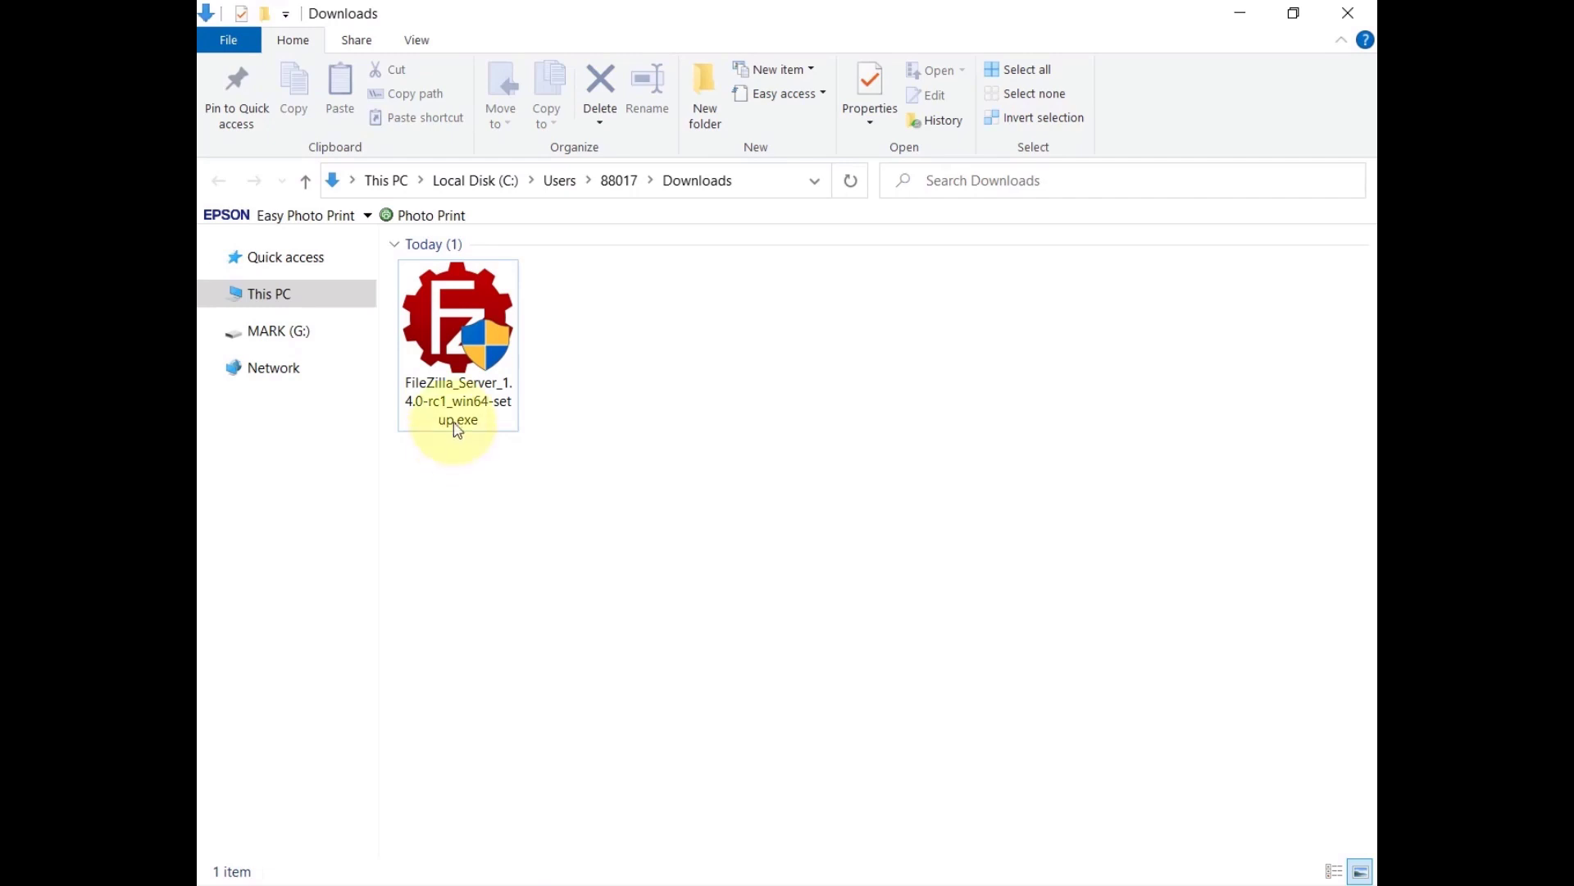
Launch the FileZilla Server installer, allow UAC, and accept the license agreement.
double_click(457, 322)
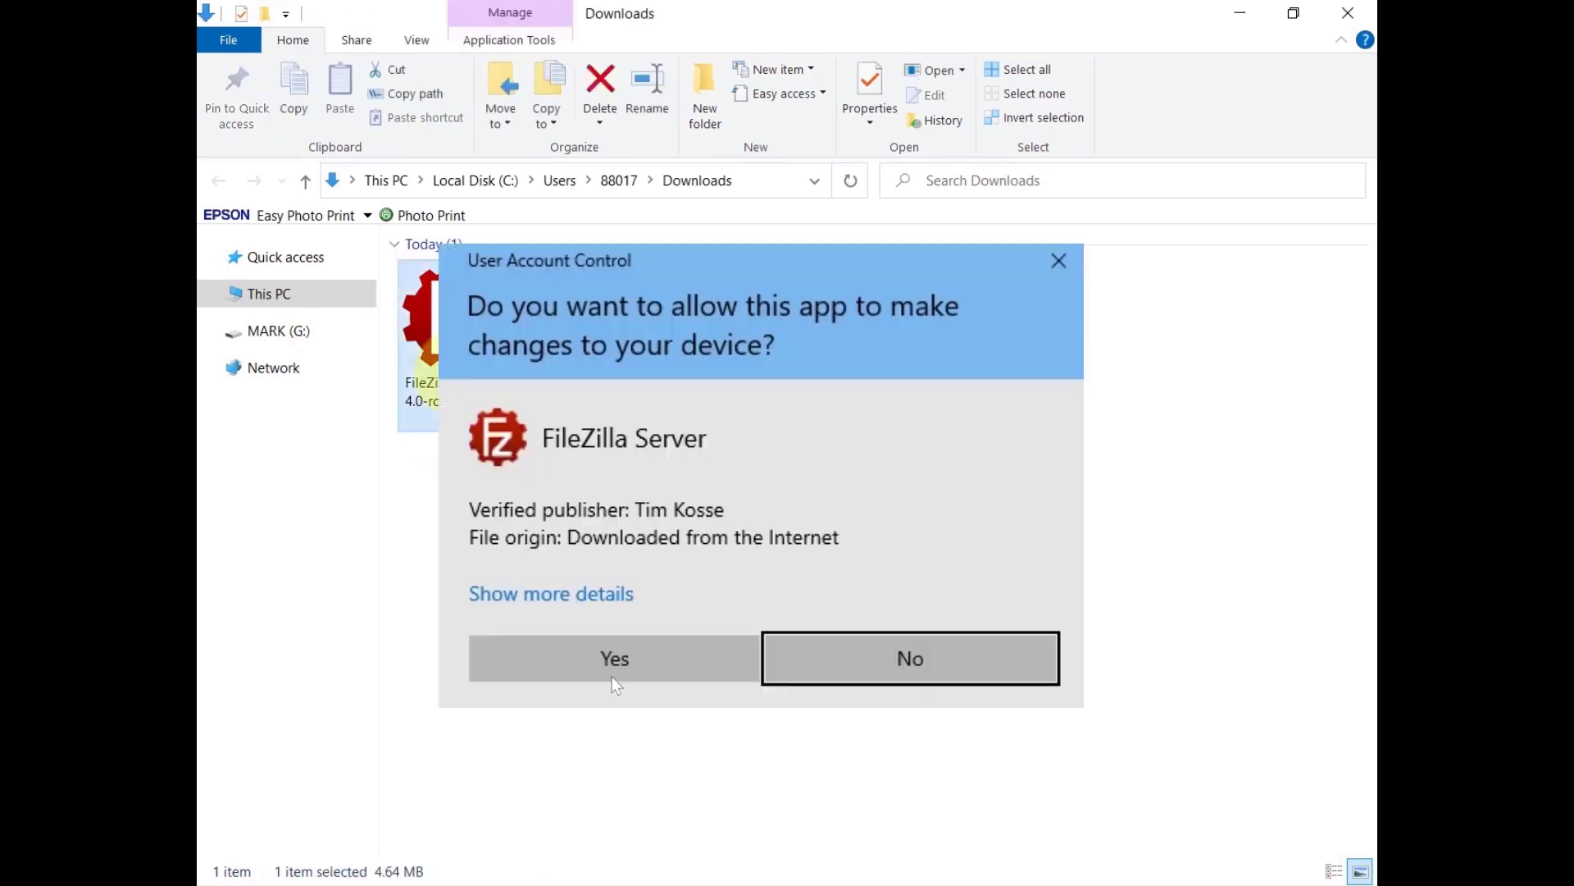
left_click(613, 658)
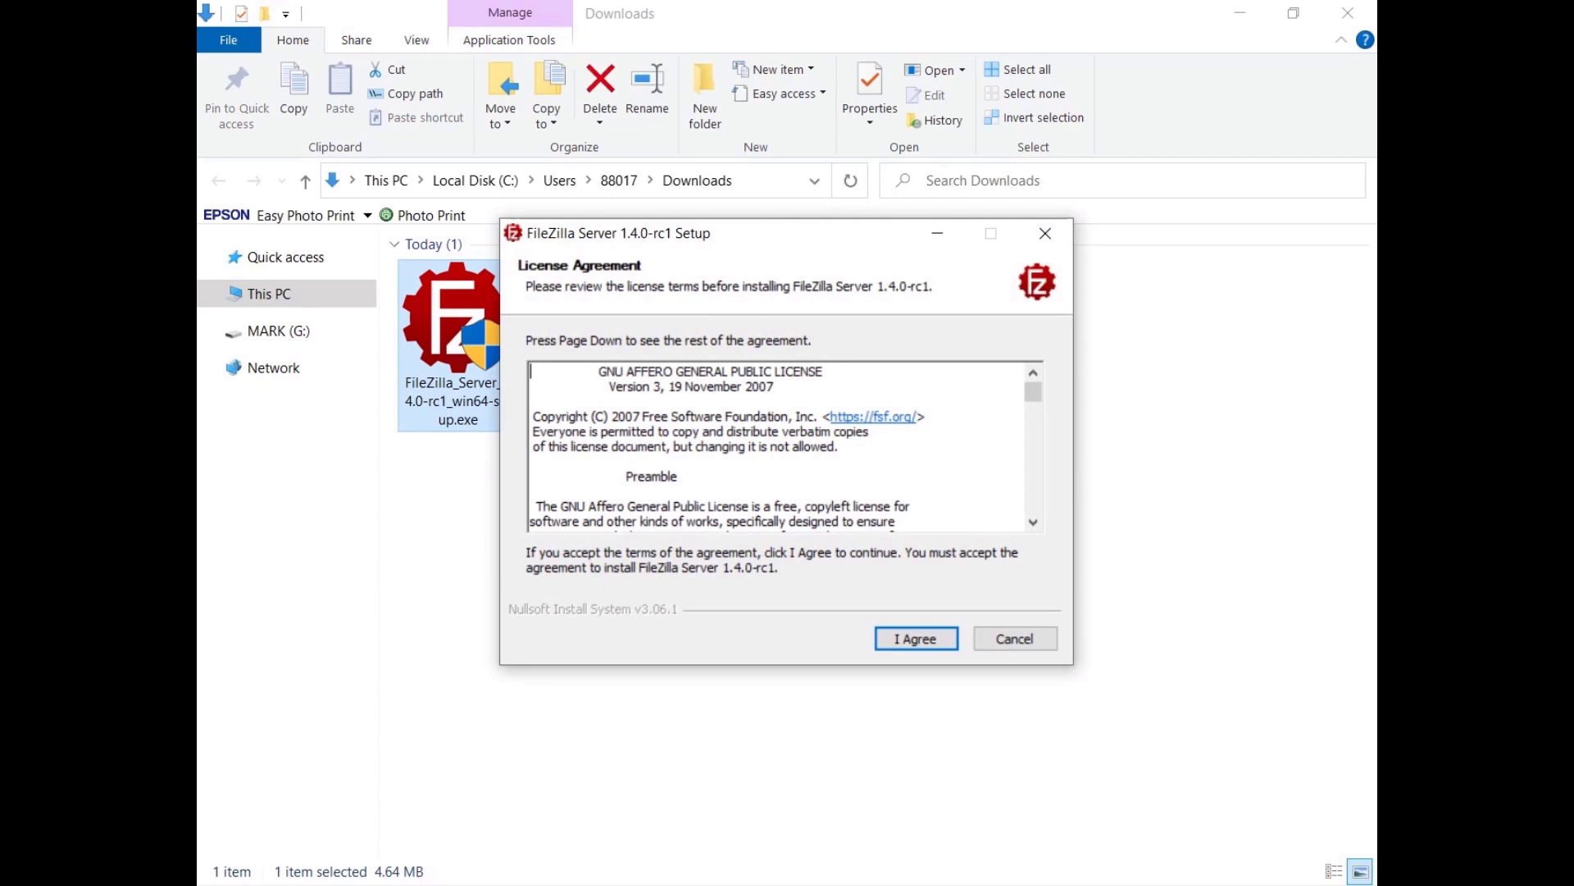
left_click(913, 638)
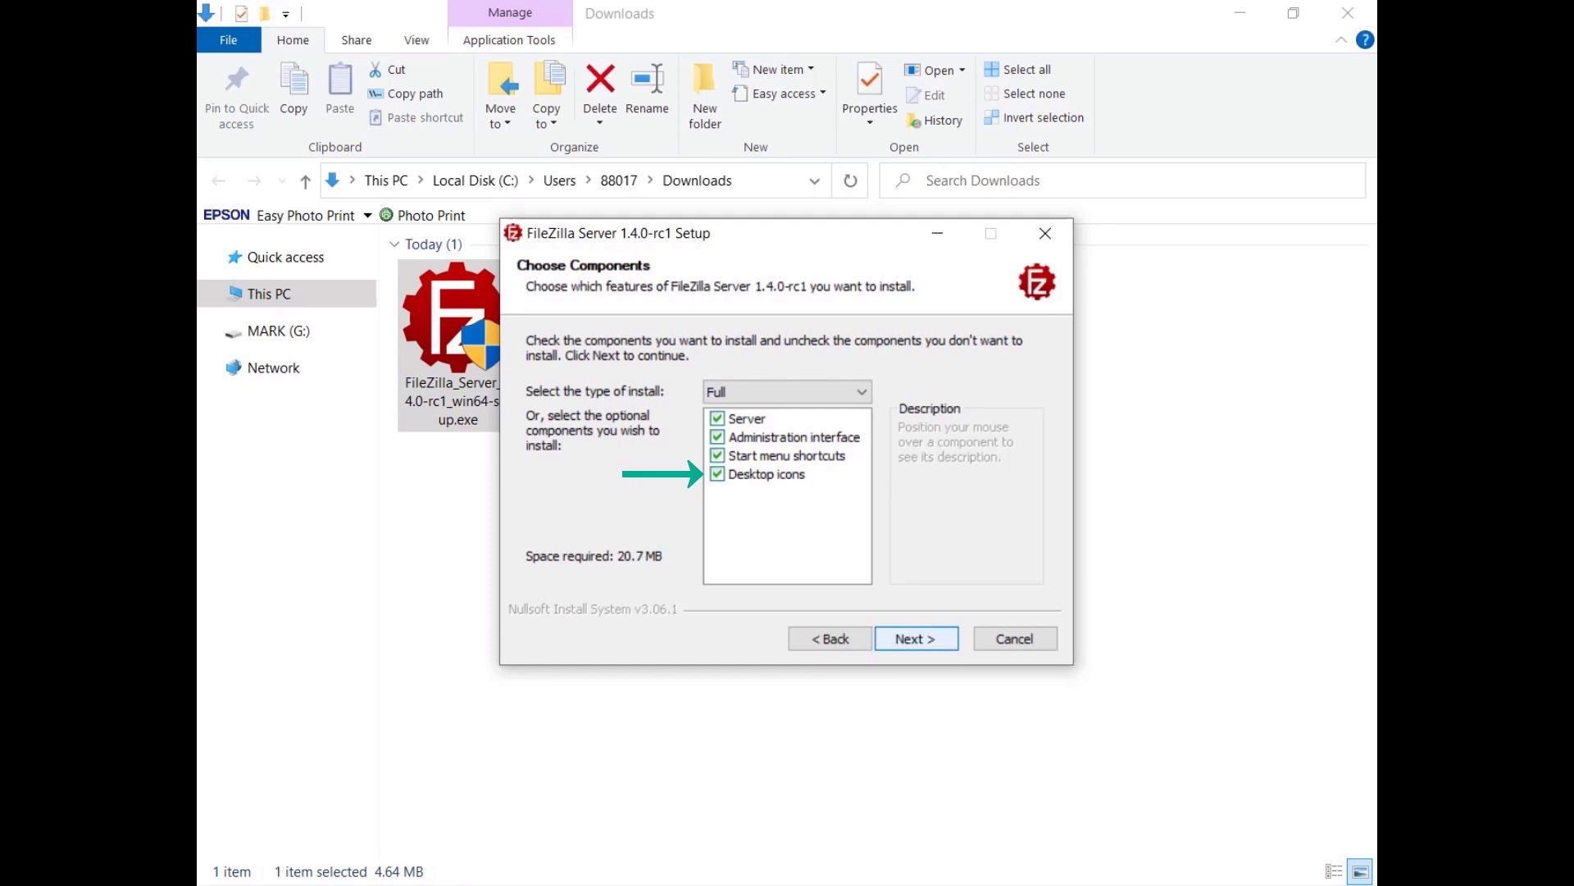
Keep all components and the default install folder, then start renaming the Start Menu folder.
left_click(915, 638)
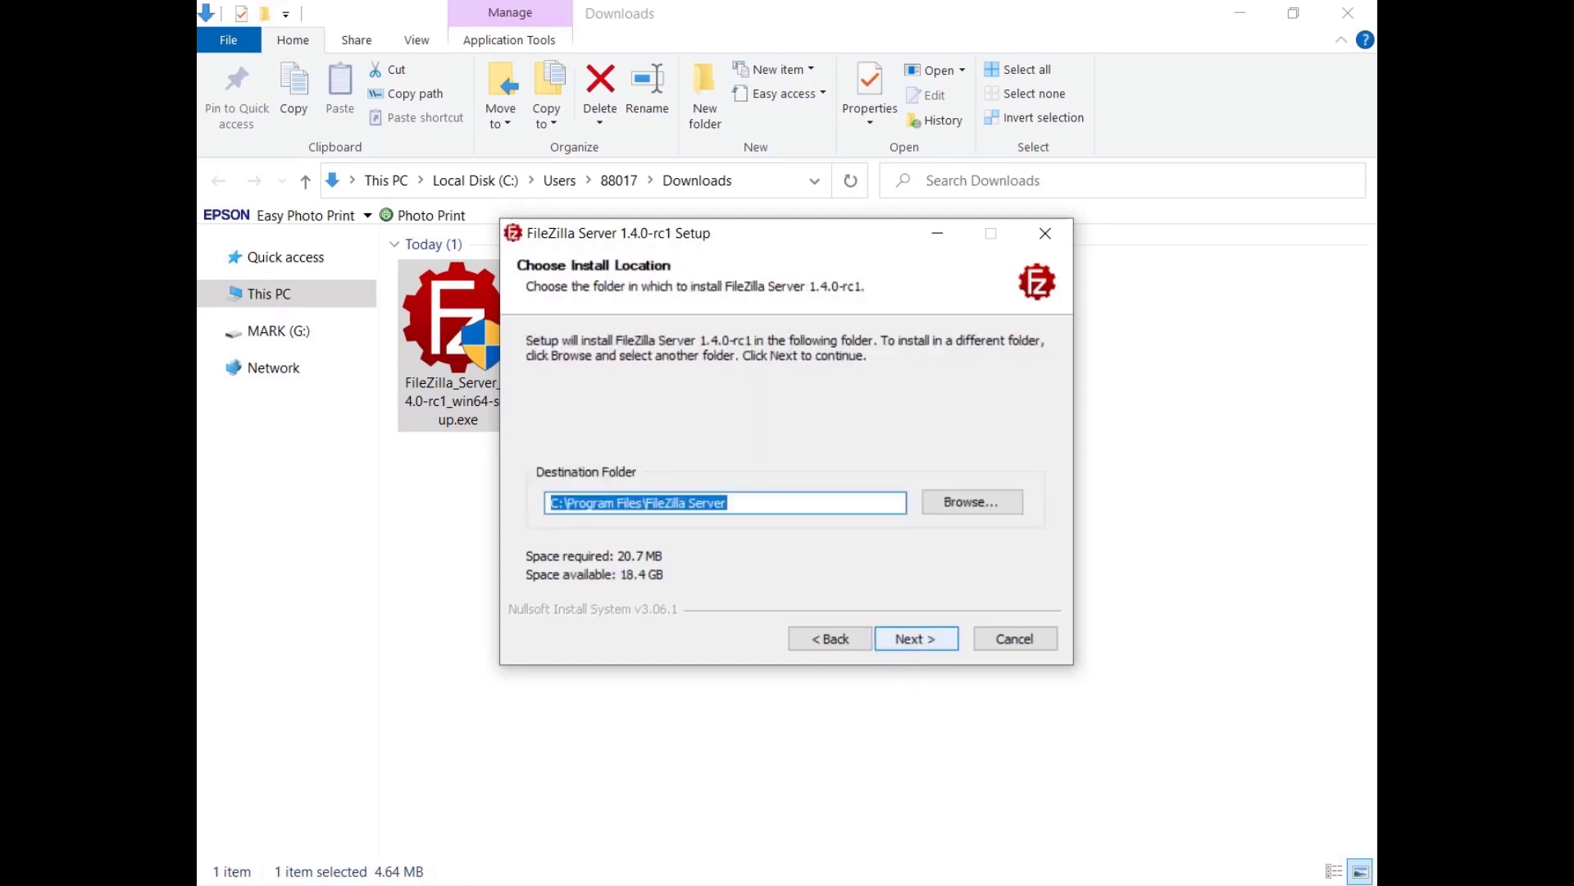
left_click(915, 638)
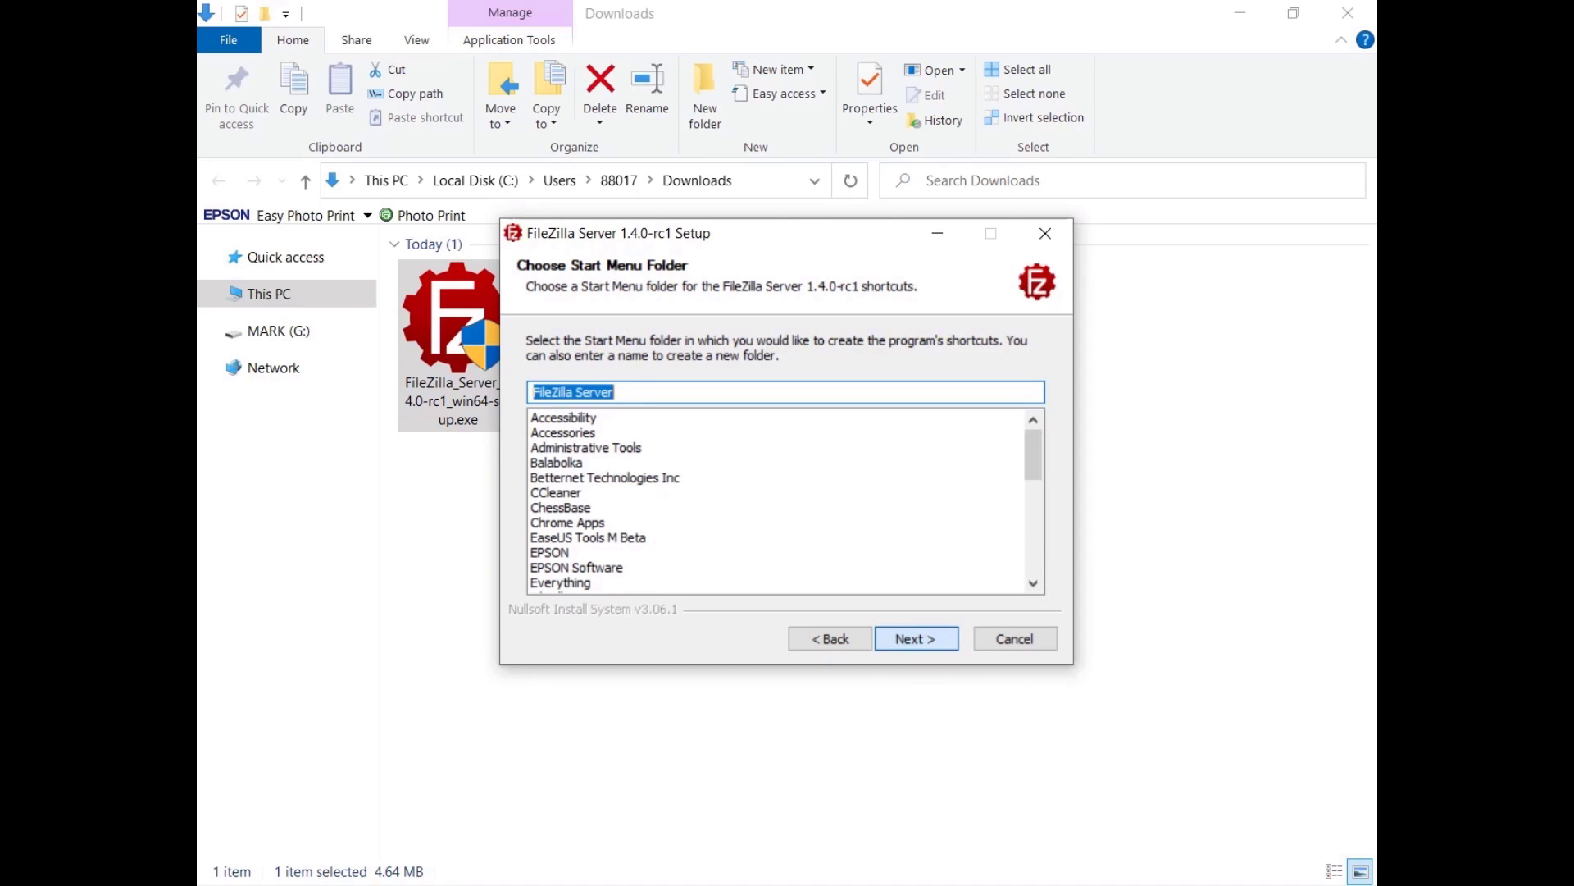
type("Fl")
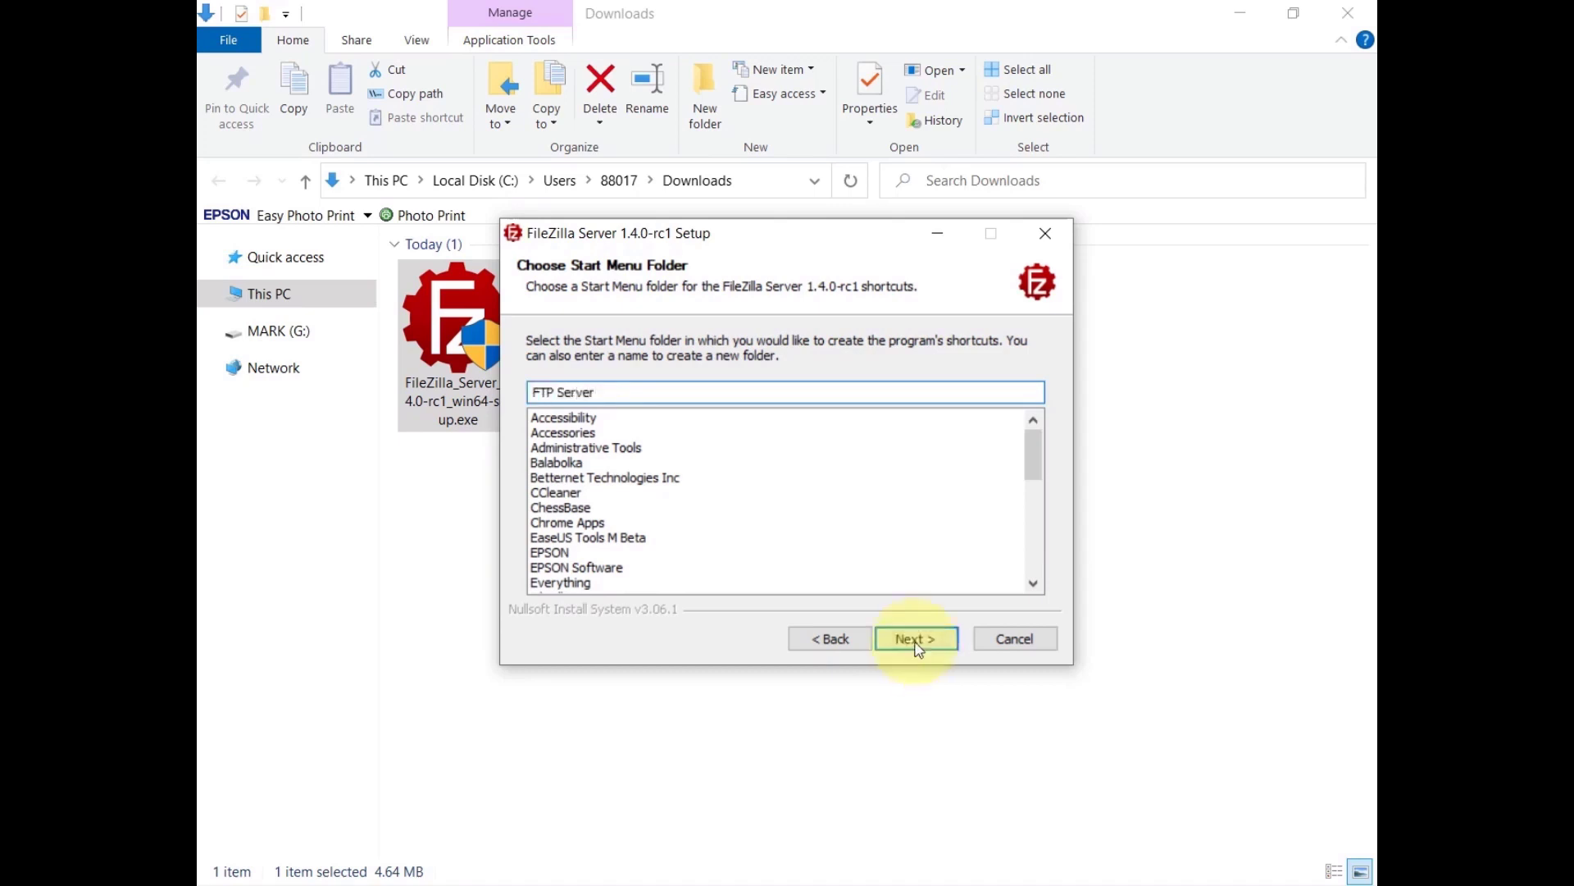
Confirm the FTP Server shortcuts folder, set the admin password, keep the all-users interface startup and install.
left_click(915, 638)
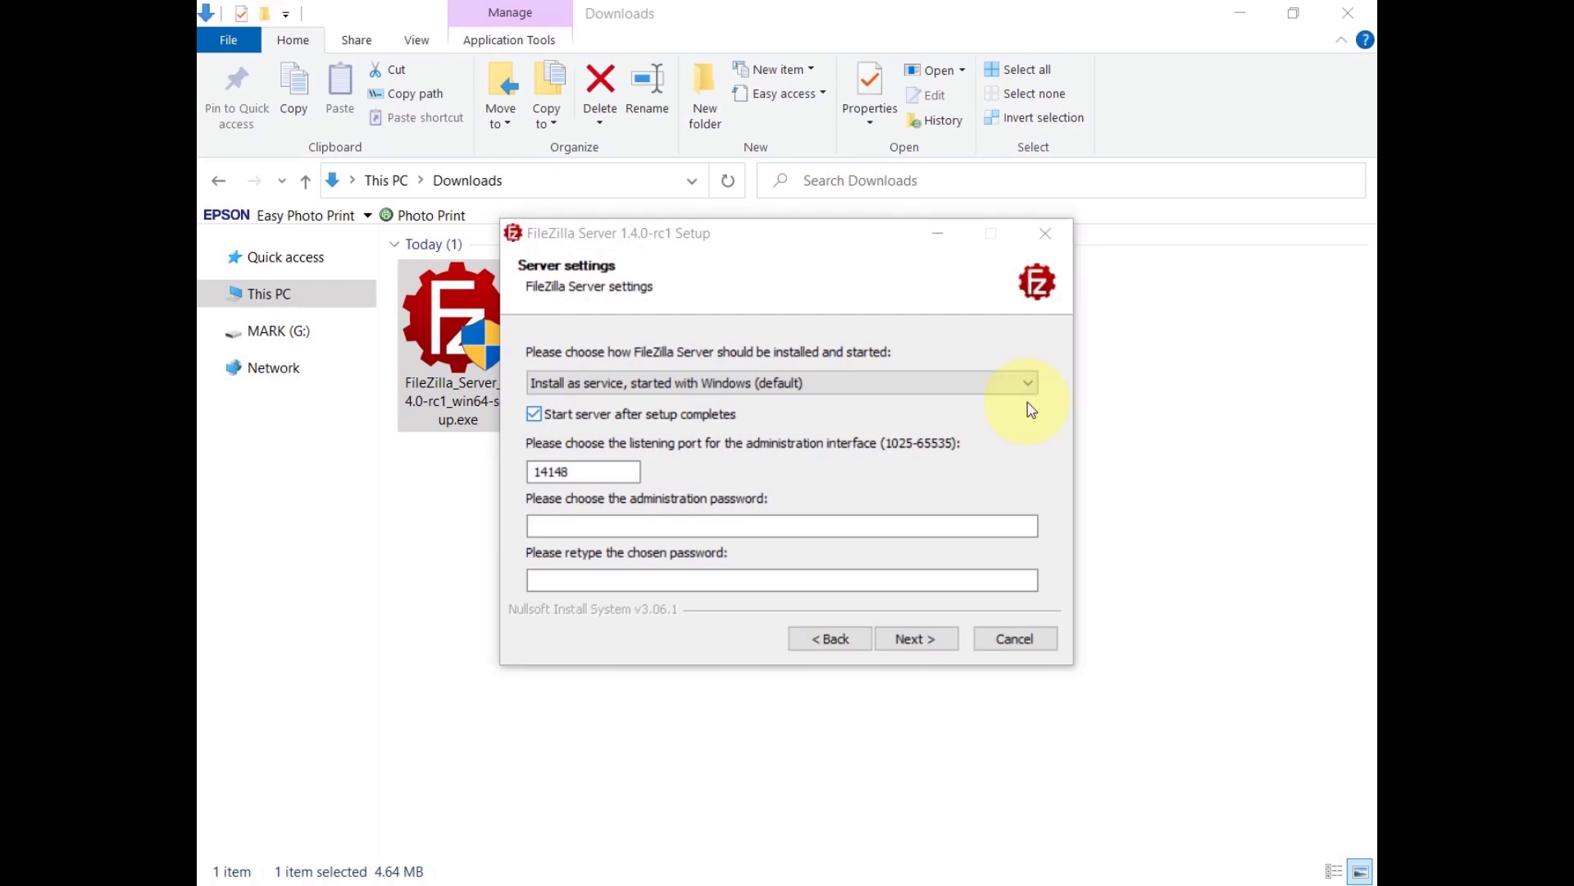
left_click(1025, 382)
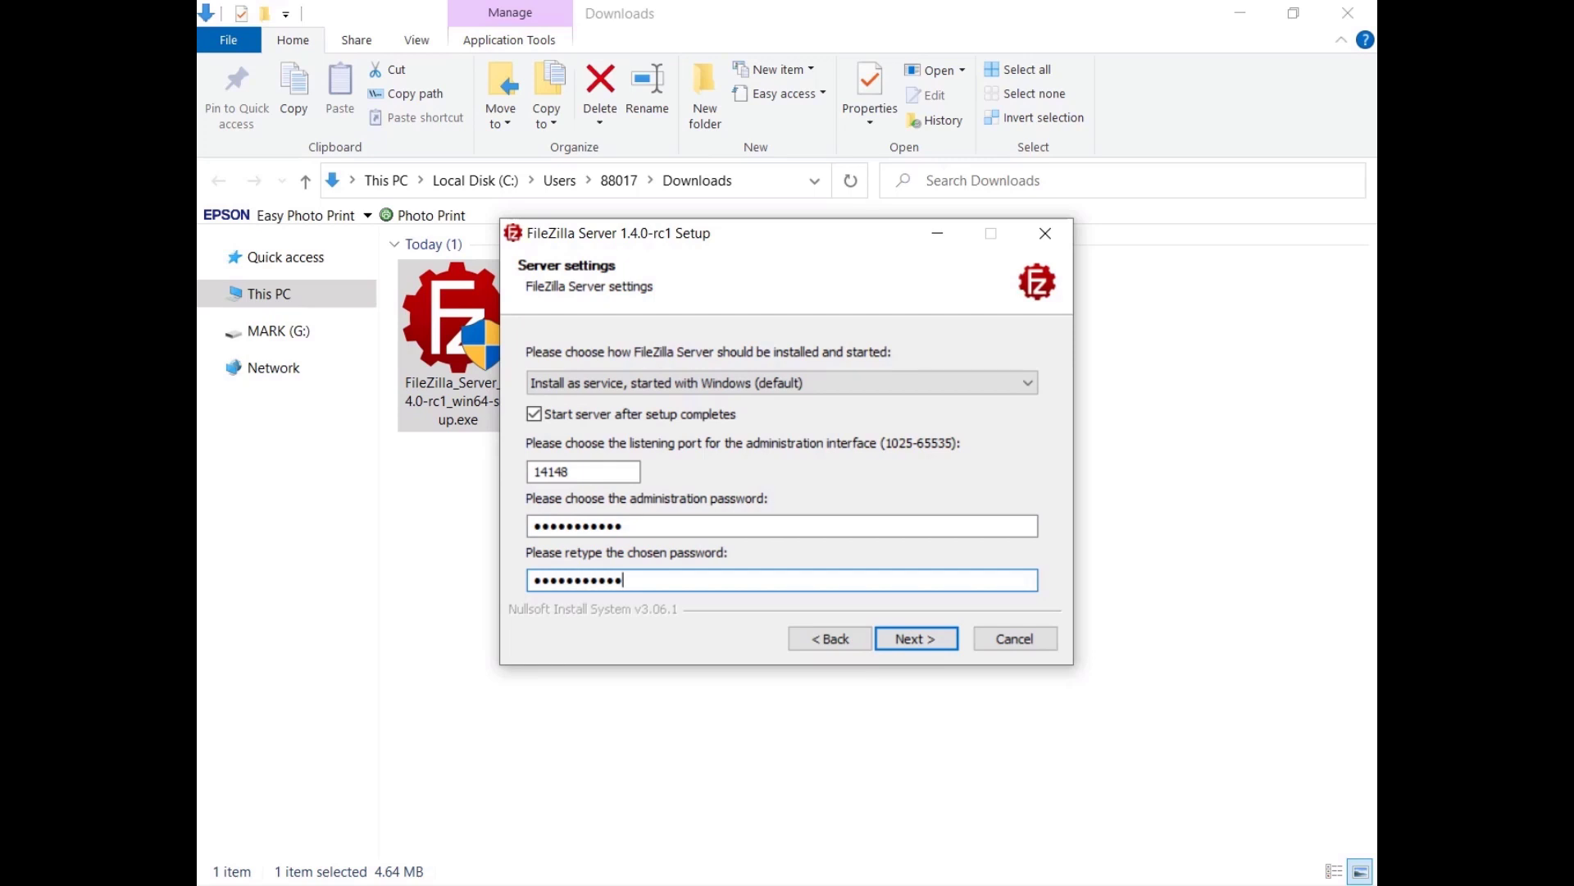
left_click(915, 638)
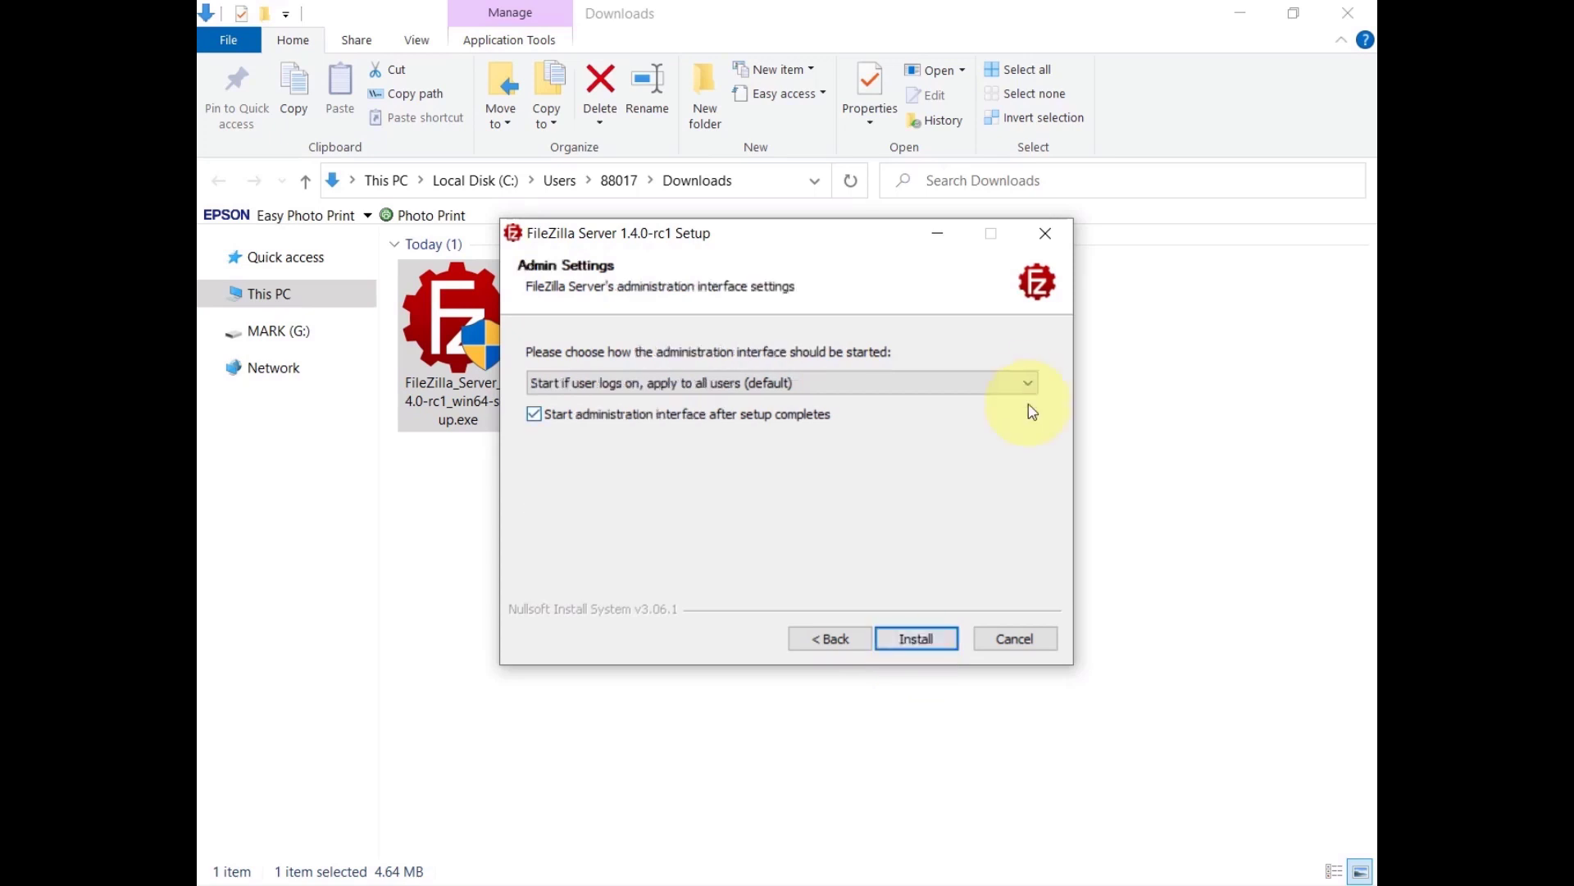
left_click(1025, 383)
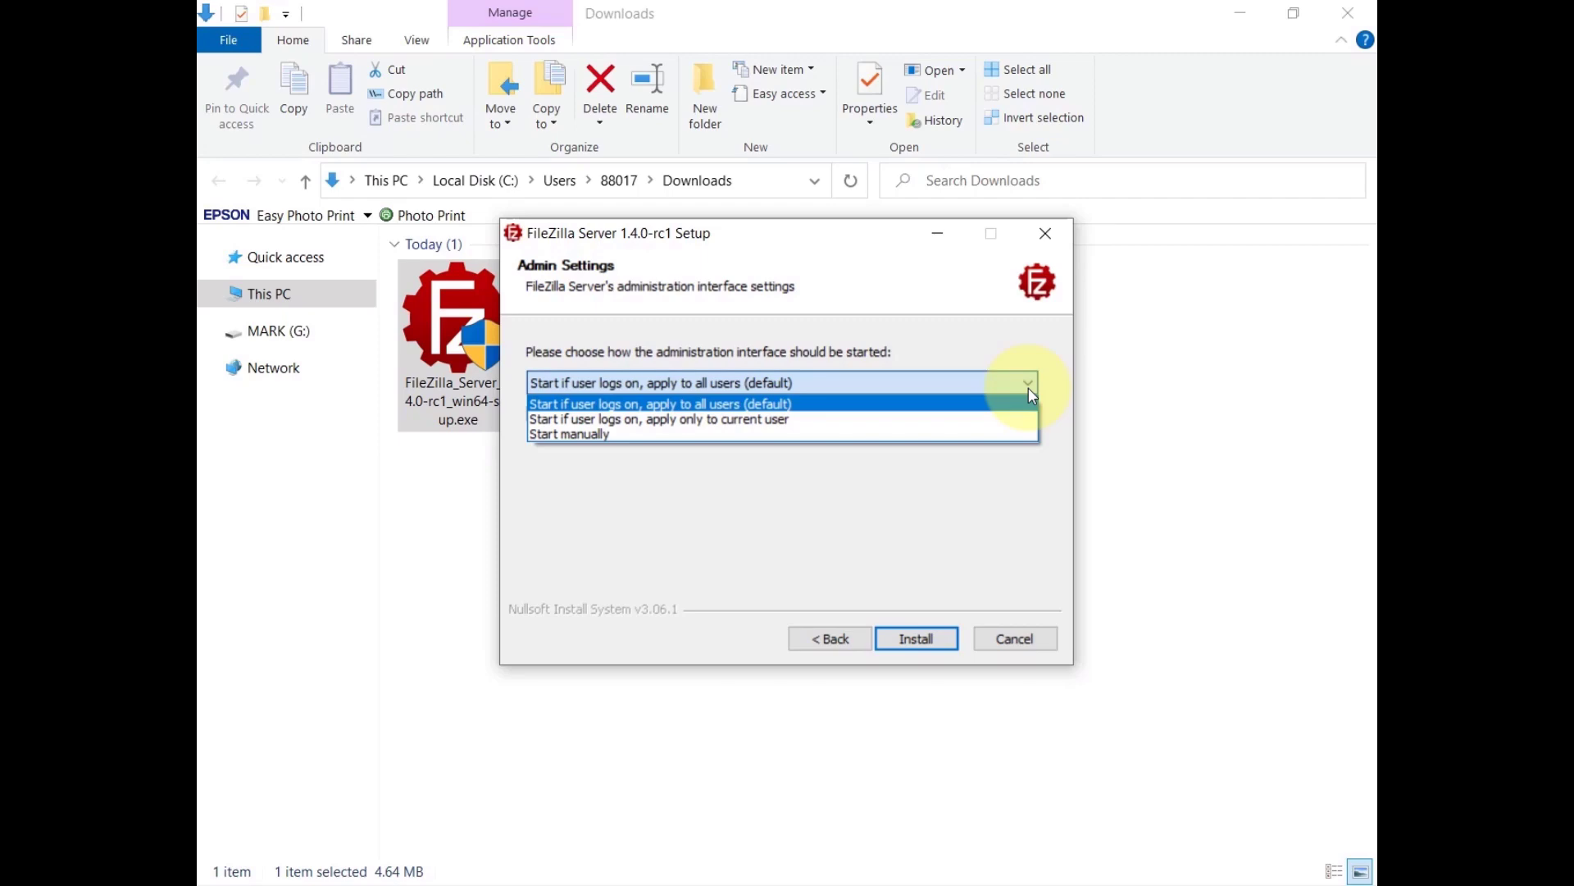
left_click(915, 638)
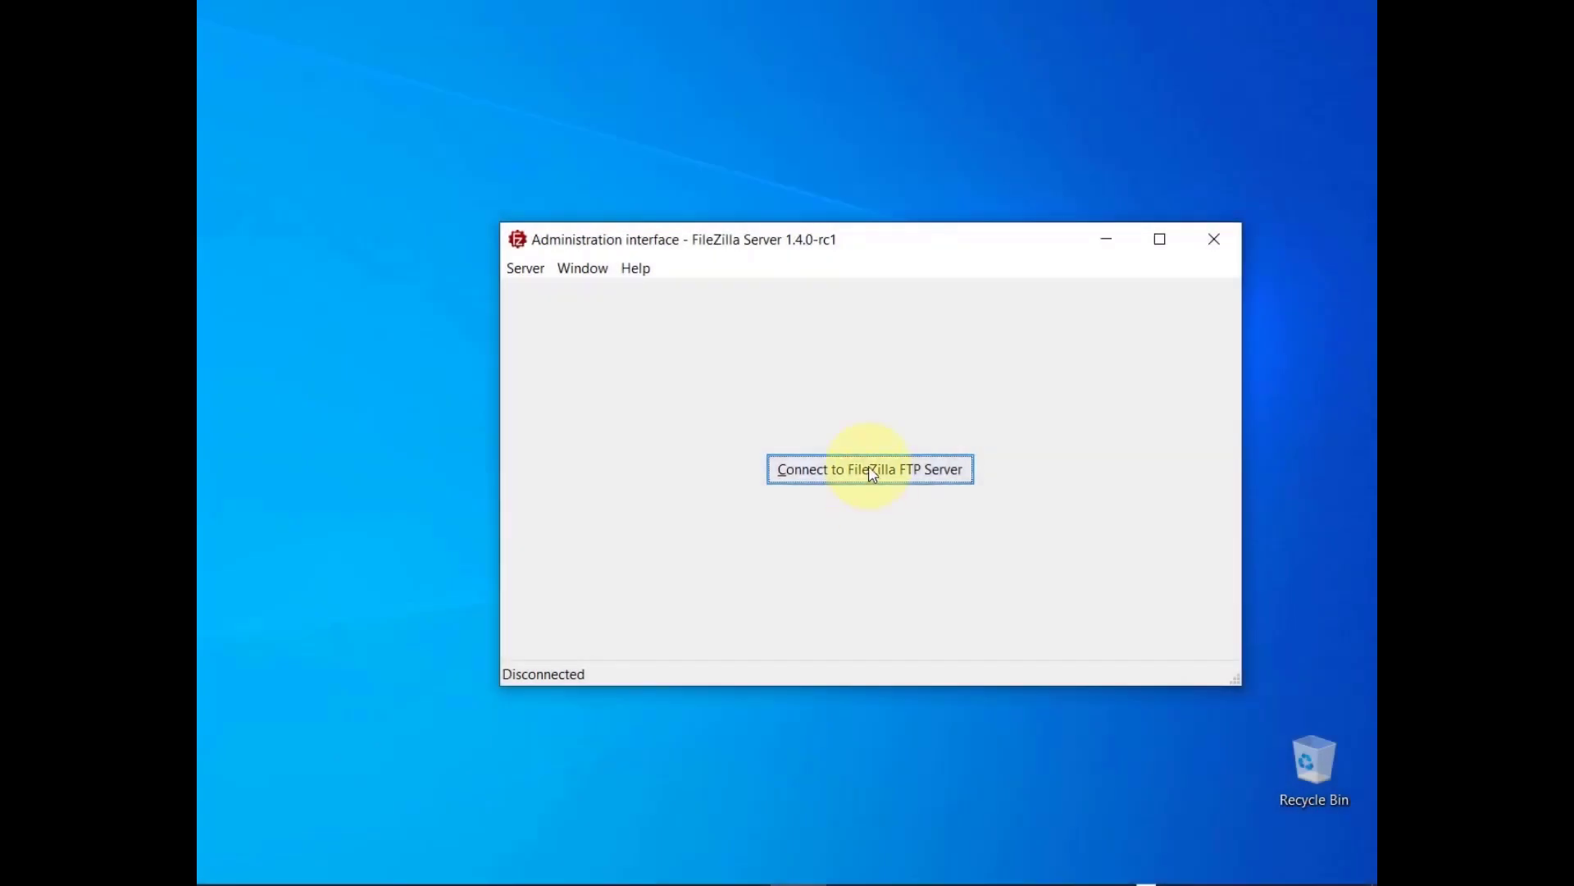
Connect to the local server on 127.0.0.1, saving the password and connecting automatically at startup.
left_click(869, 469)
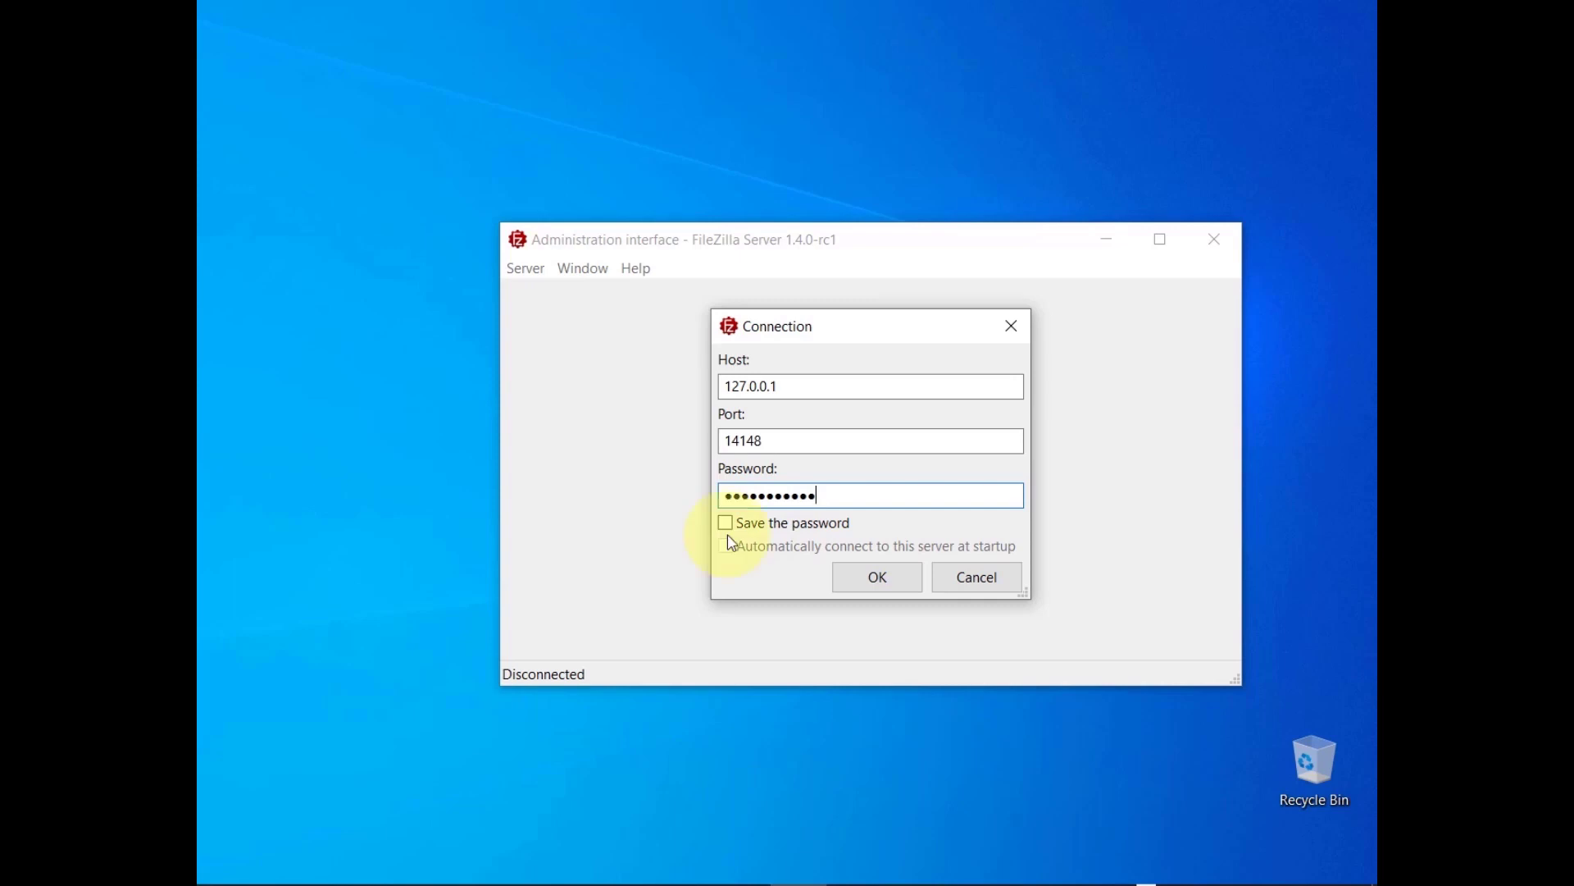
left_click(723, 521)
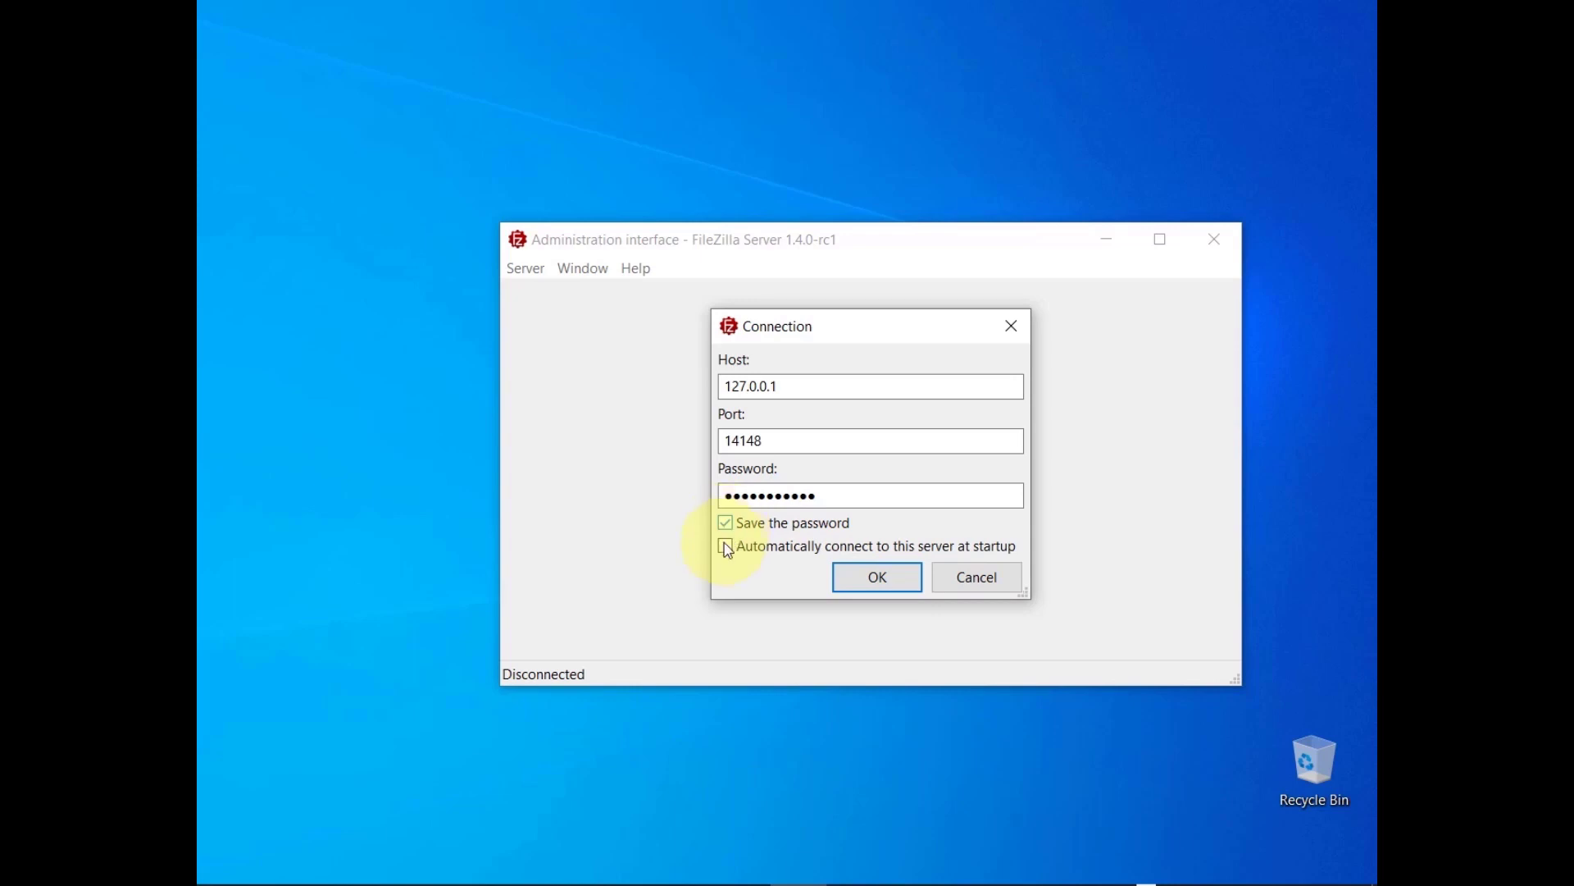
left_click(725, 545)
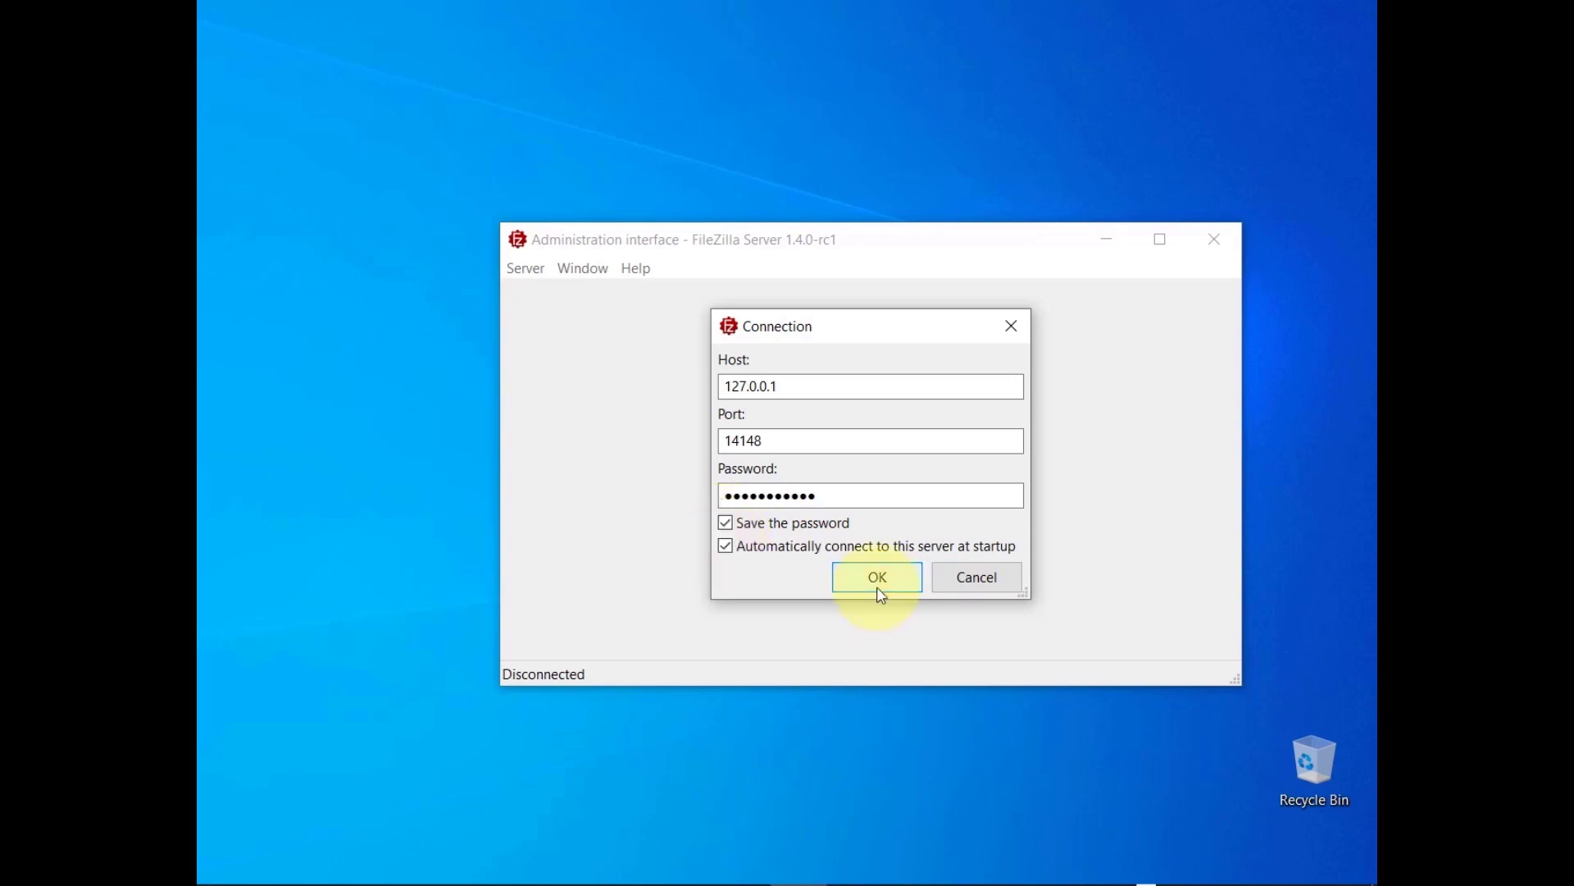
left_click(876, 575)
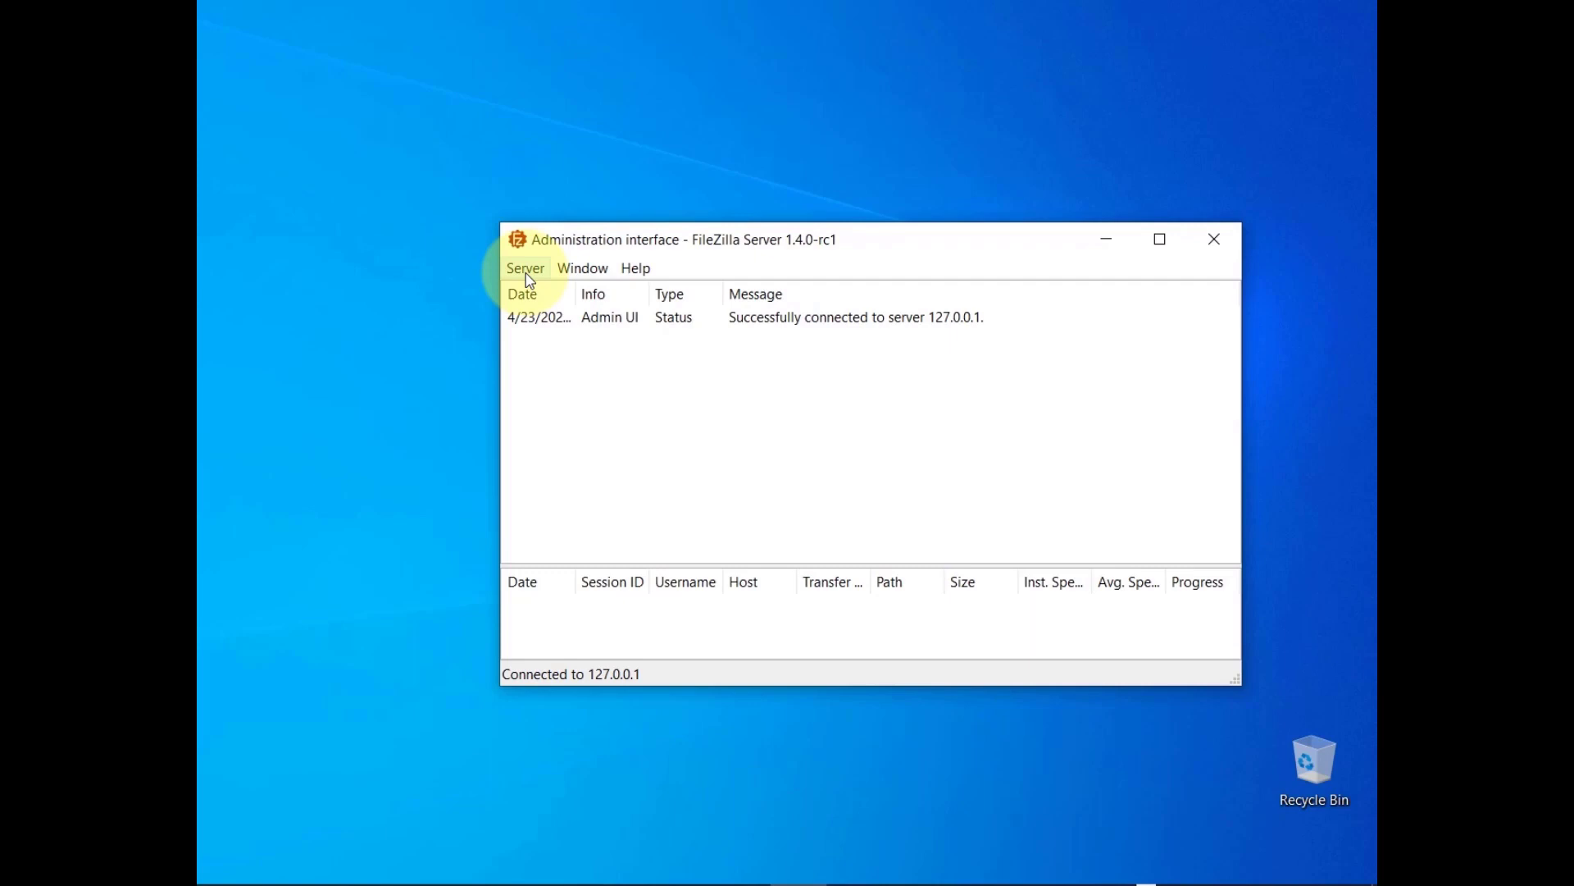
Create TestUser in Rights management > Users with a root mount under the ftproot username folder.
left_click(525, 268)
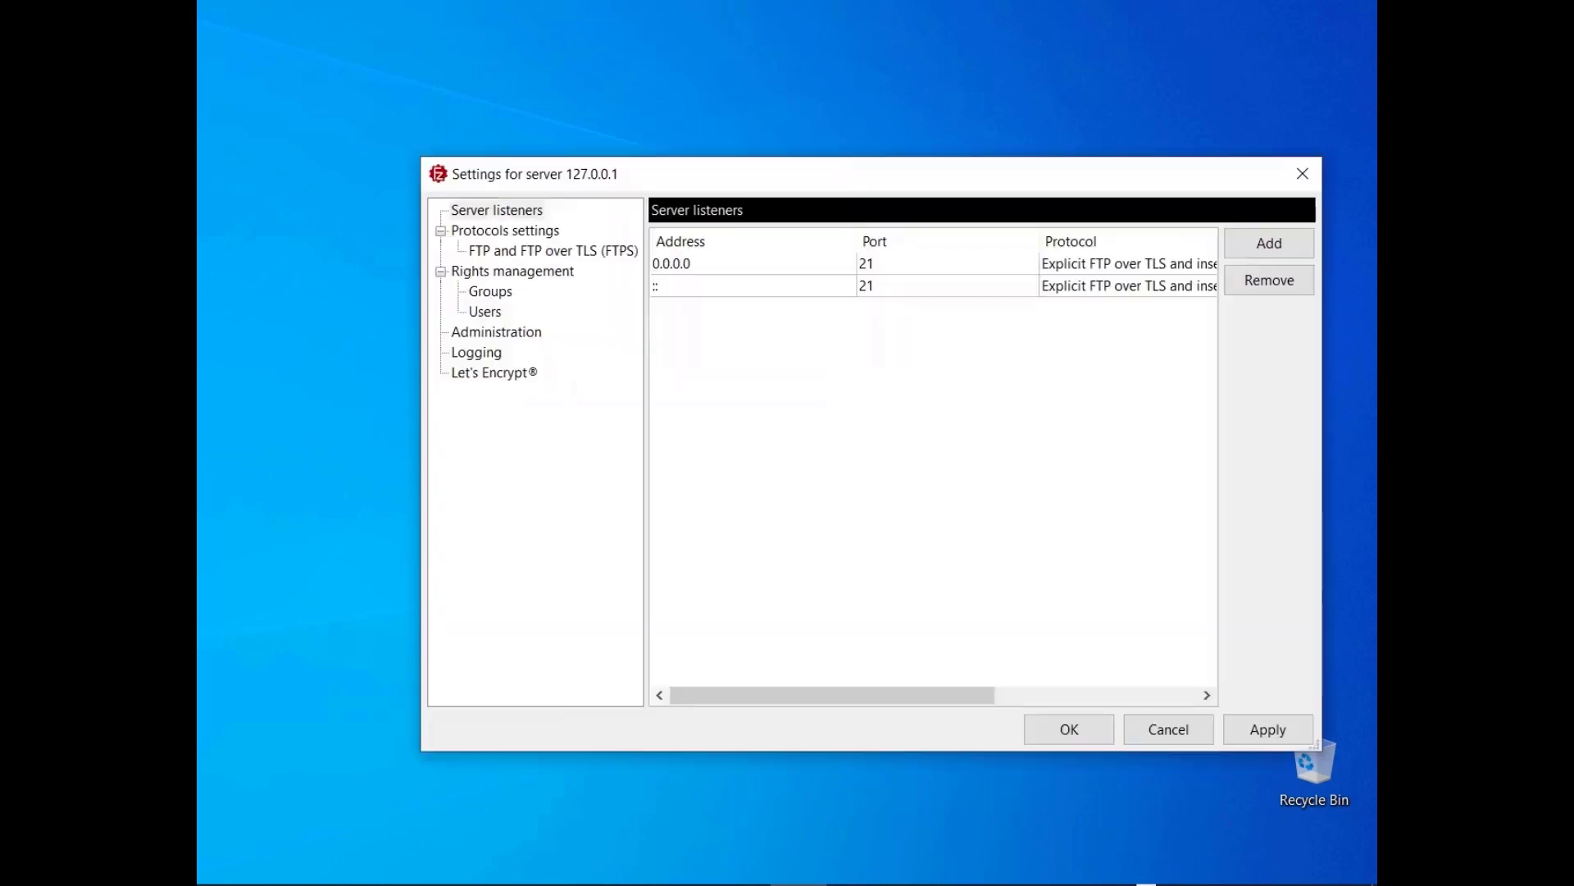
left_click(486, 312)
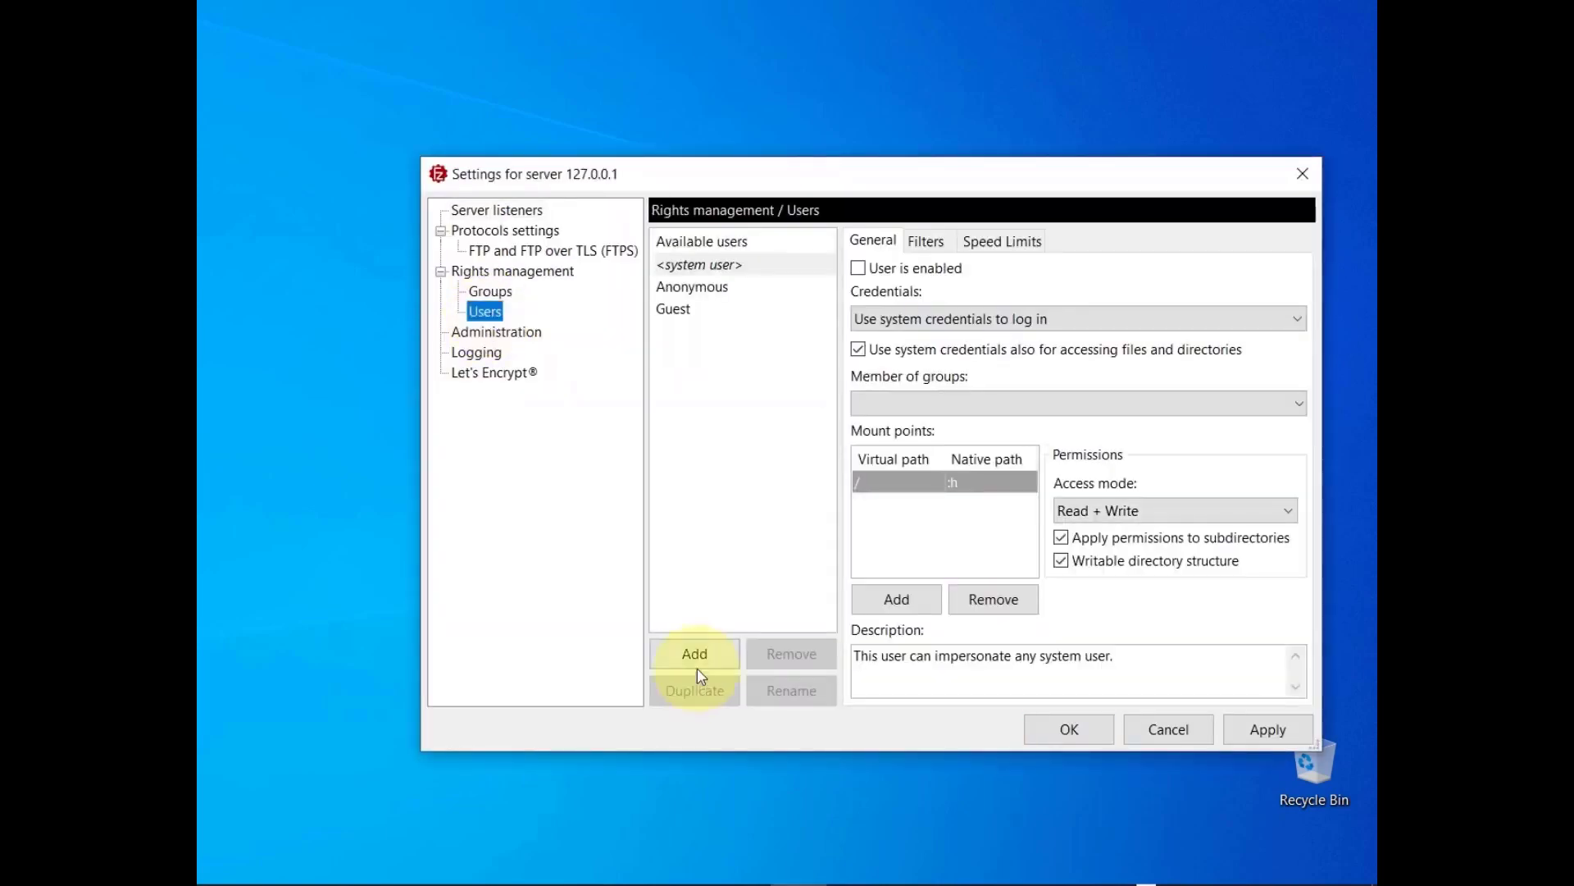
left_click(693, 655)
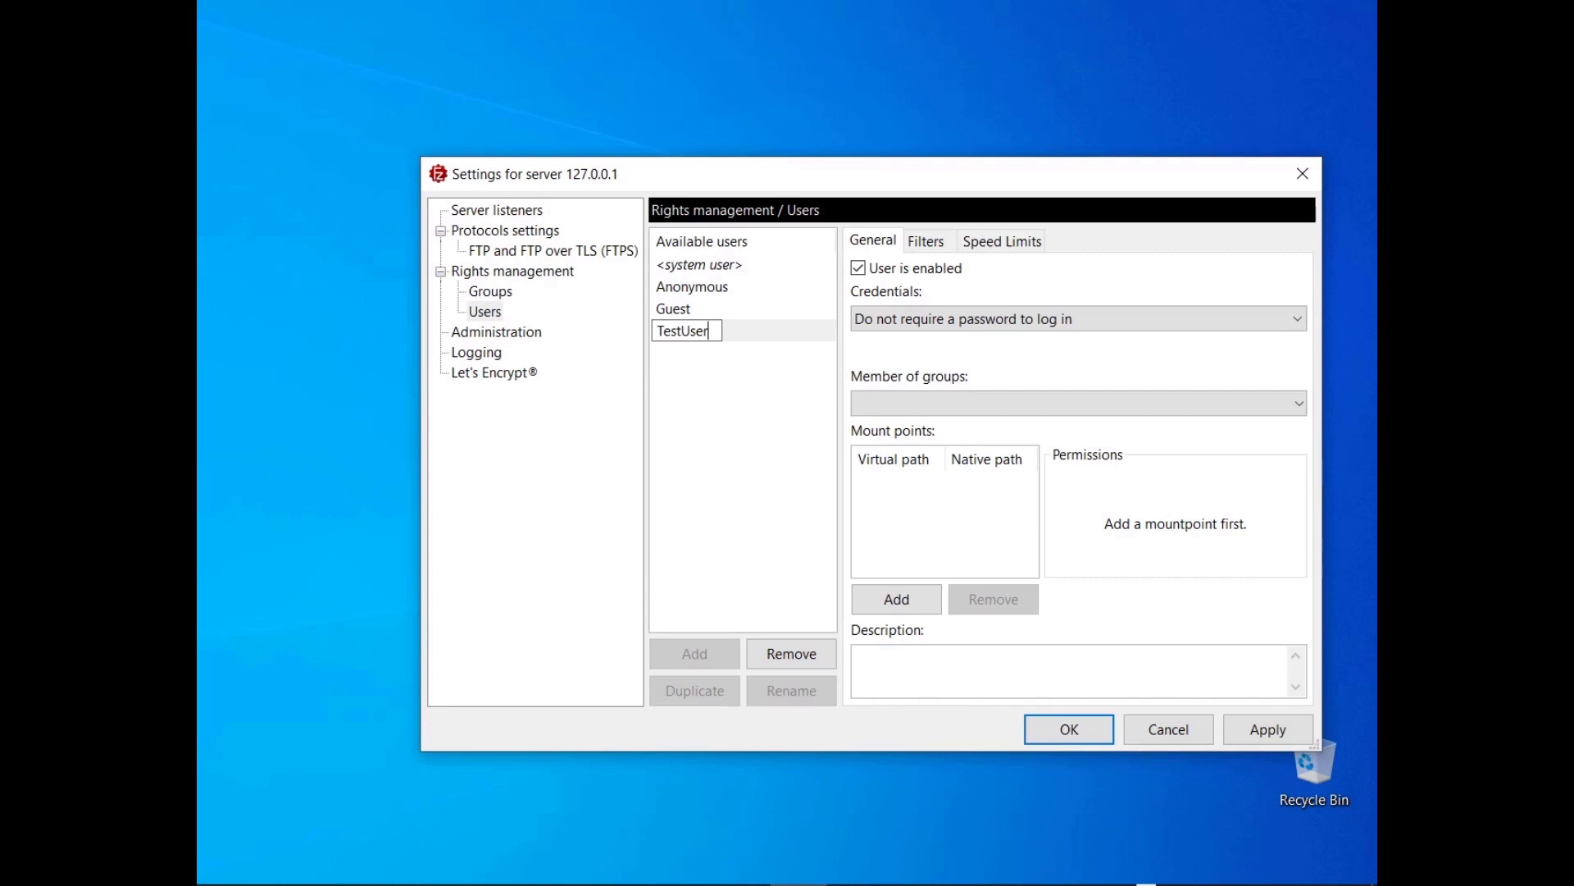
left_click(896, 599)
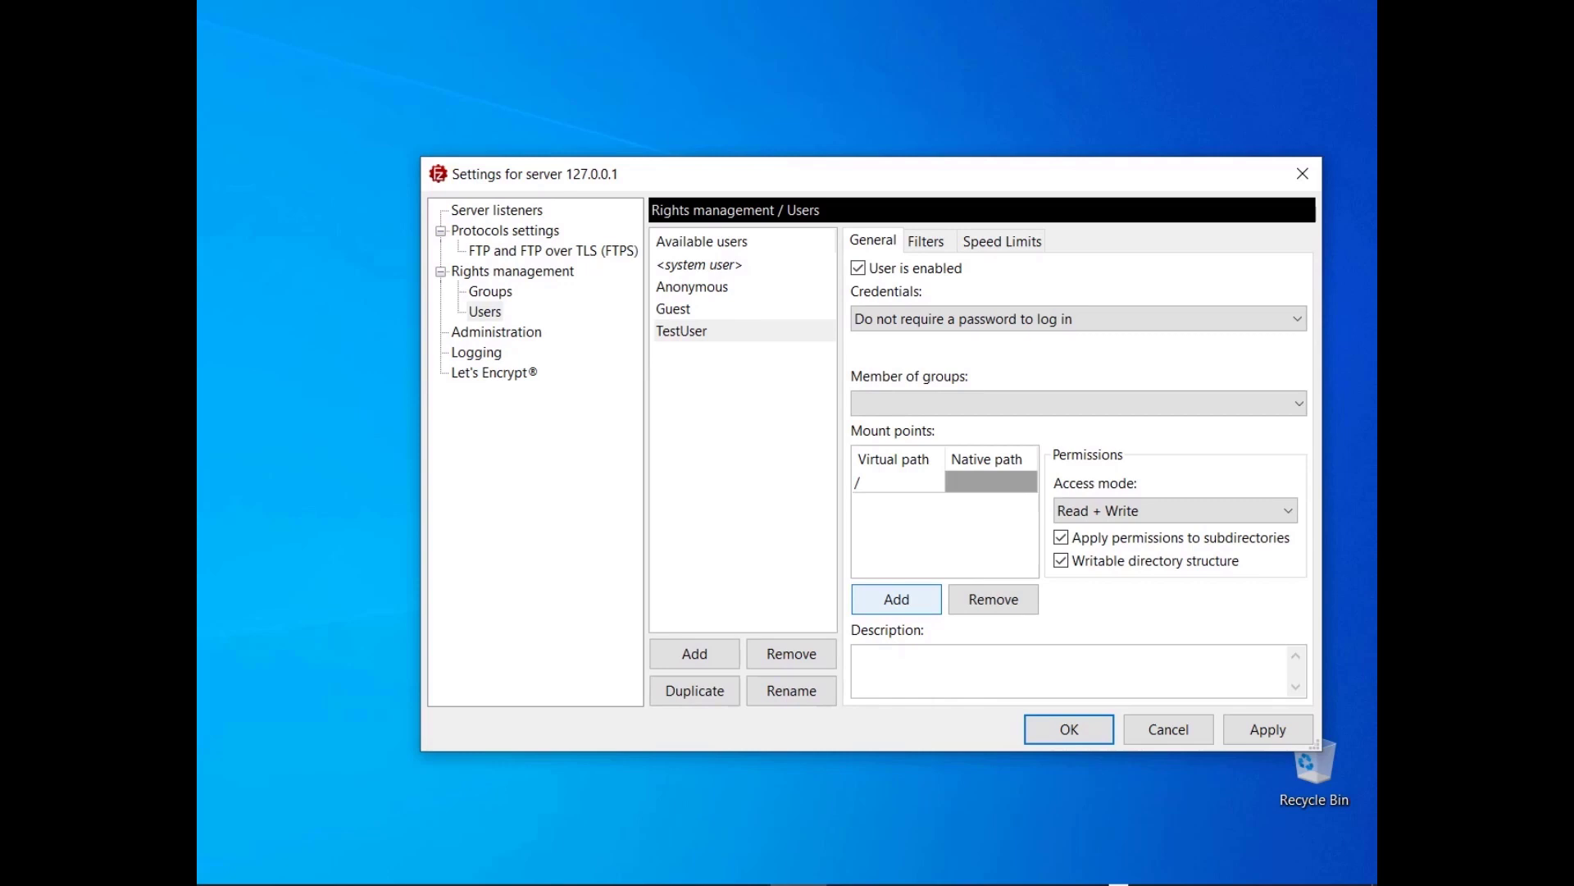
type("root\\username")
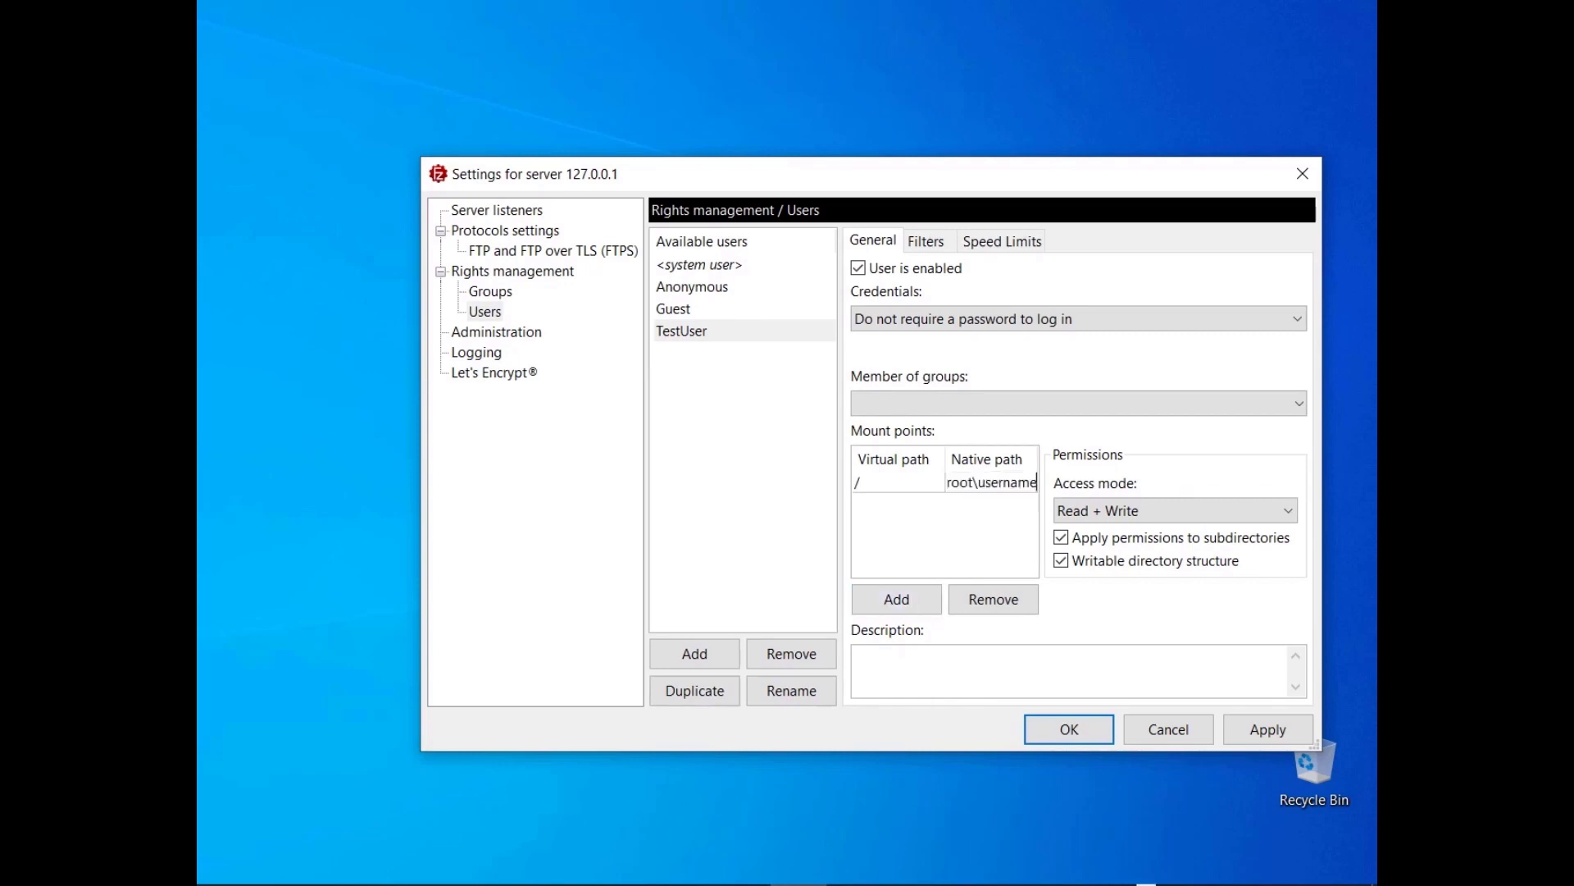
left_click(1290, 510)
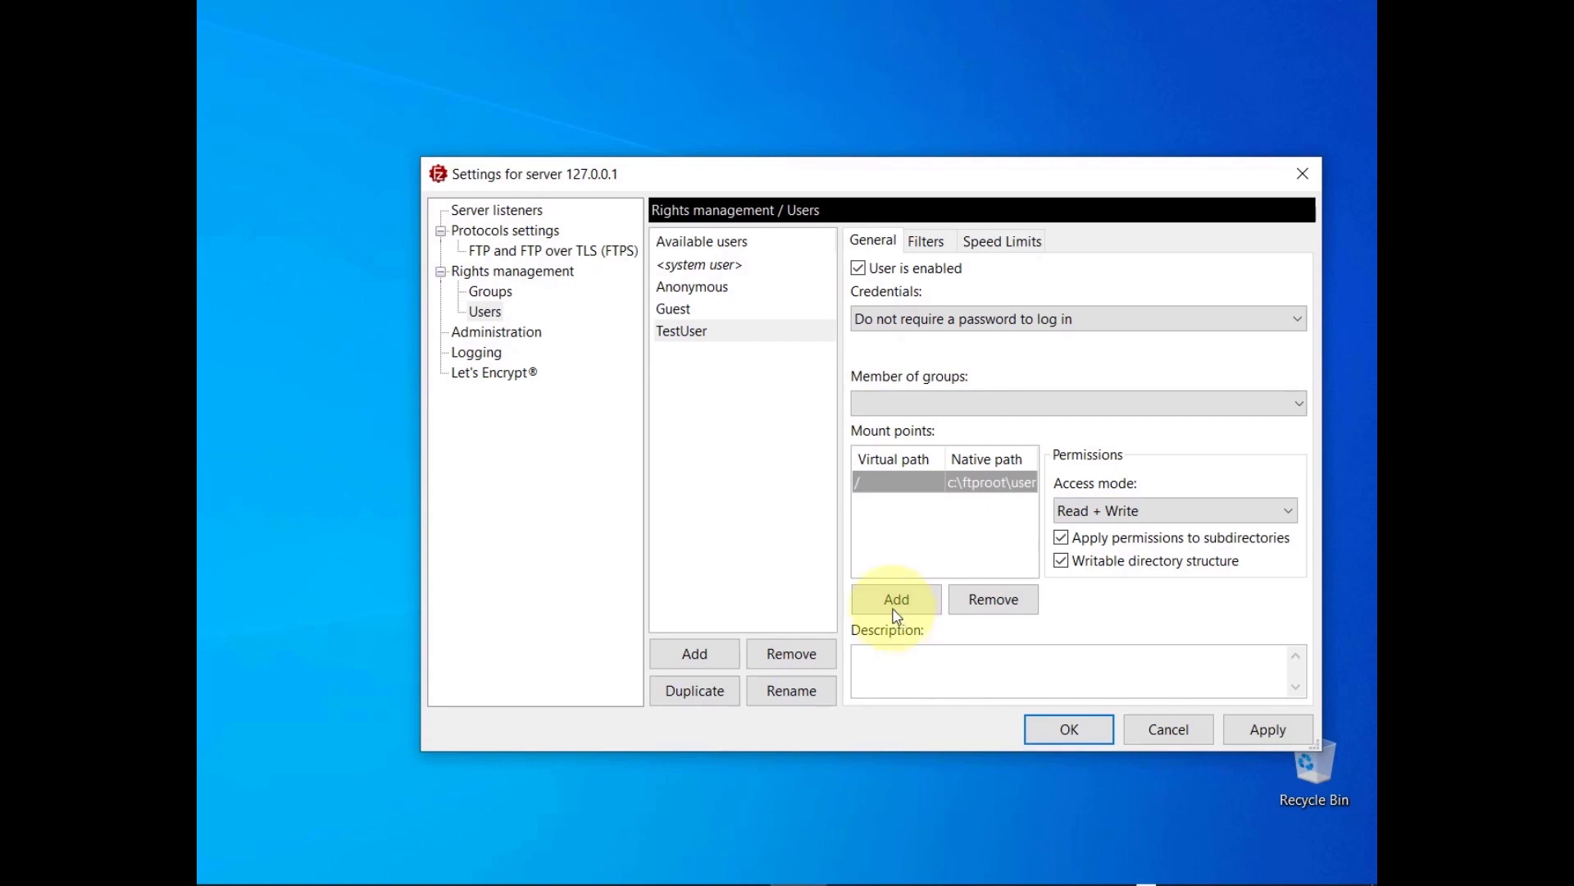
Add a second /shared mount on d:\shared with read-only access.
left_click(895, 599)
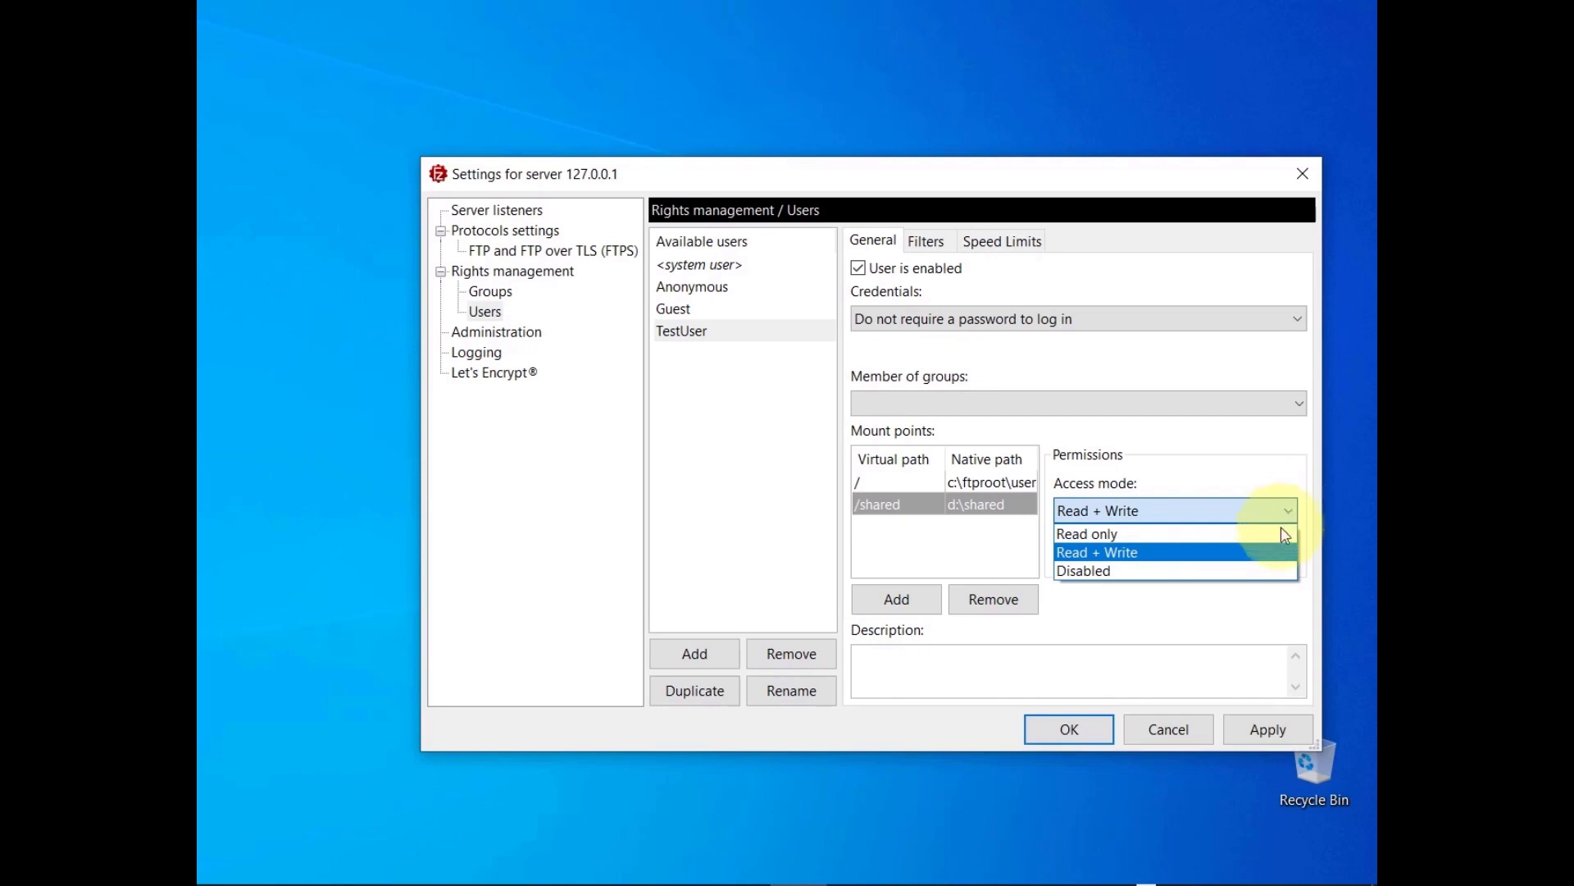
left_click(1087, 533)
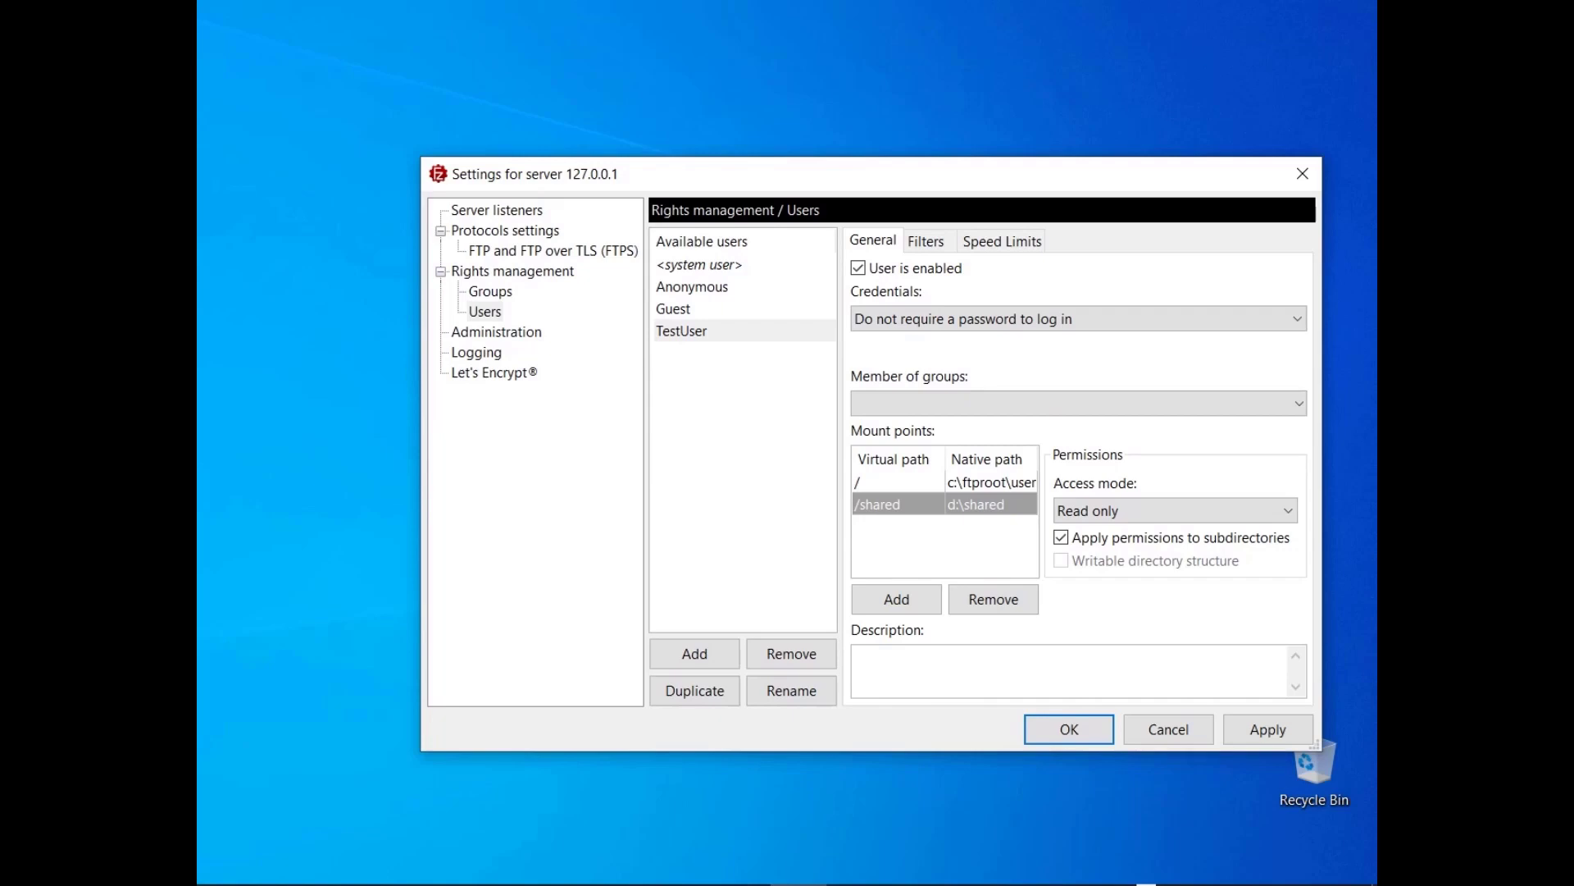
left_click(698, 264)
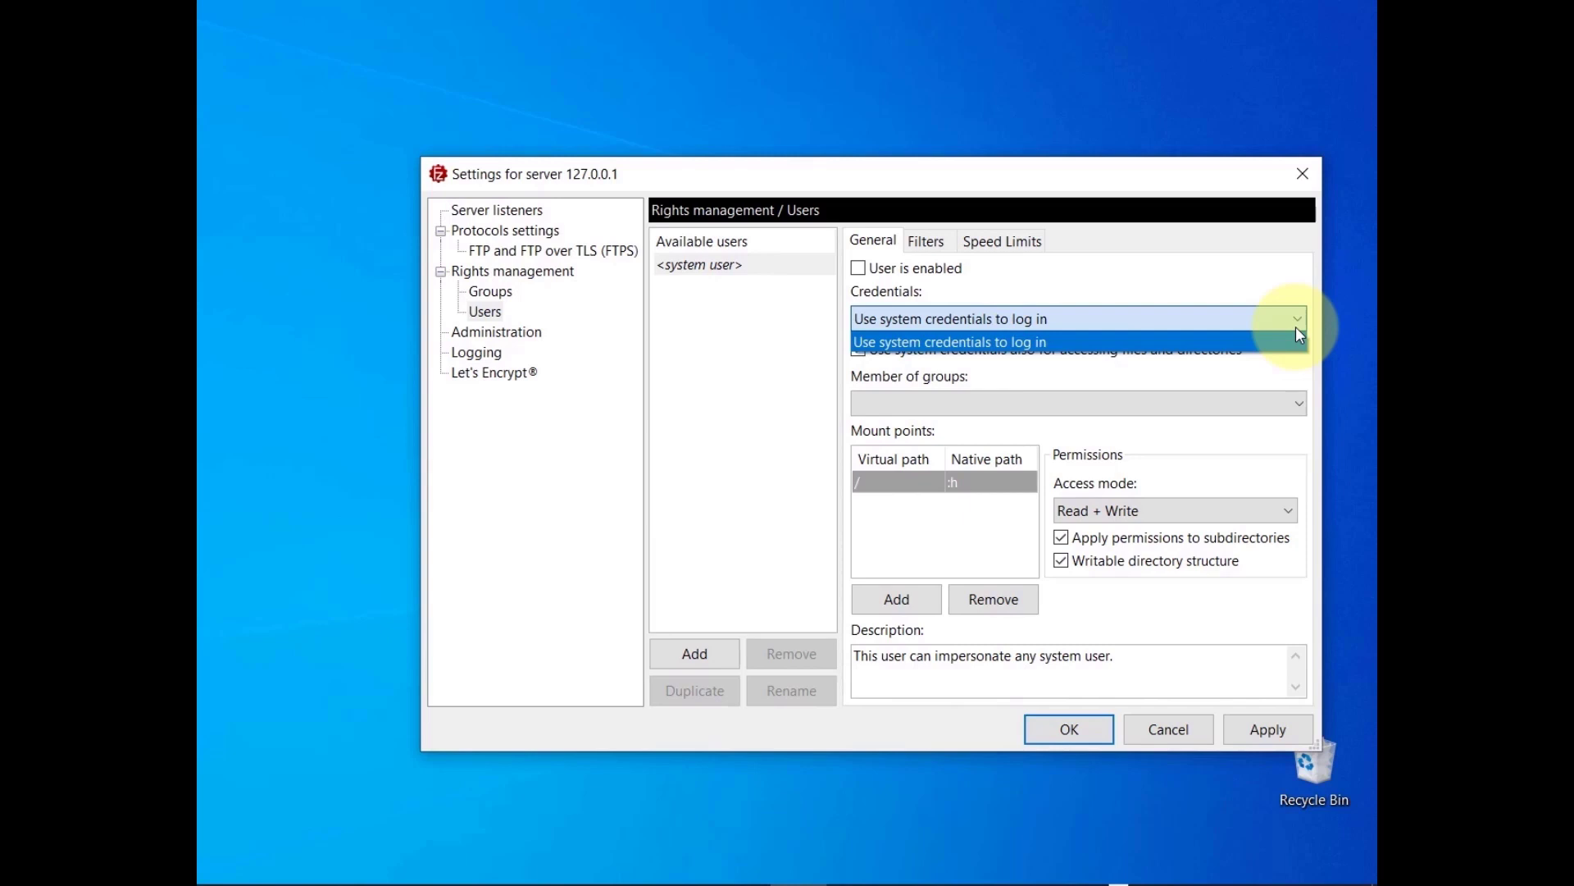
Keep system credentials for login and file access on the system user, then add the Anonymous user.
left_click(950, 341)
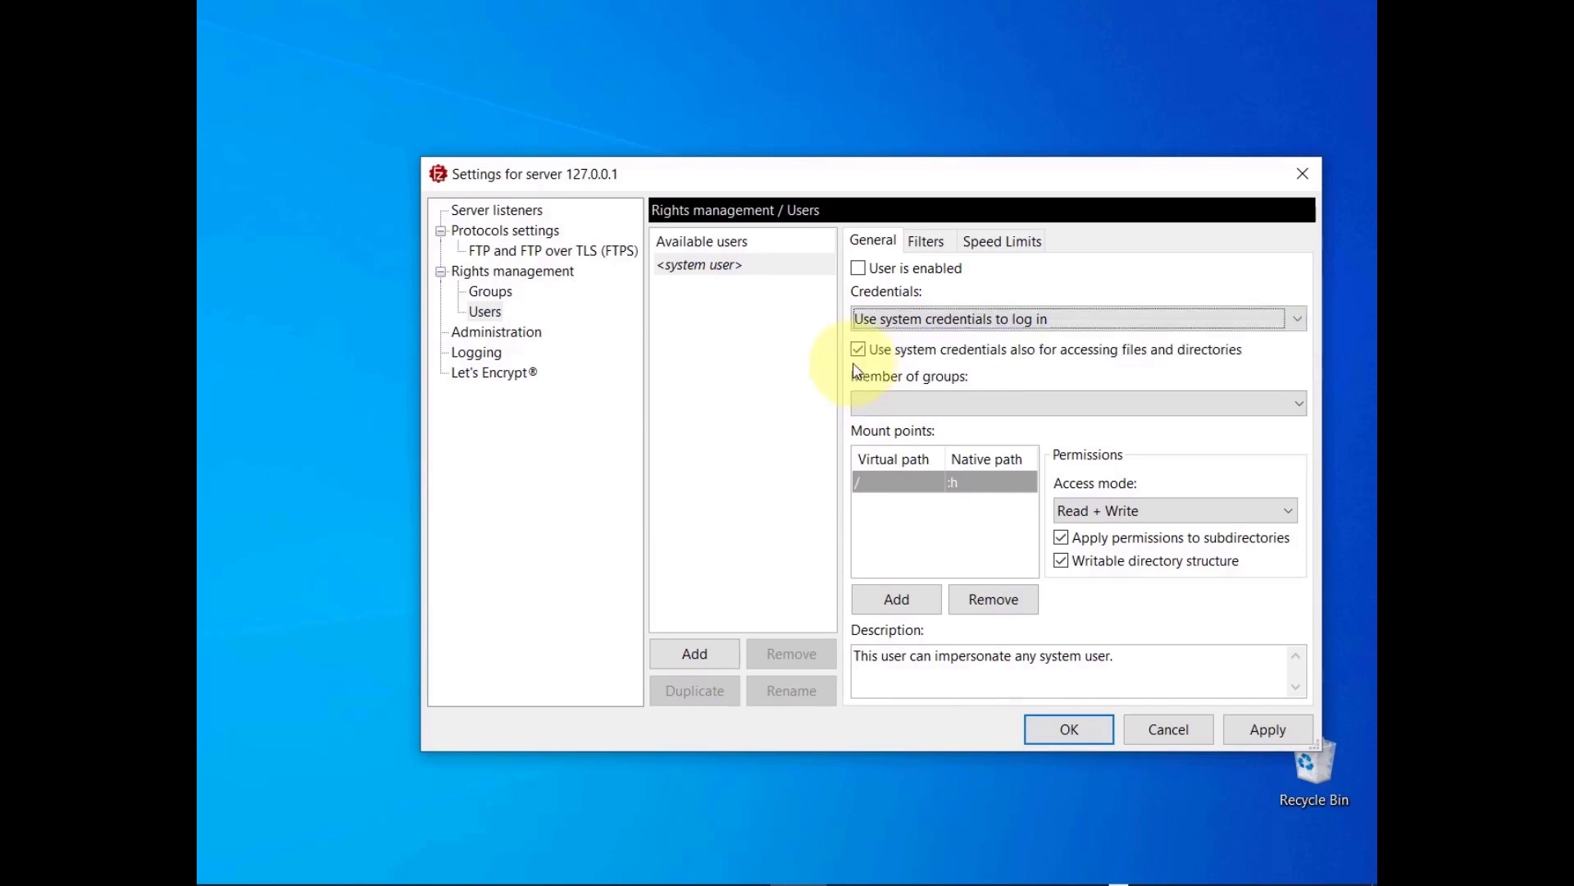
left_click(858, 349)
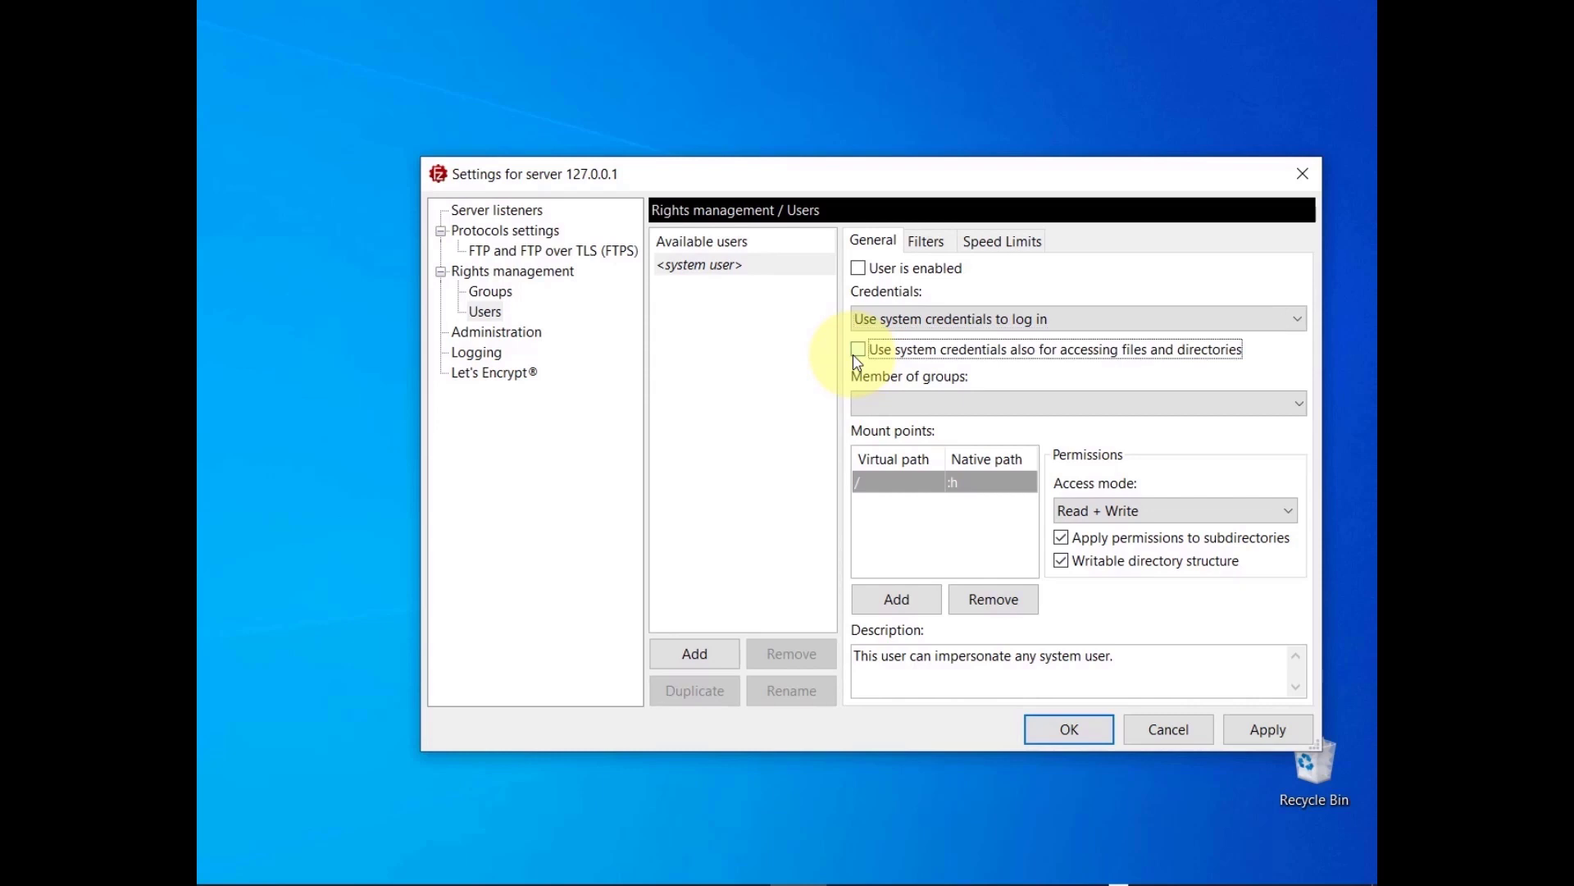
left_click(857, 347)
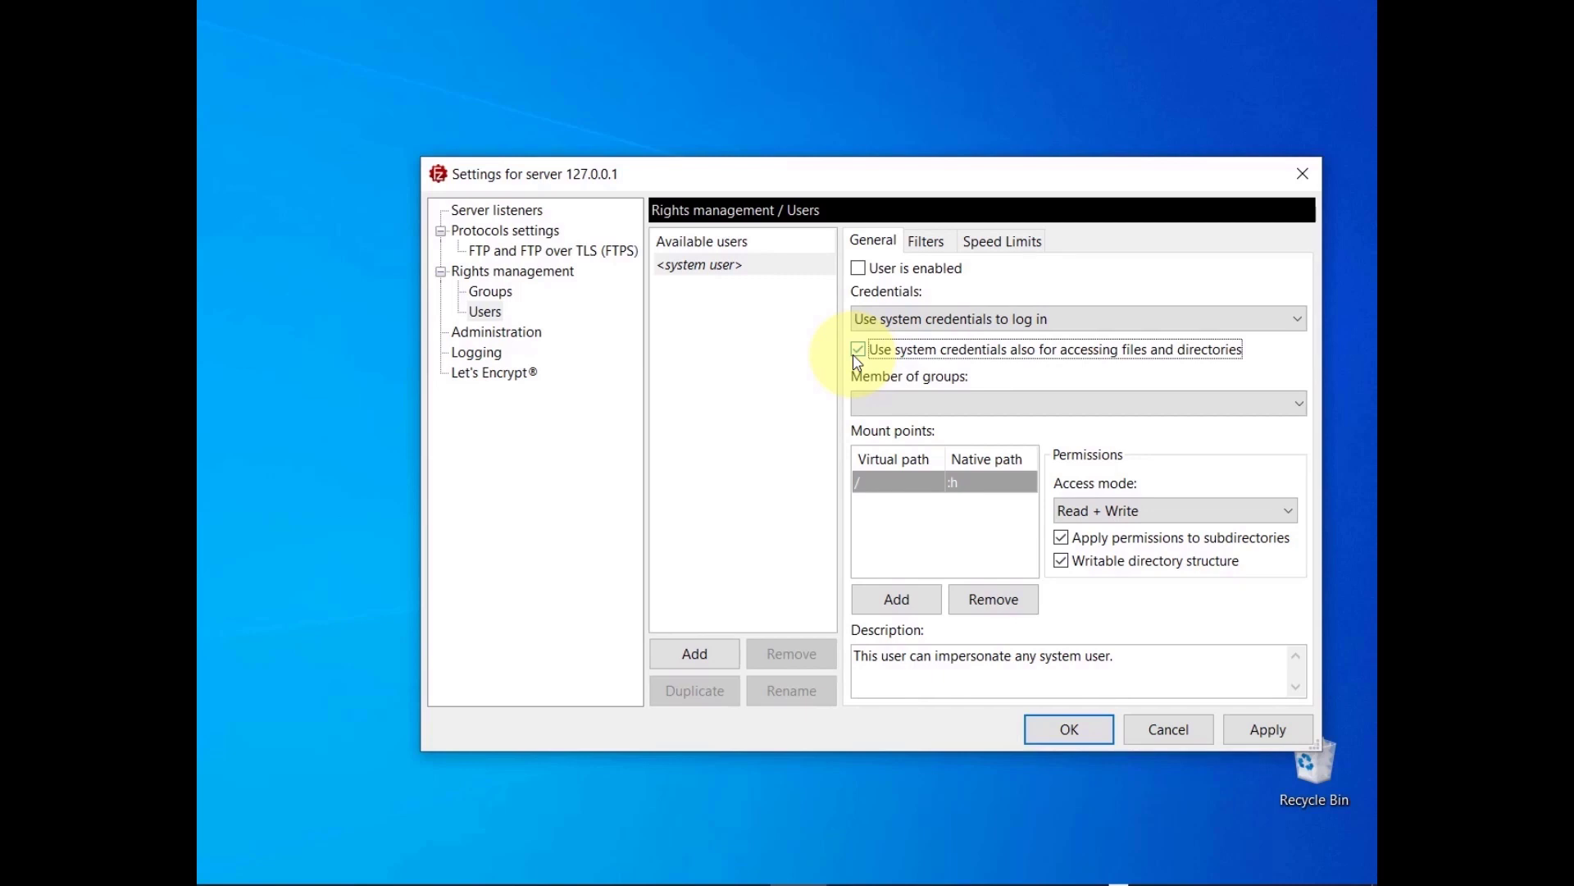
left_click(693, 655)
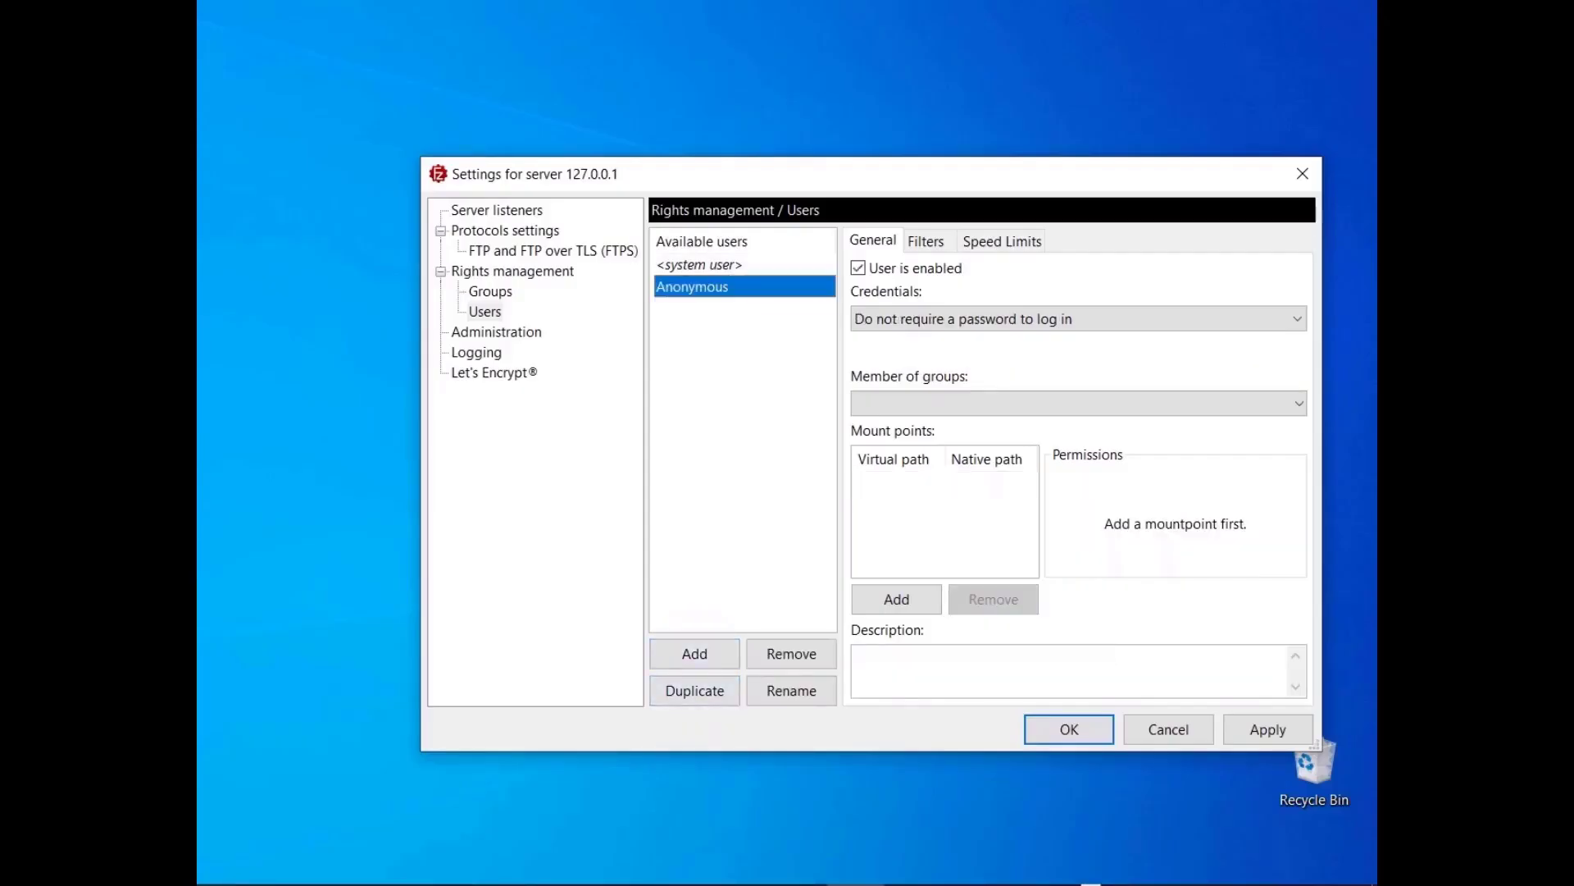
left_click(694, 655)
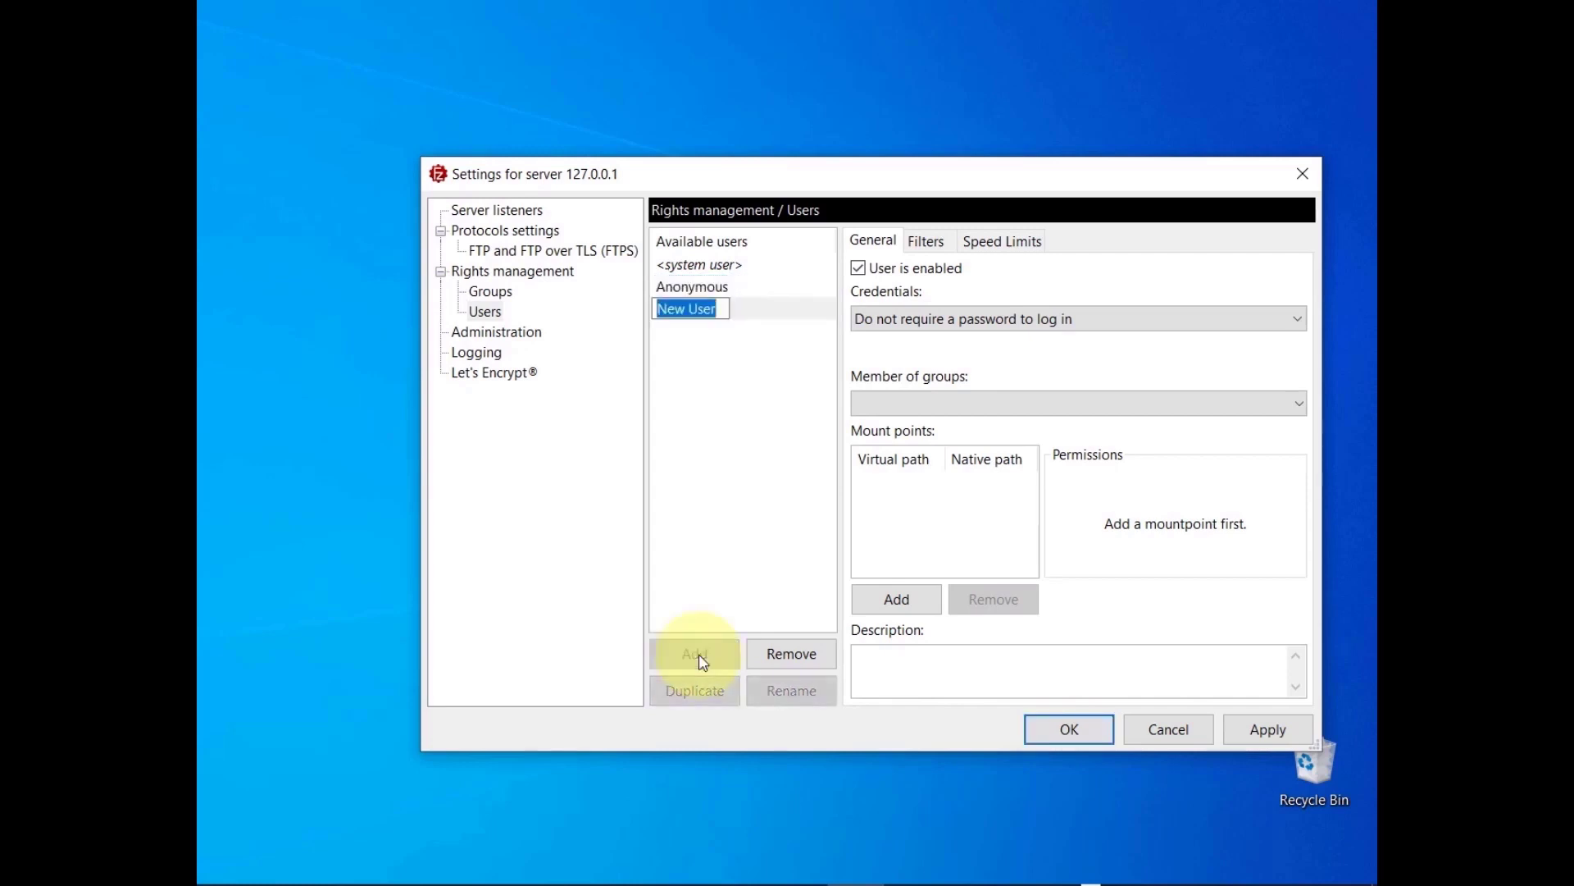
left_click(1296, 318)
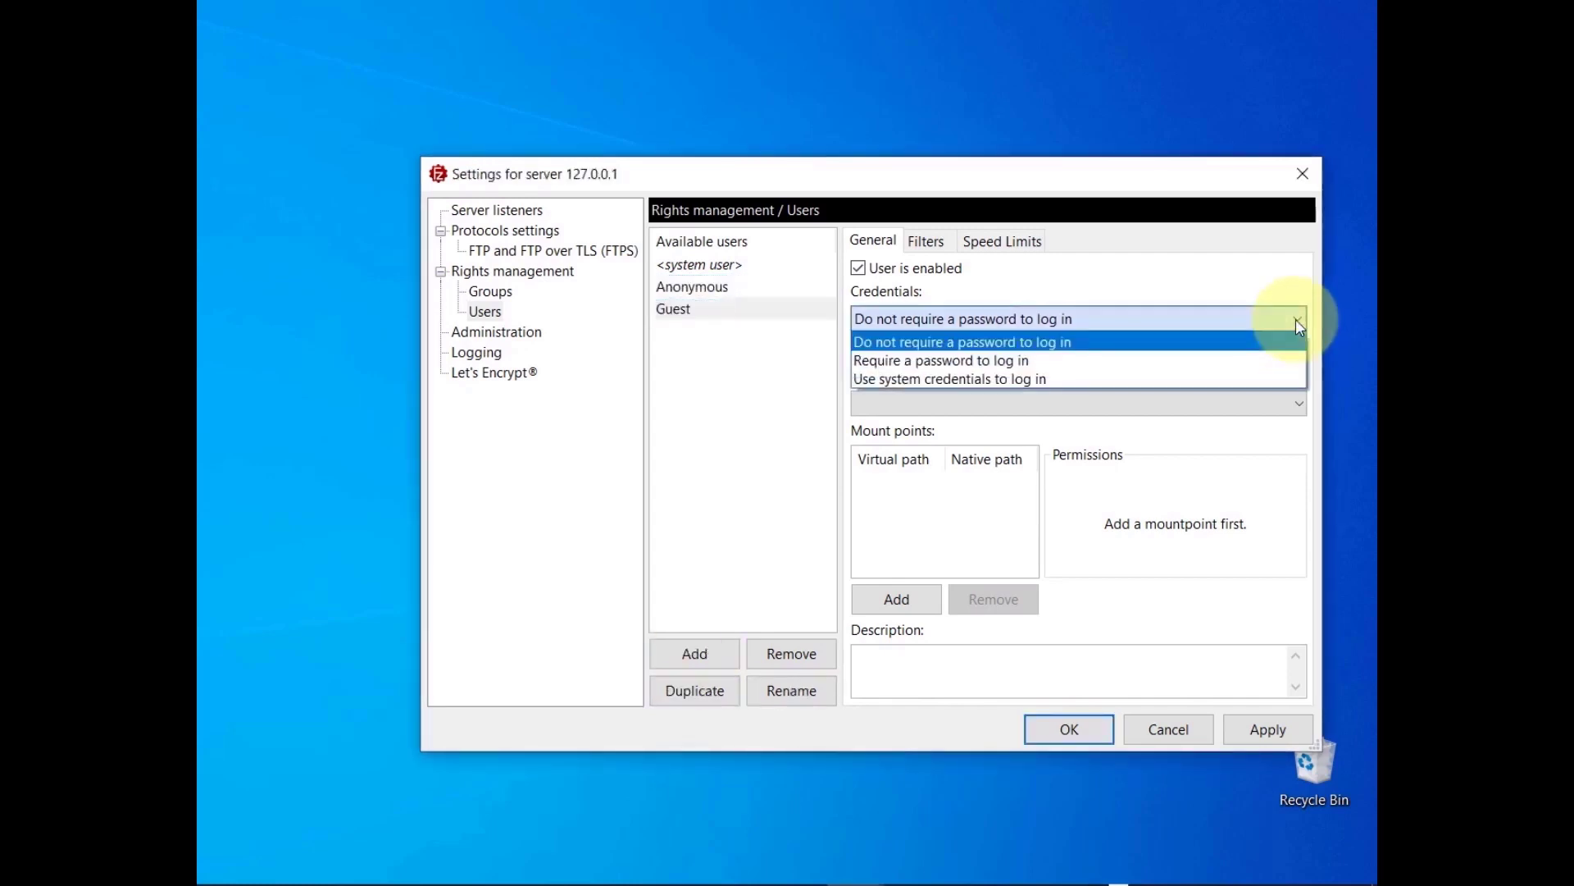
left_click(941, 361)
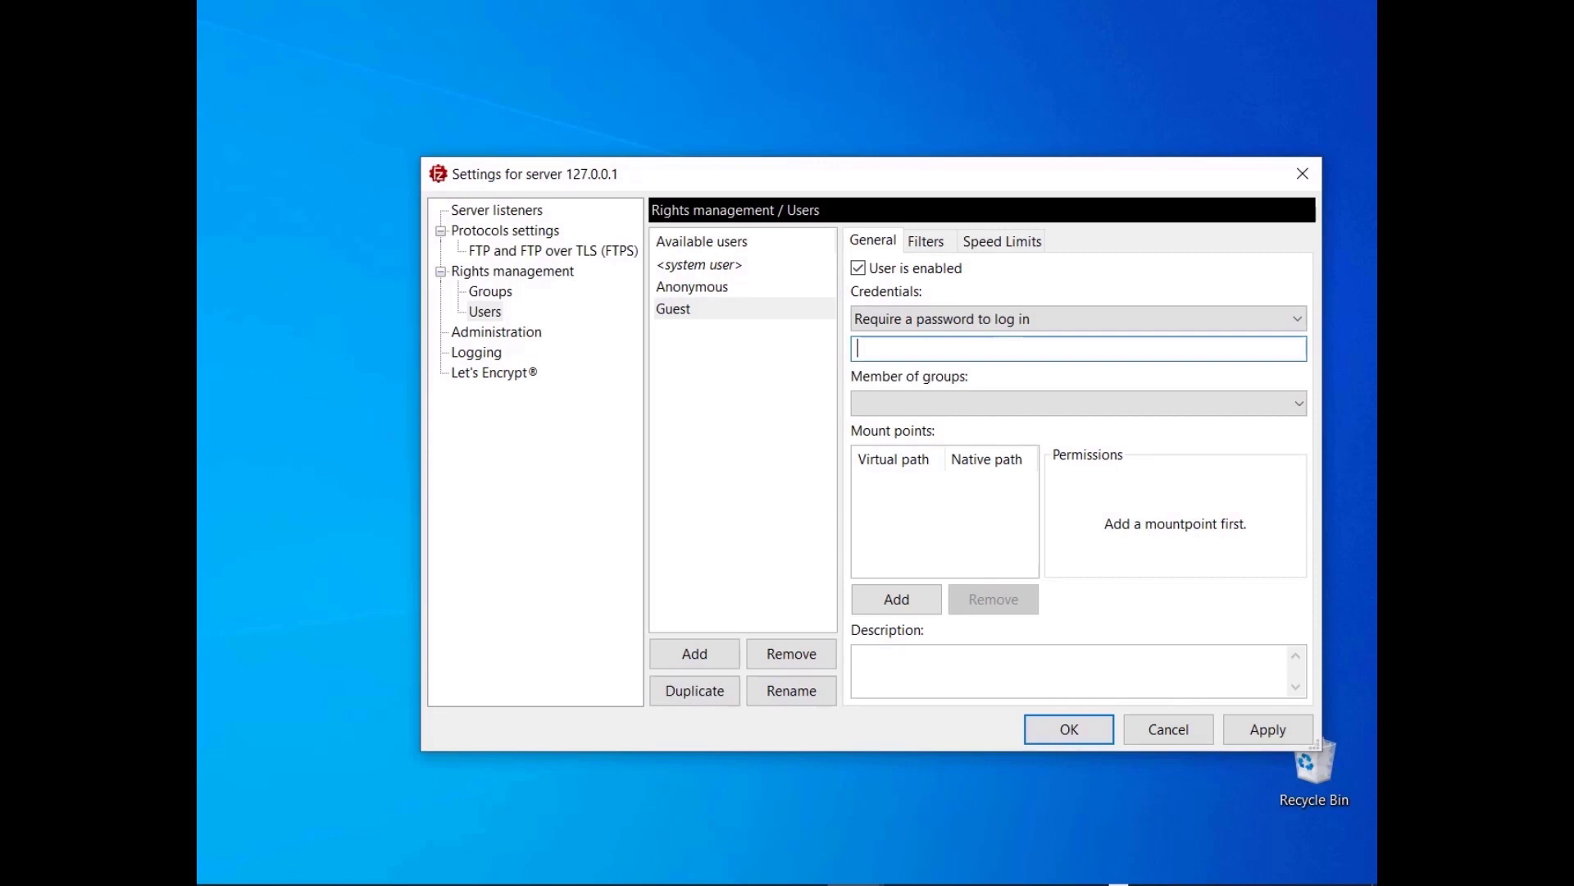
type("password")
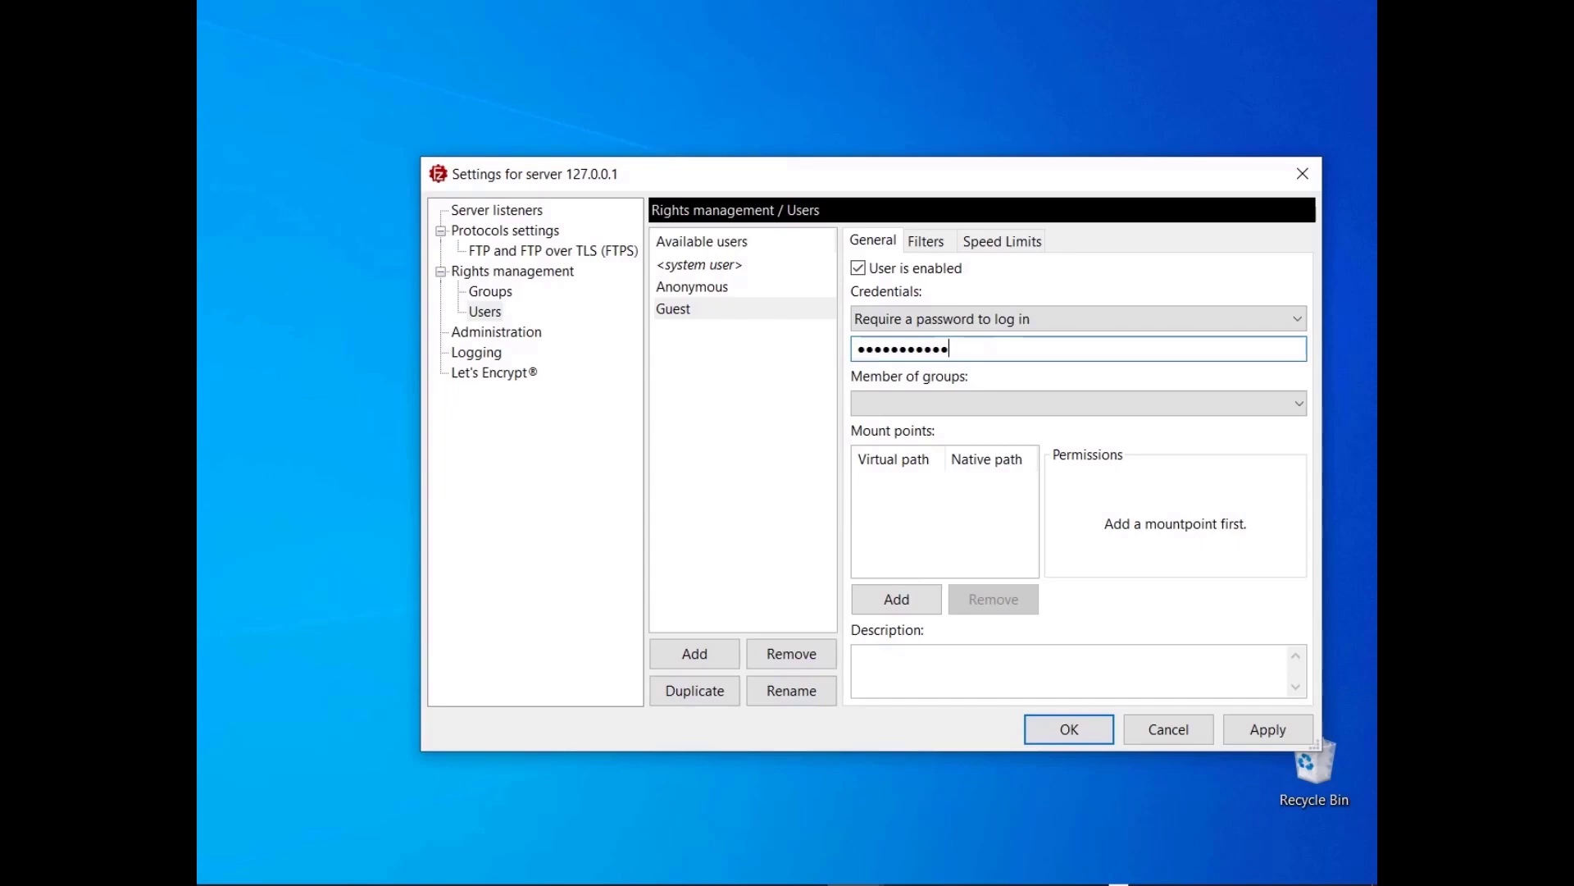
left_click(699, 264)
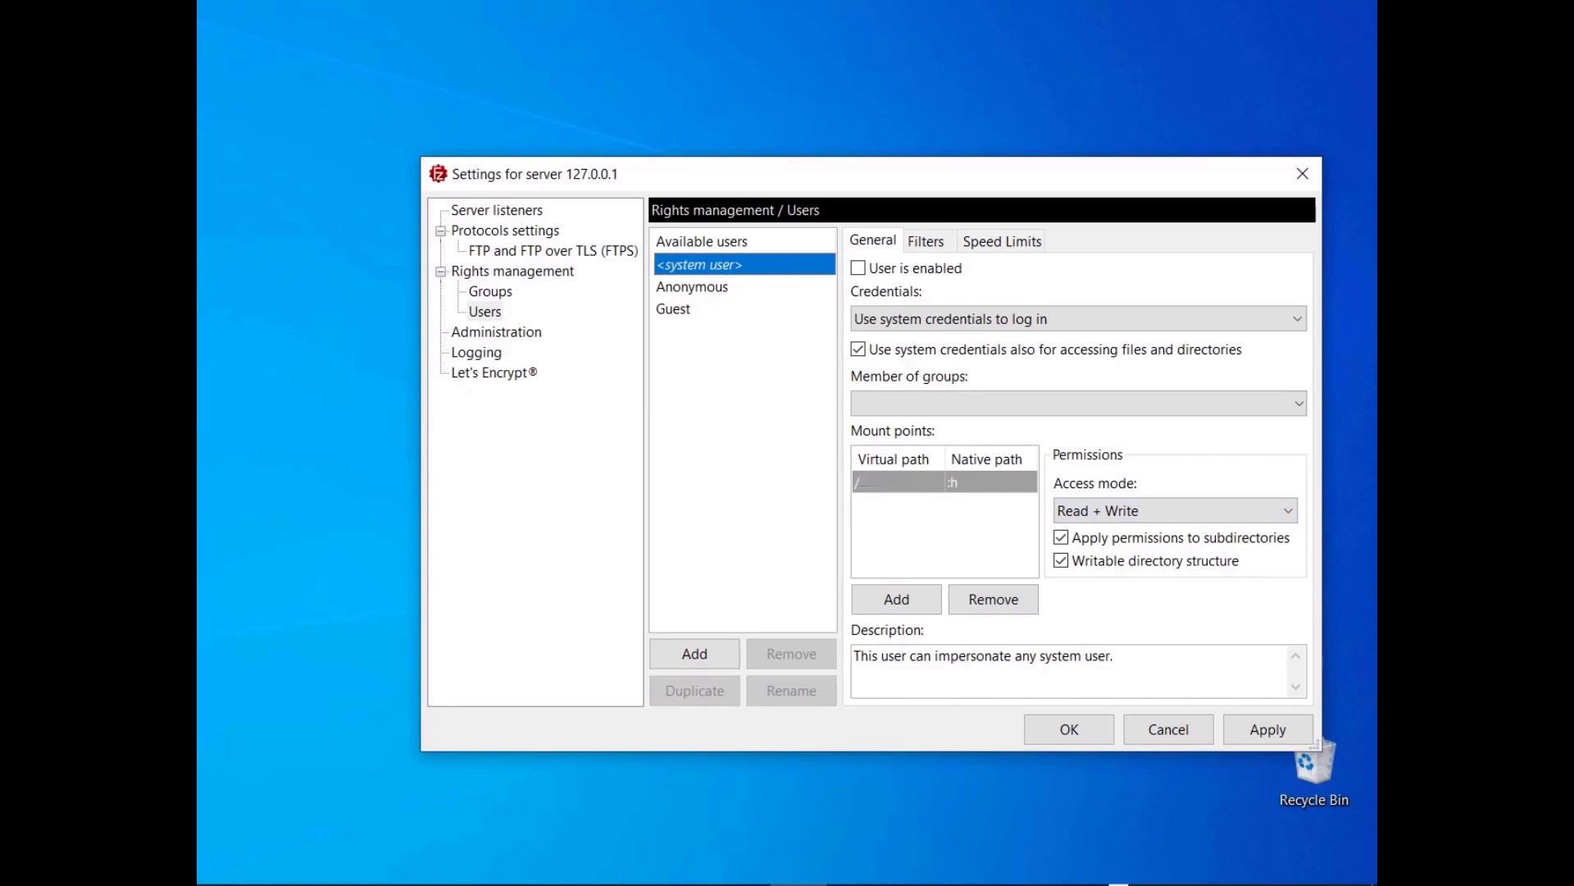
left_click(490, 292)
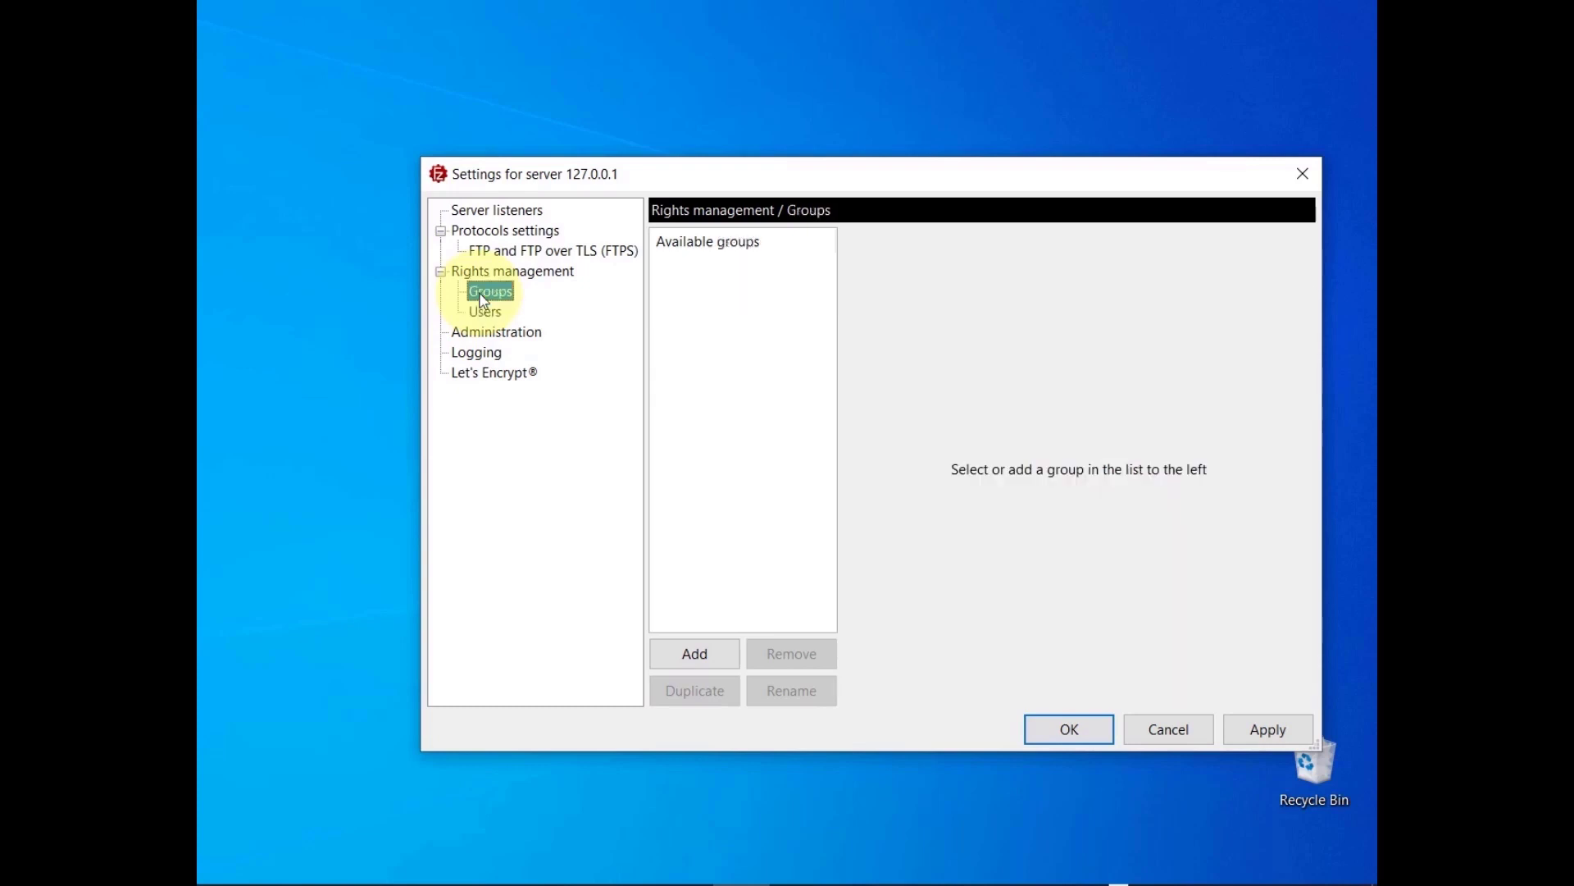
Create New Group and add a mount point with read and write access to it.
left_click(694, 653)
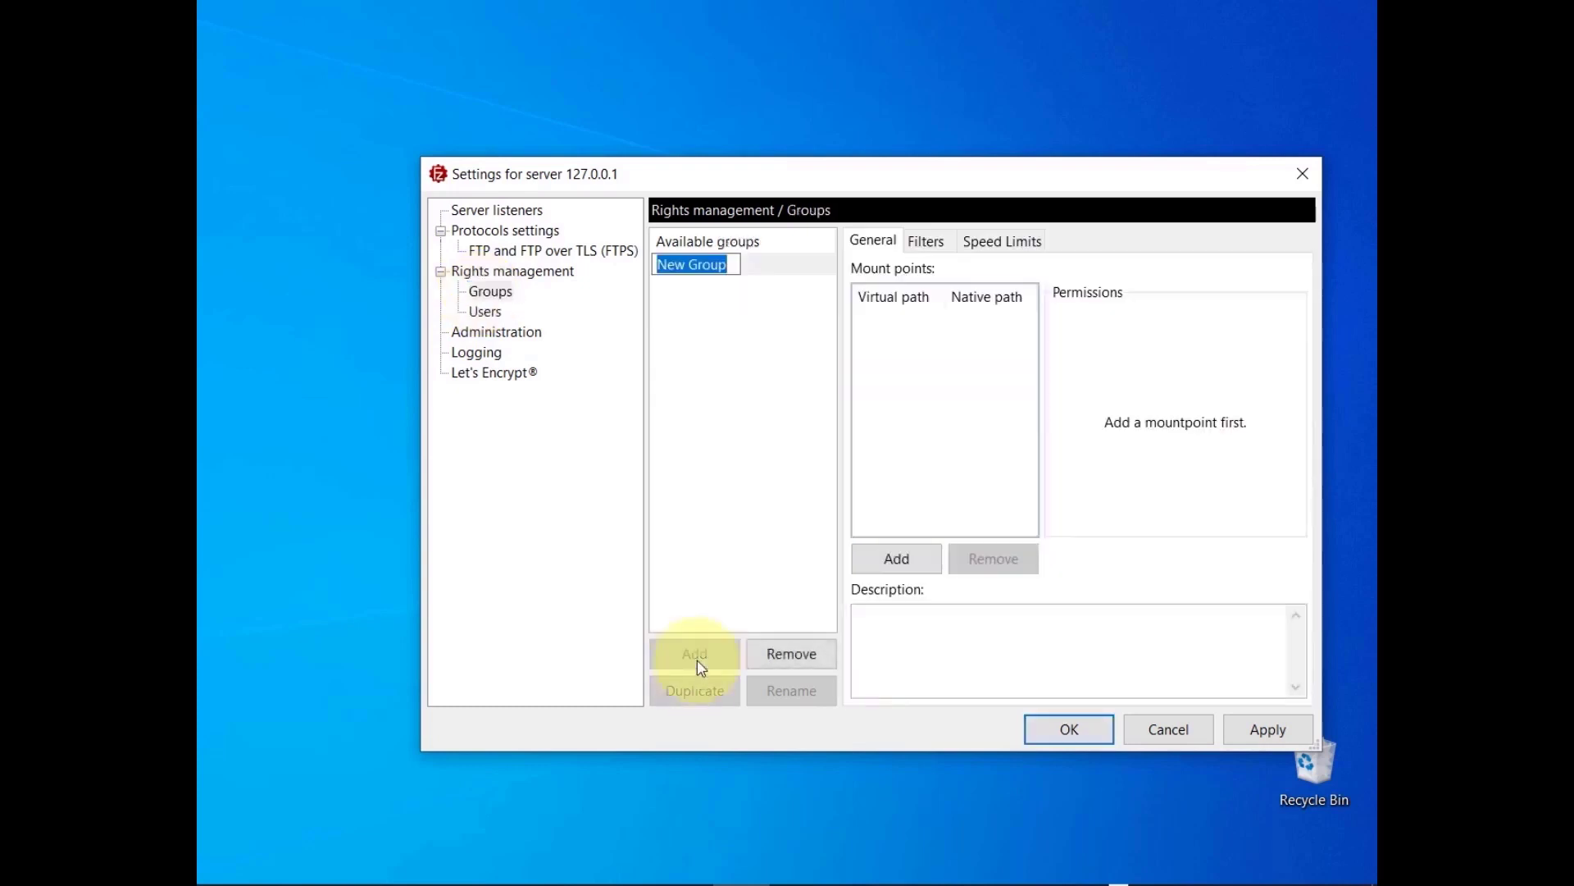
left_click(896, 558)
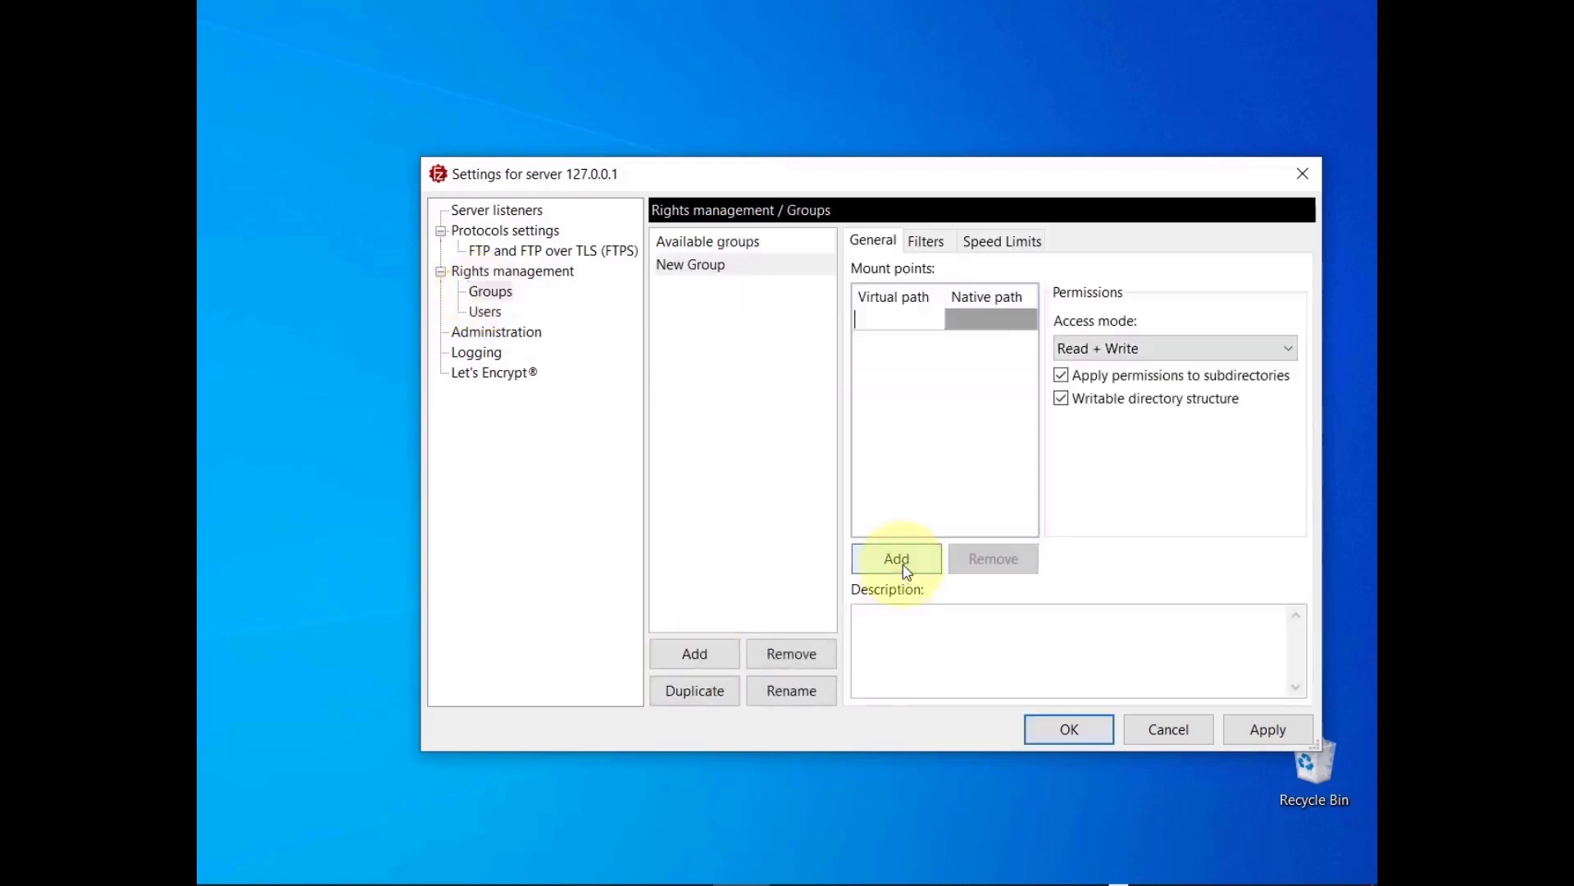
left_click(896, 558)
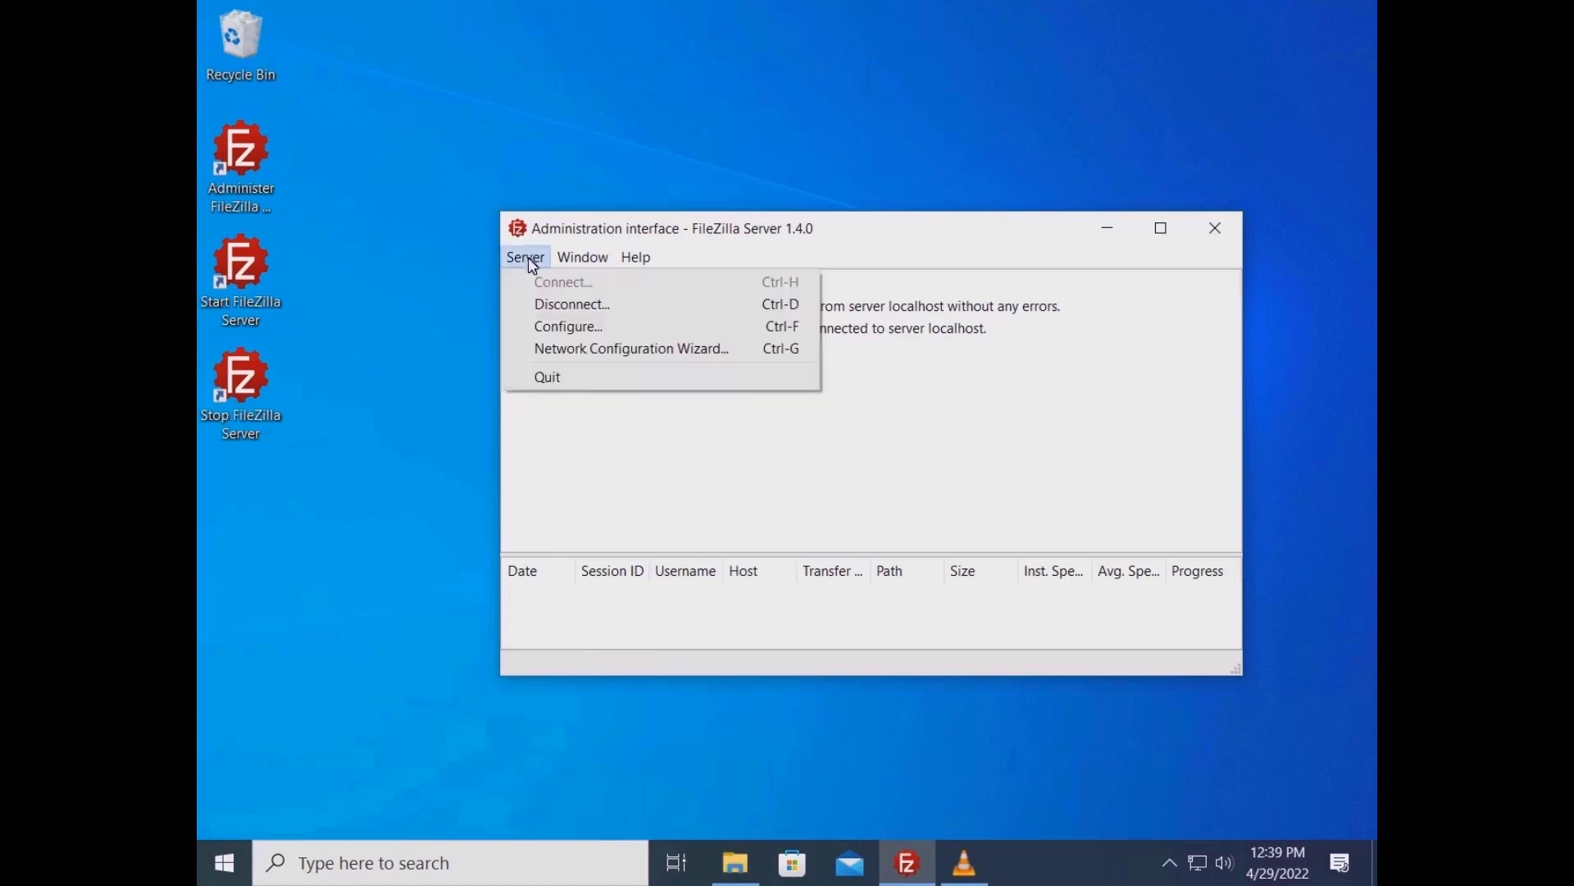
Enable Let's Encrypt certificate generation in Server > Configure and start generating a new account.
left_click(568, 326)
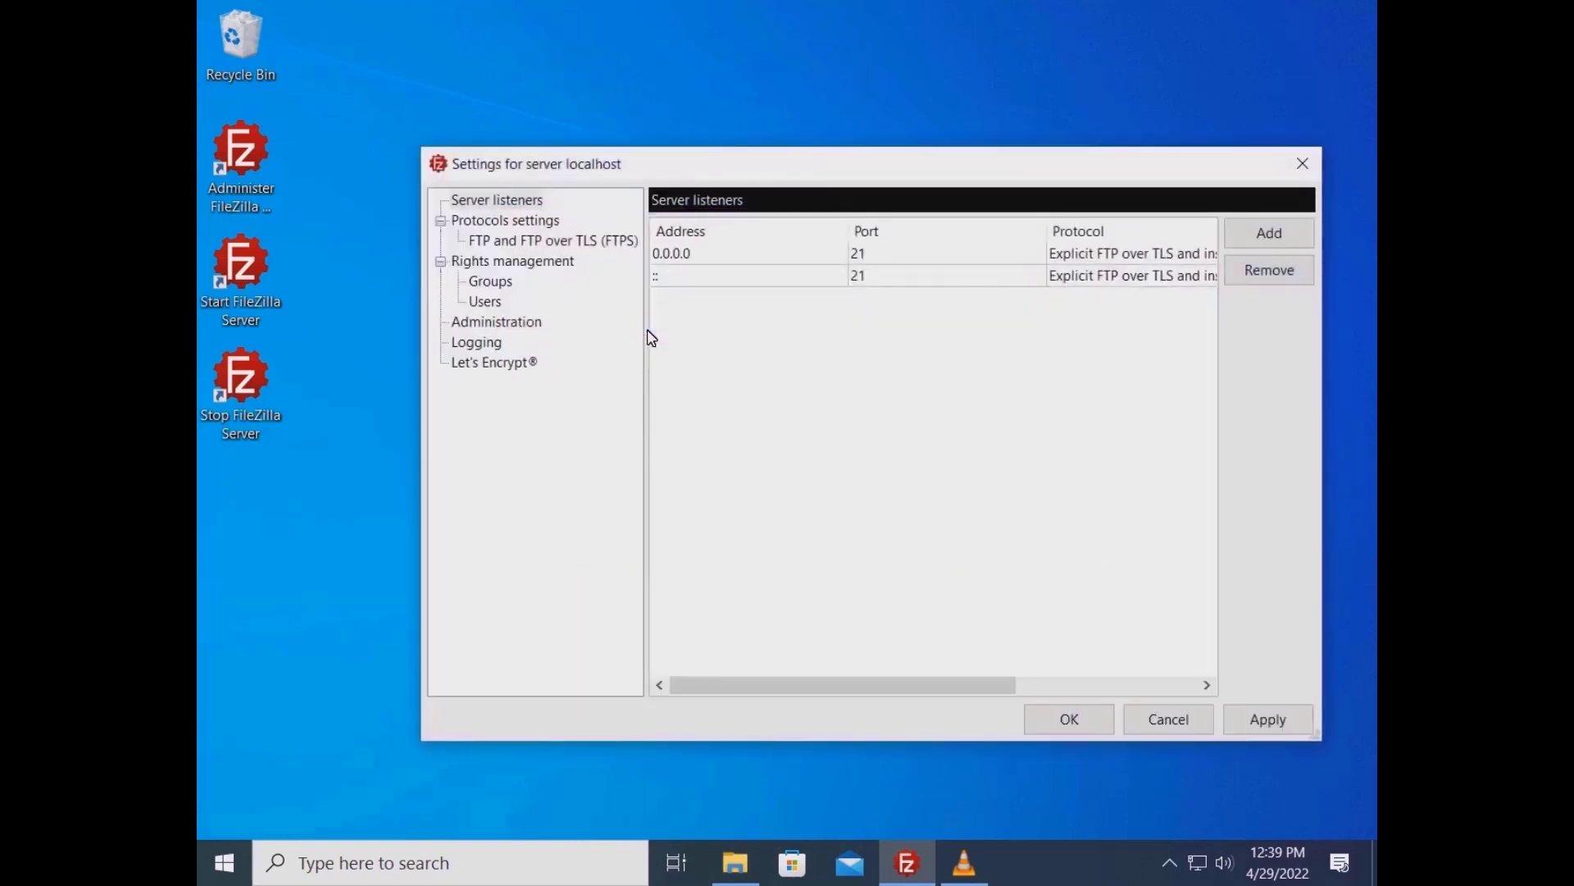
left_click(494, 363)
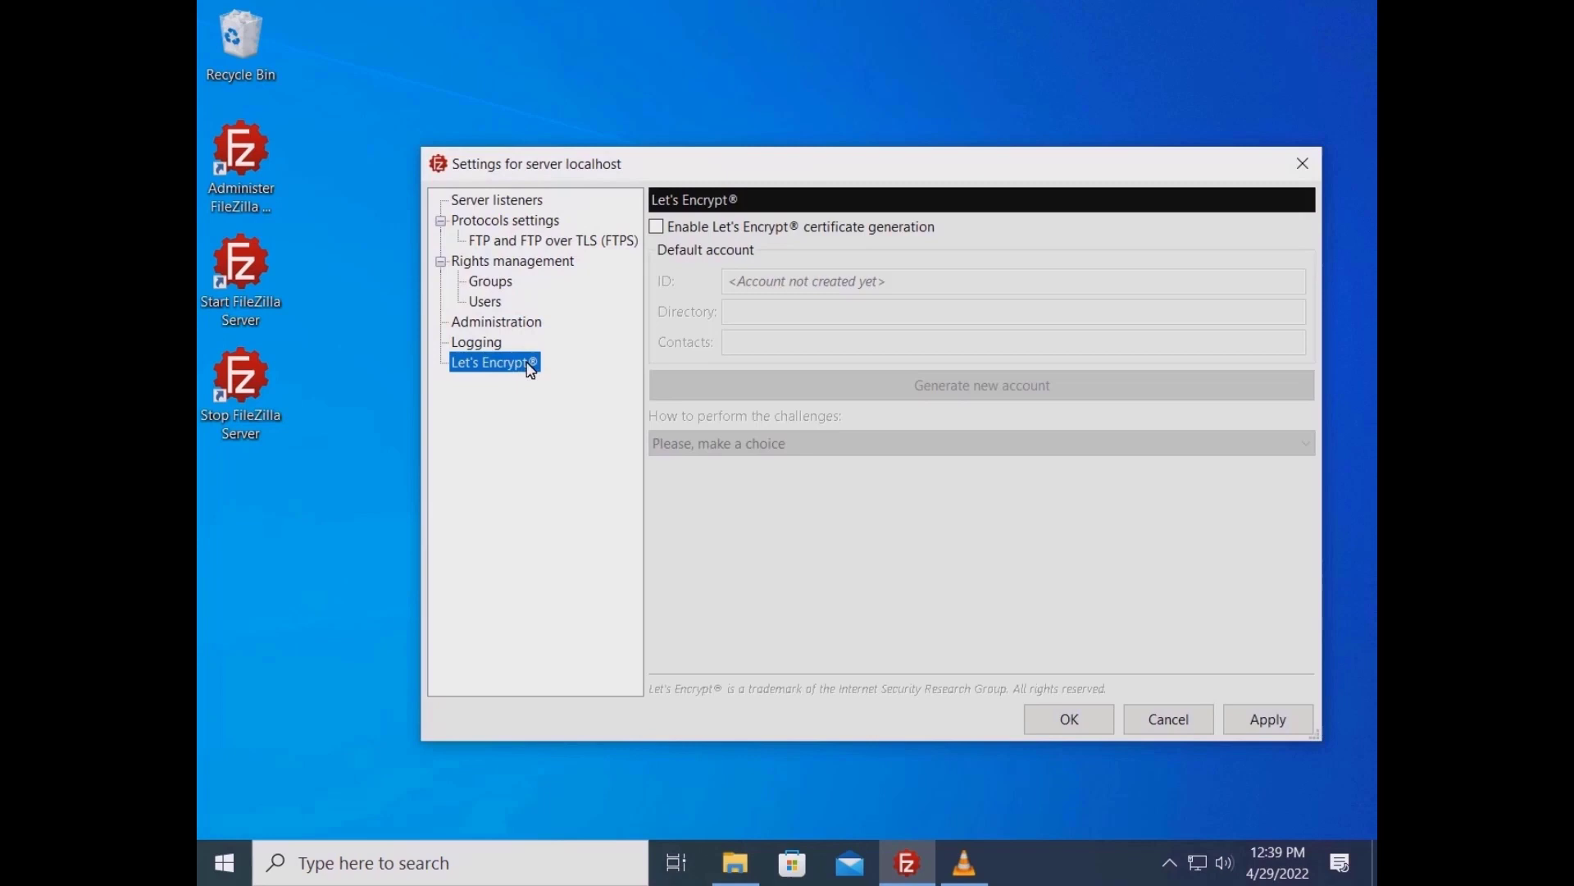
left_click(656, 226)
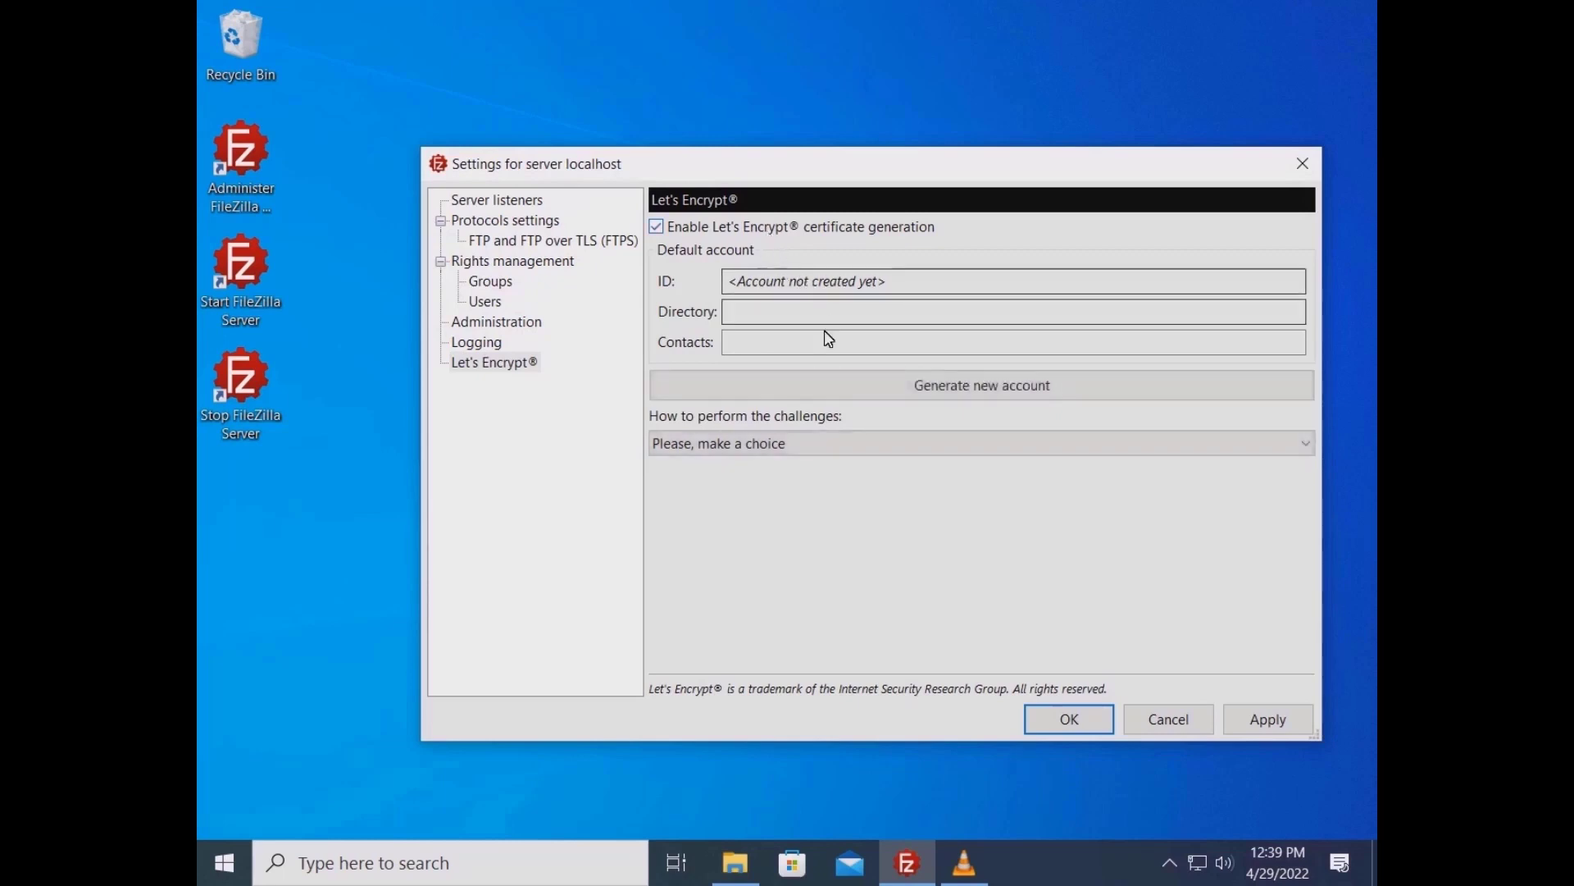
left_click(981, 384)
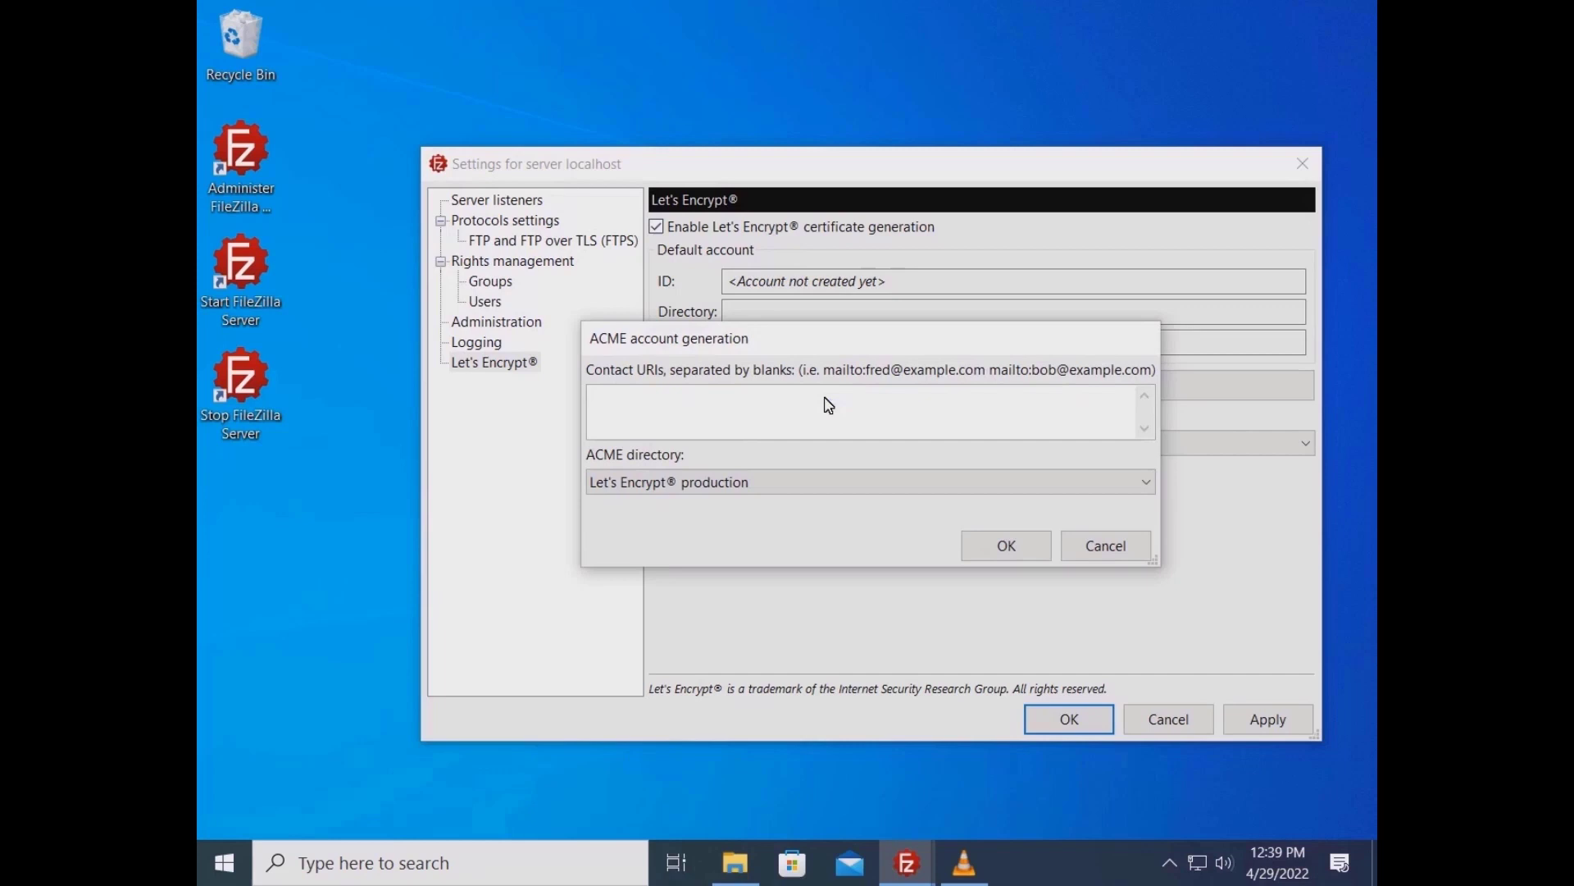
Create the ACME account with a mailto: contact on the Let's Encrypt production directory, accepting the terms of service.
type("mailto:")
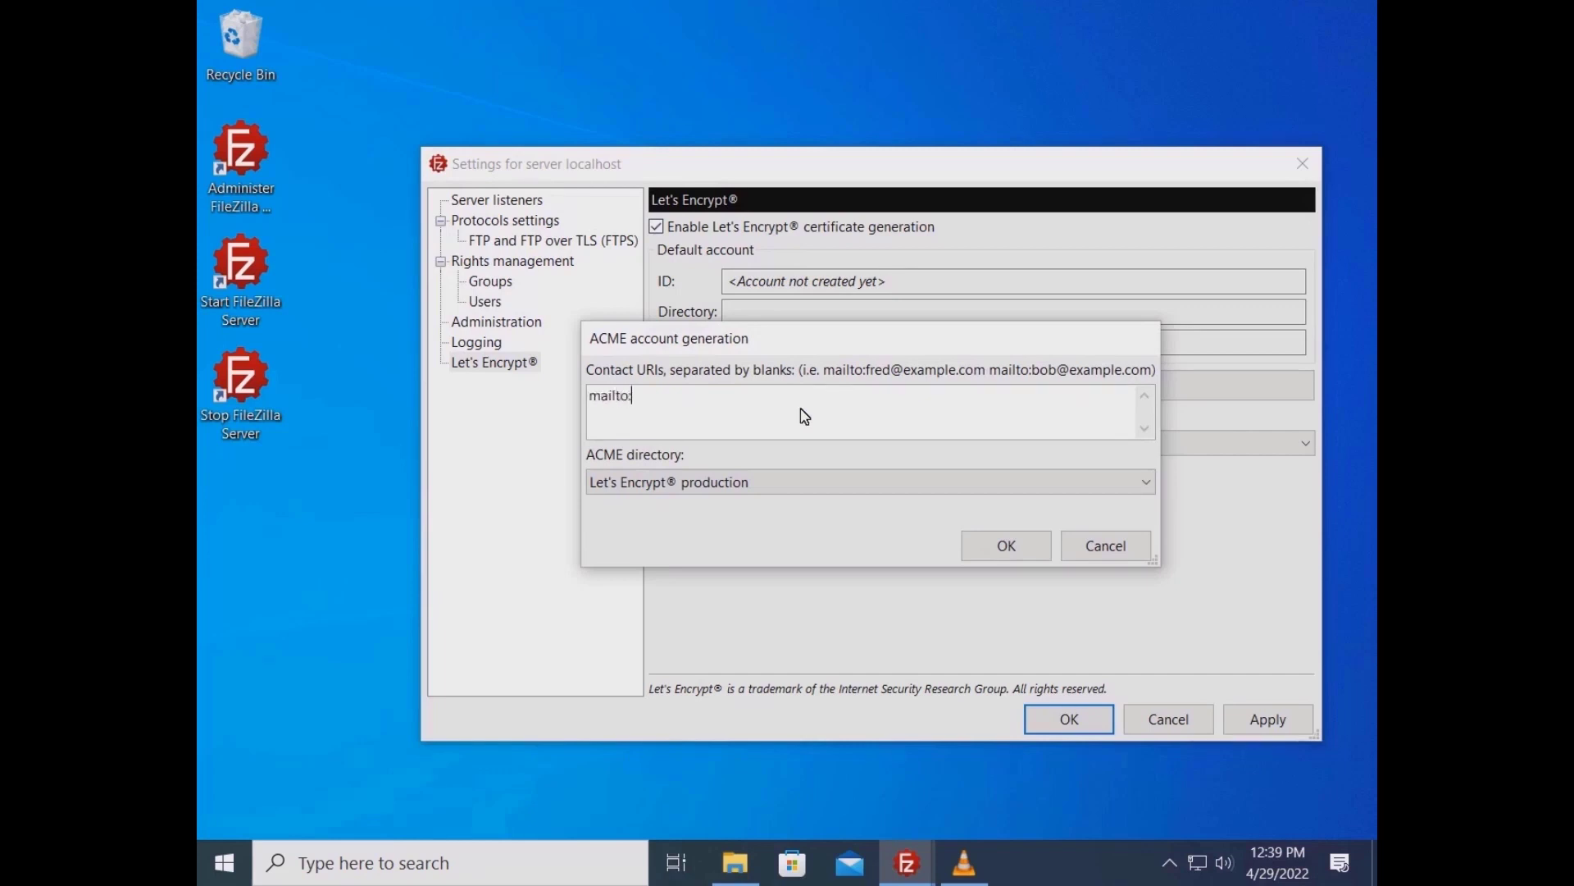
left_click(1143, 482)
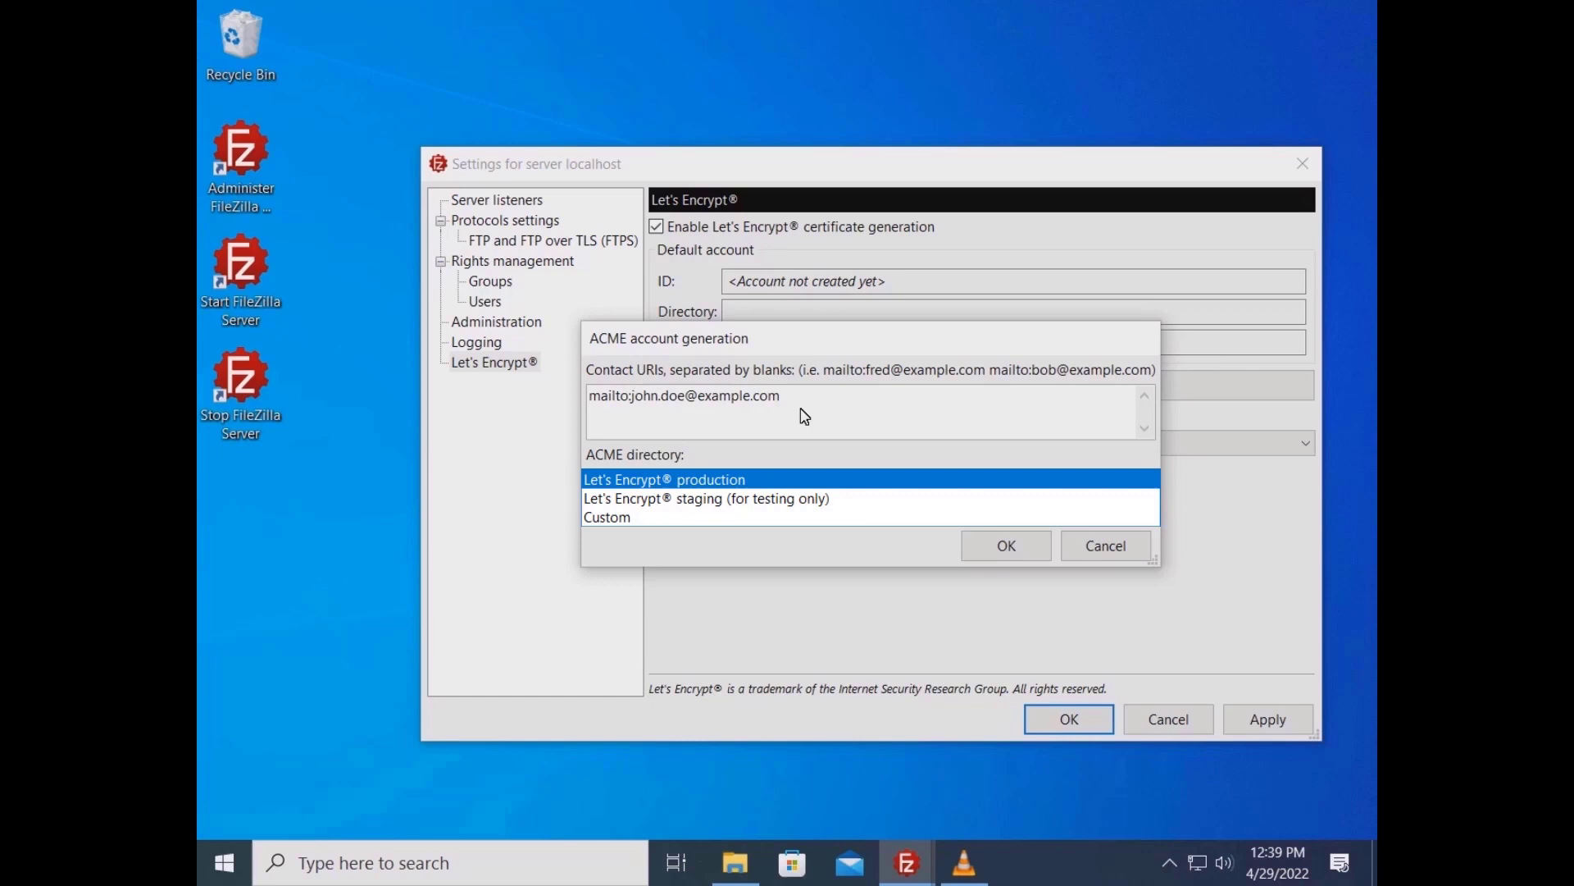
left_click(1005, 544)
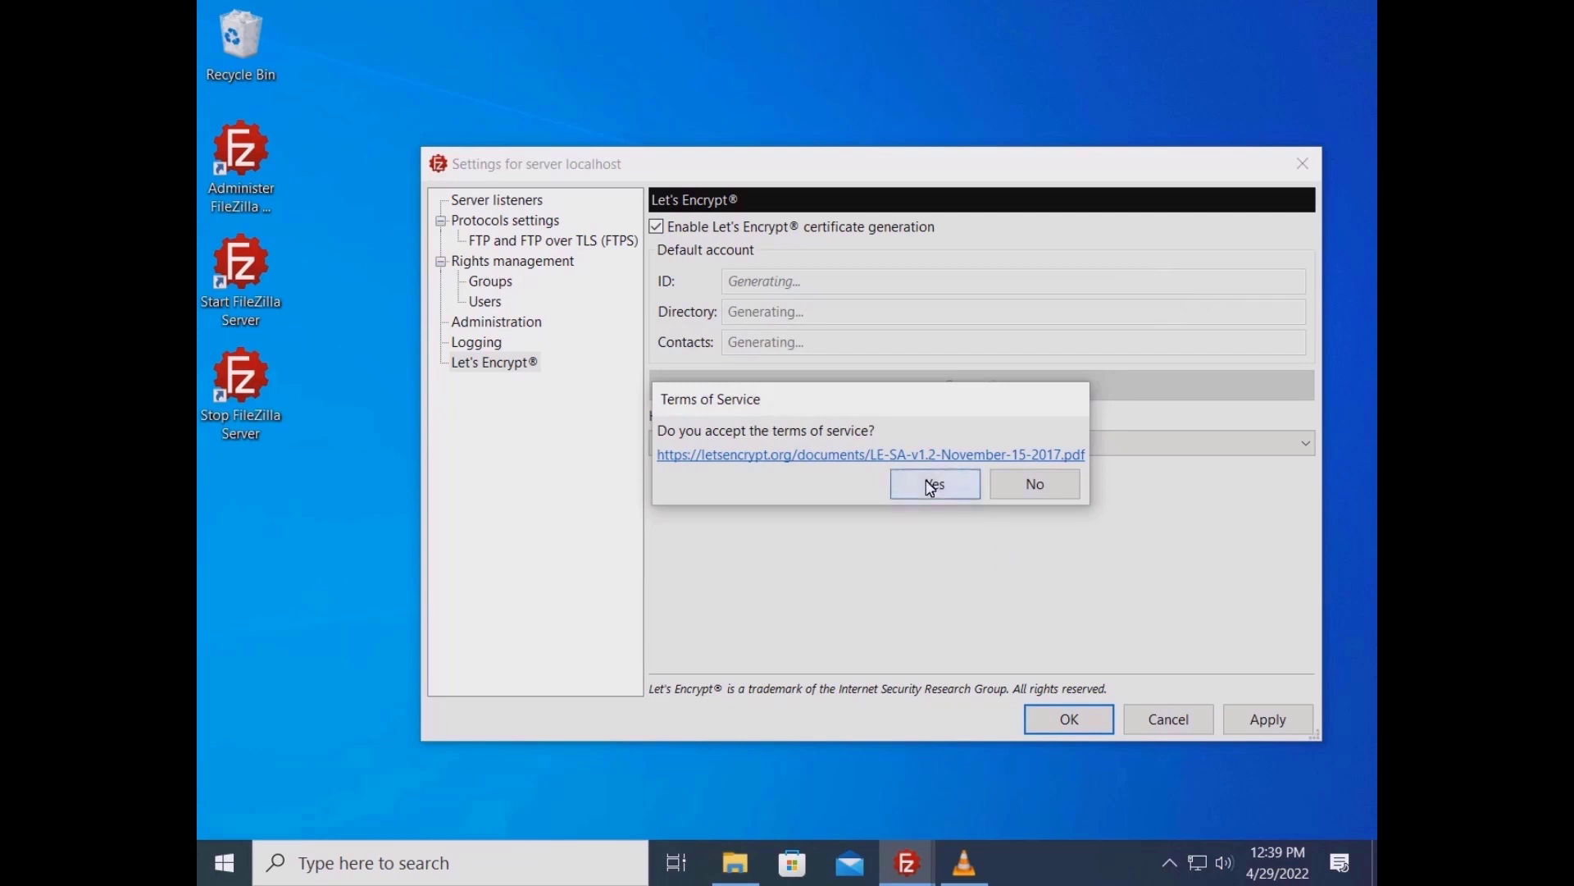
left_click(933, 482)
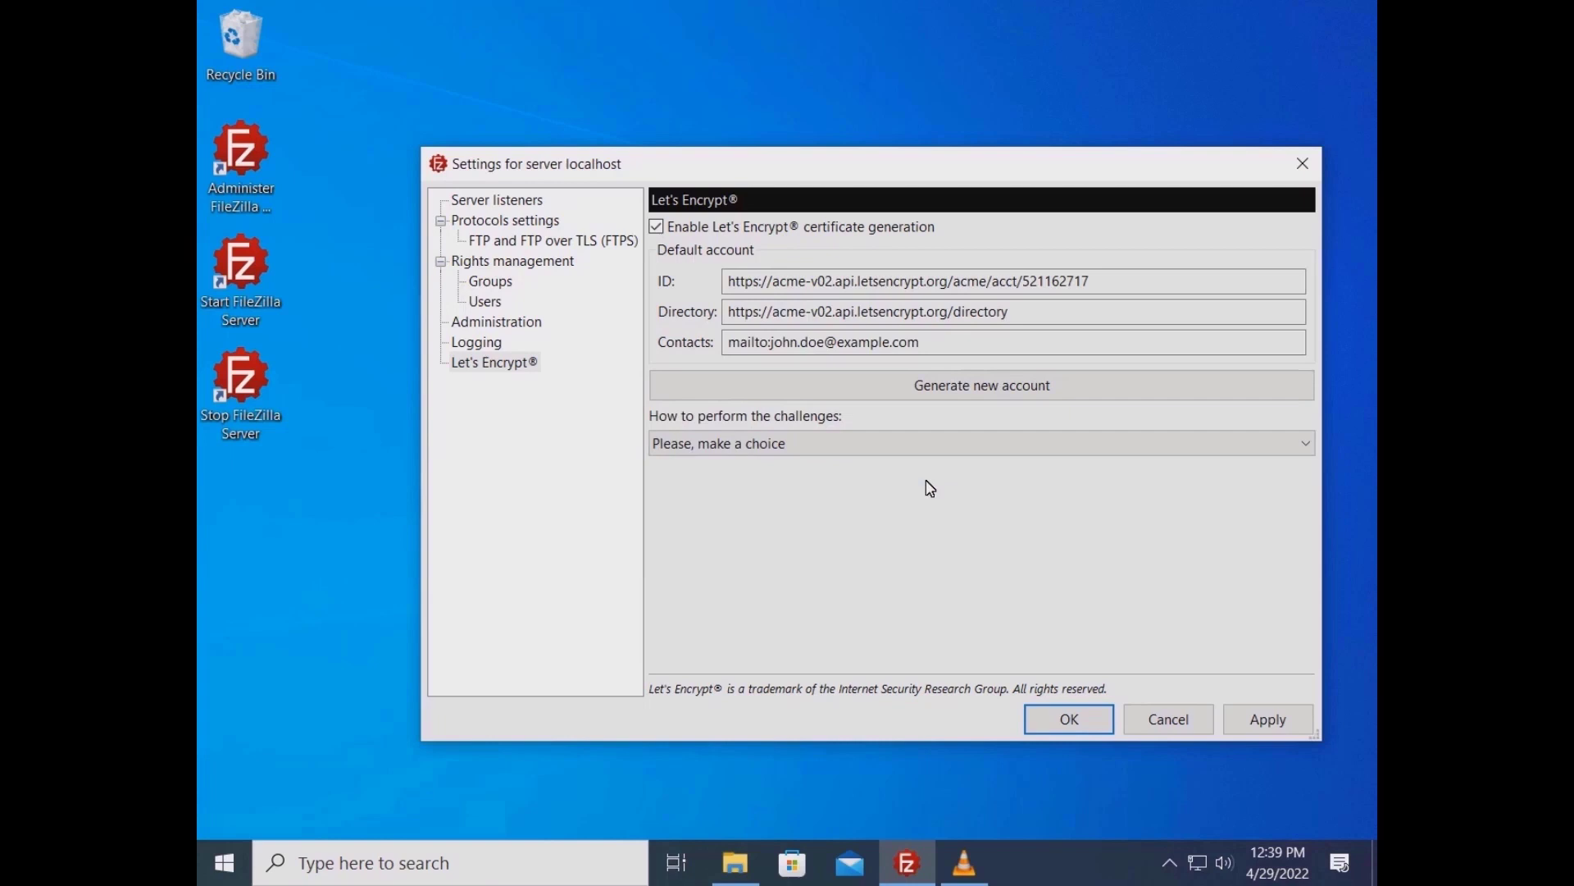
Handle Let's Encrypt challenges with the internal web server, then go to the FTP and FTPS protocol settings.
left_click(981, 442)
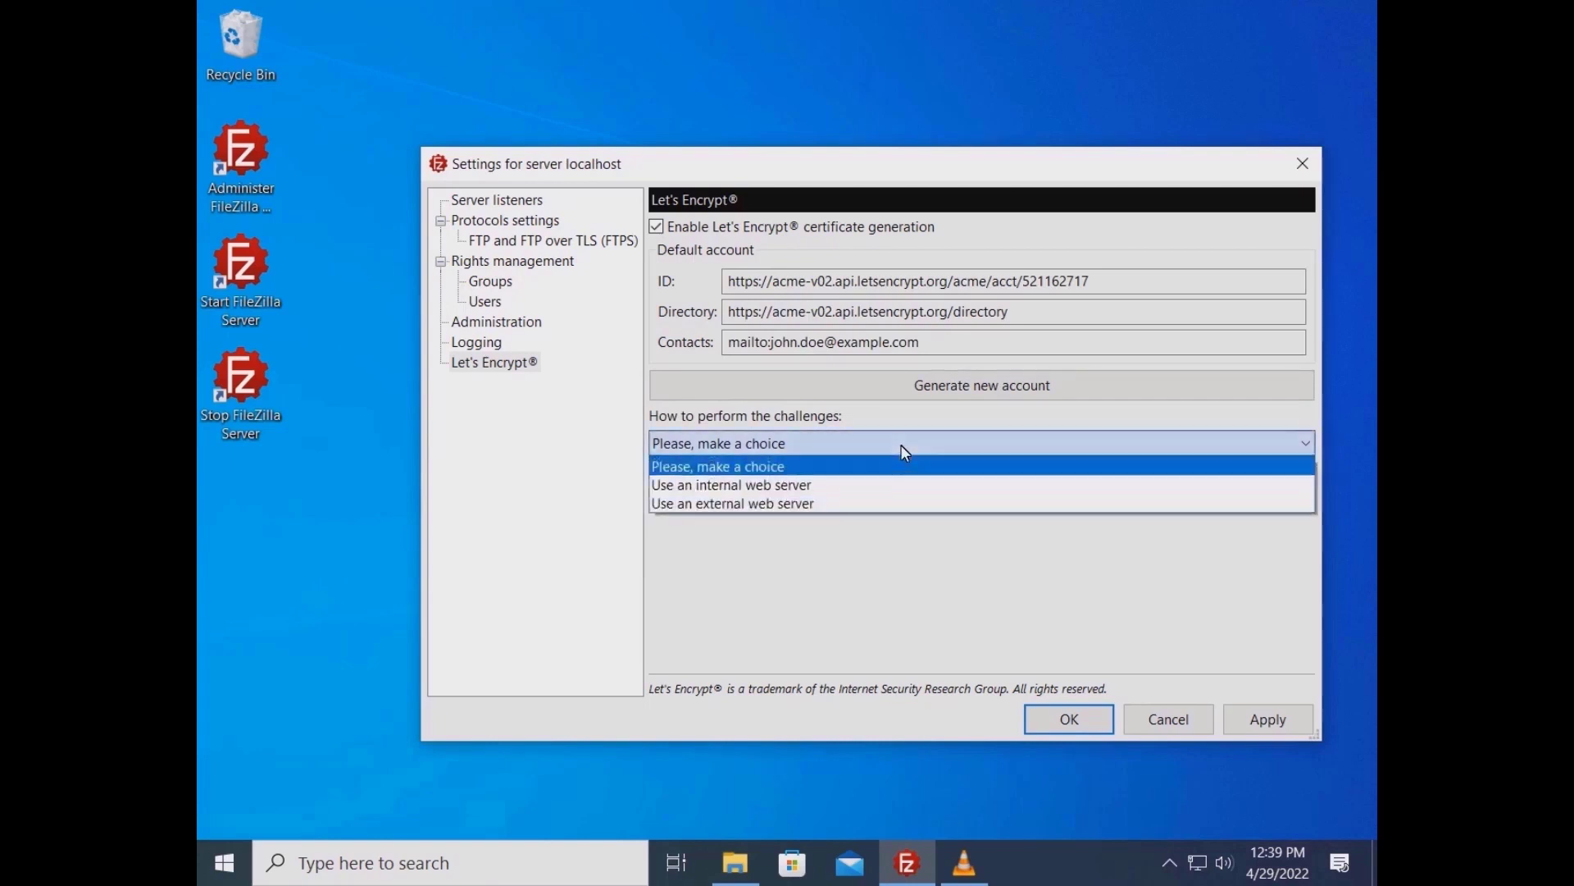
left_click(731, 484)
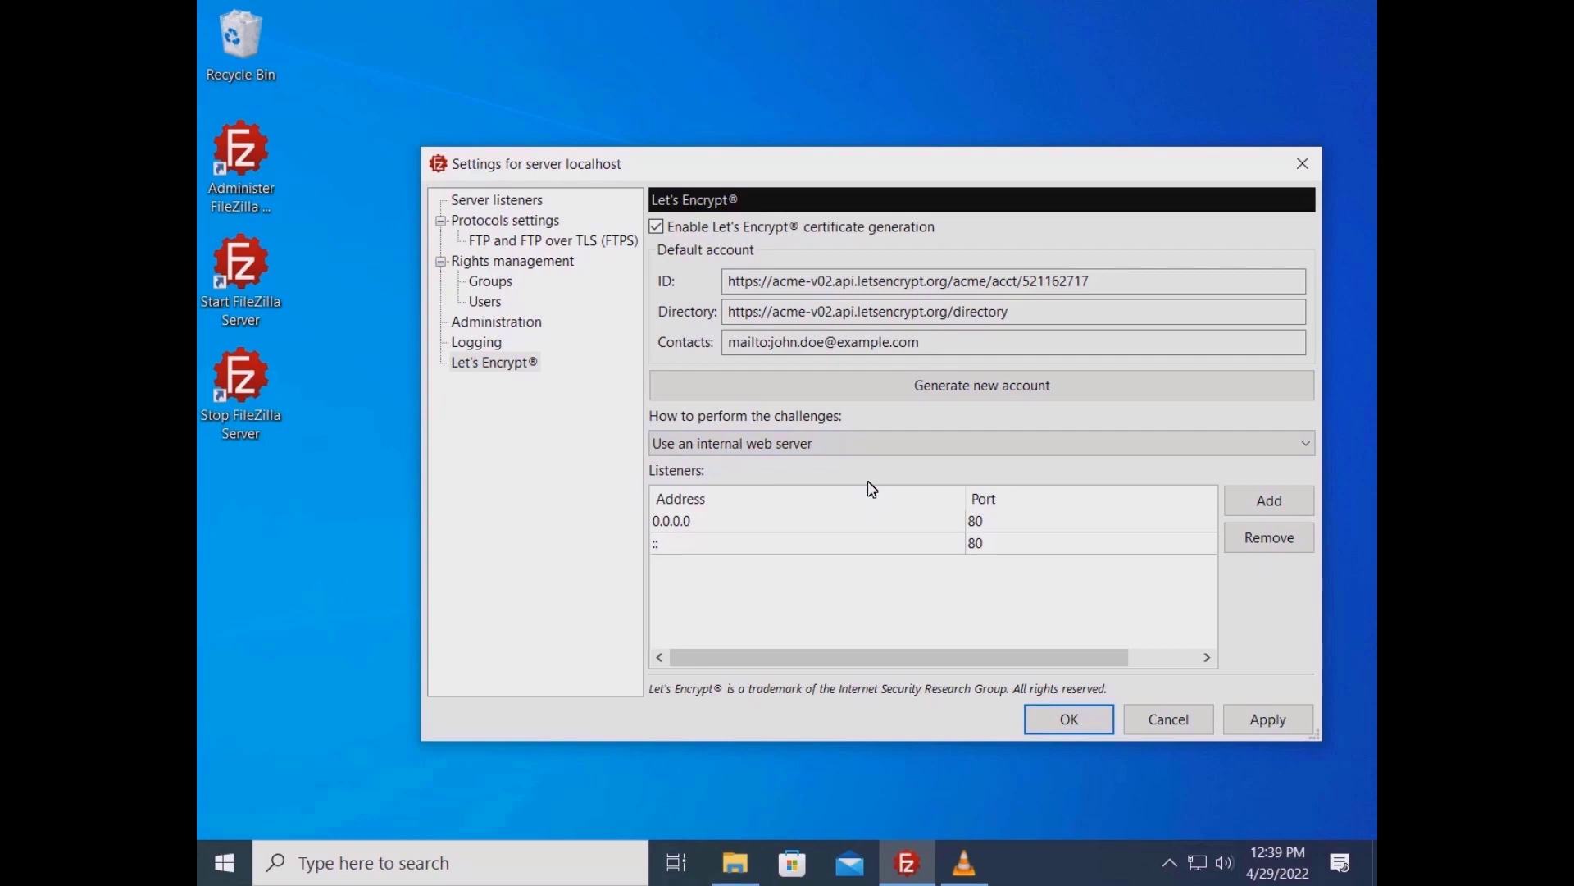
left_click(551, 240)
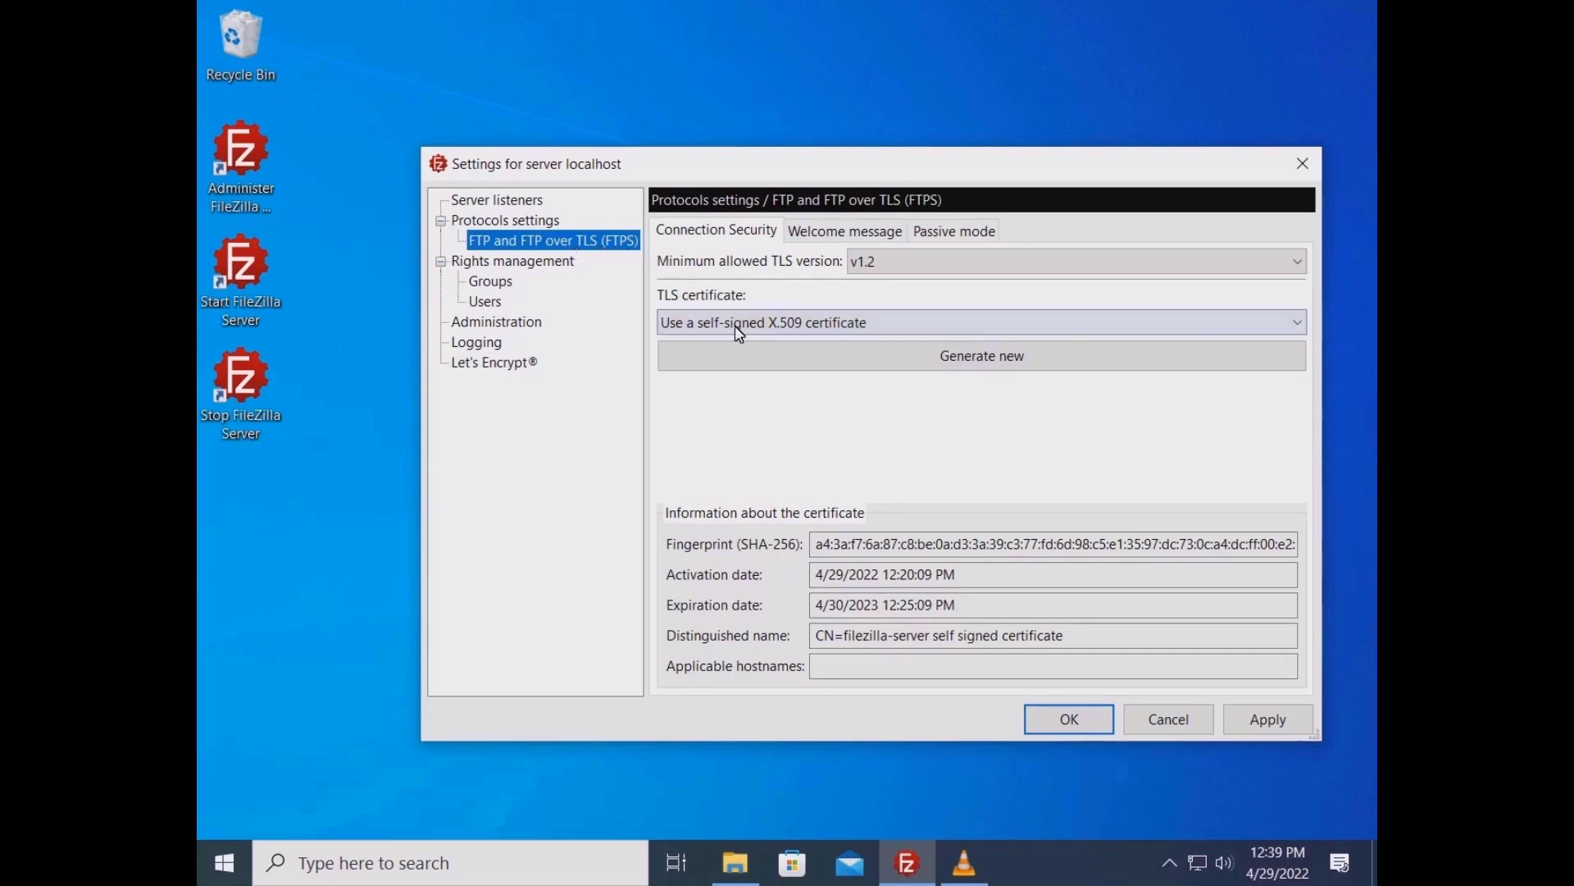
Switch FTPS to a Let's Encrypt certificate, generate one for ftp.example.com, and save the settings.
left_click(979, 323)
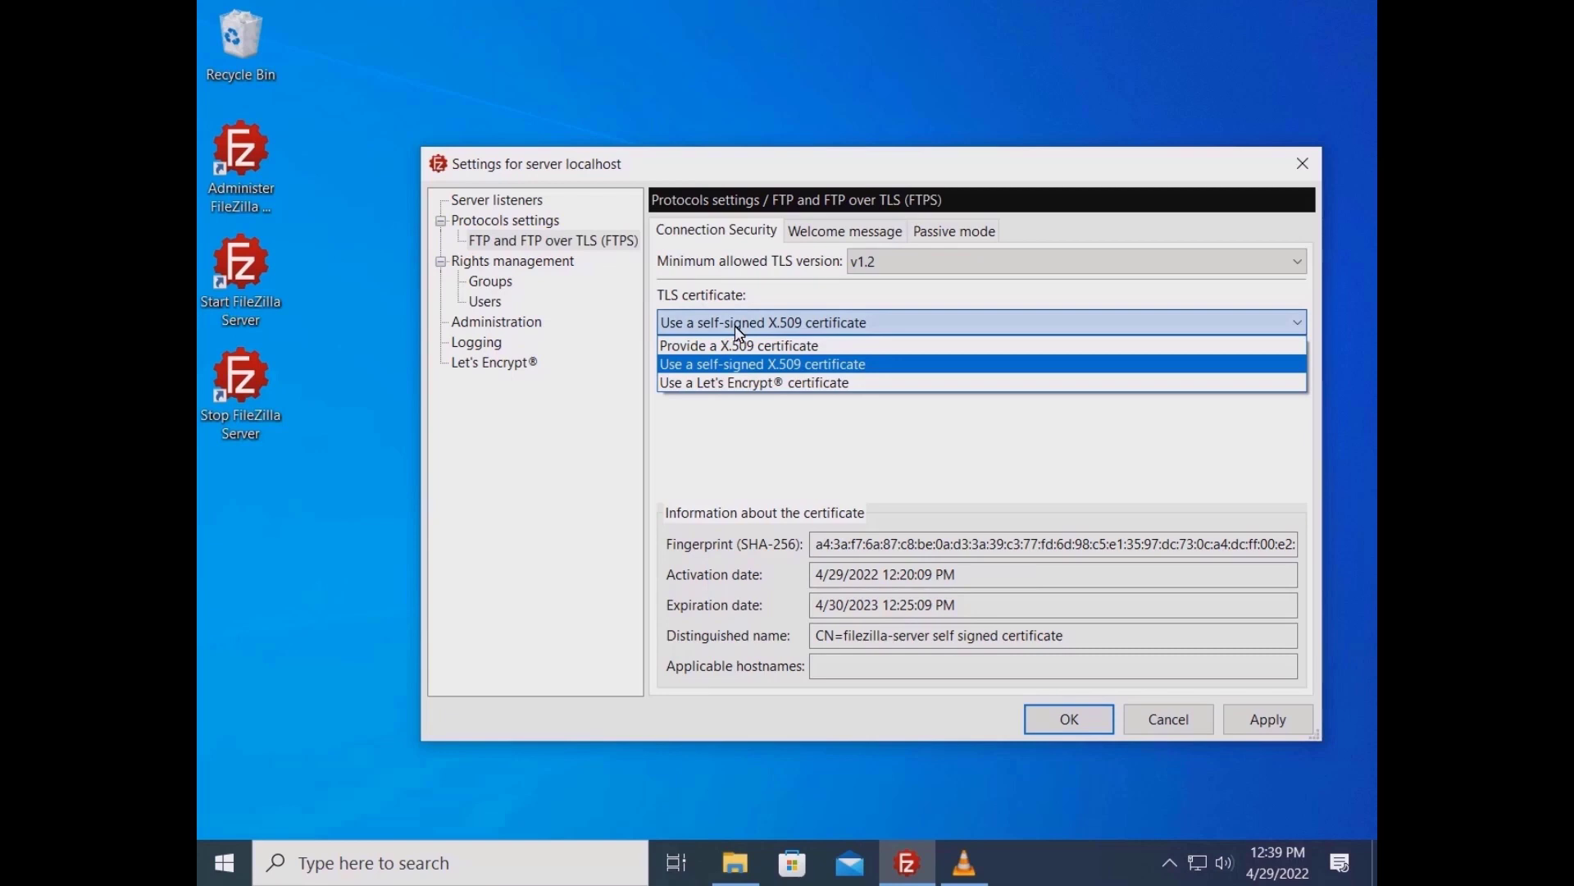
left_click(754, 382)
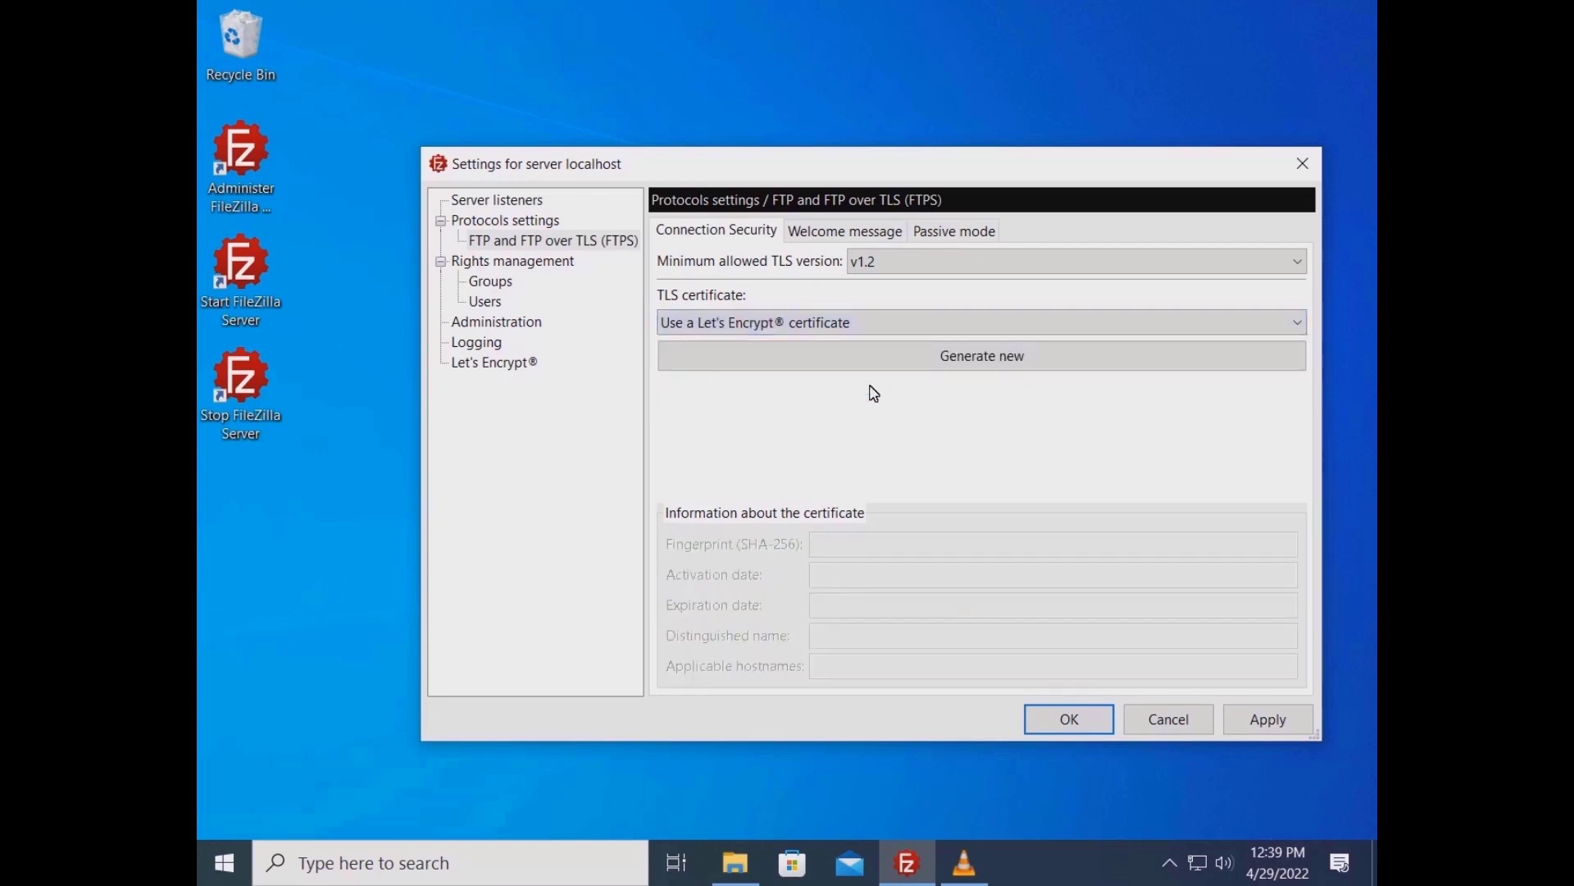
left_click(980, 356)
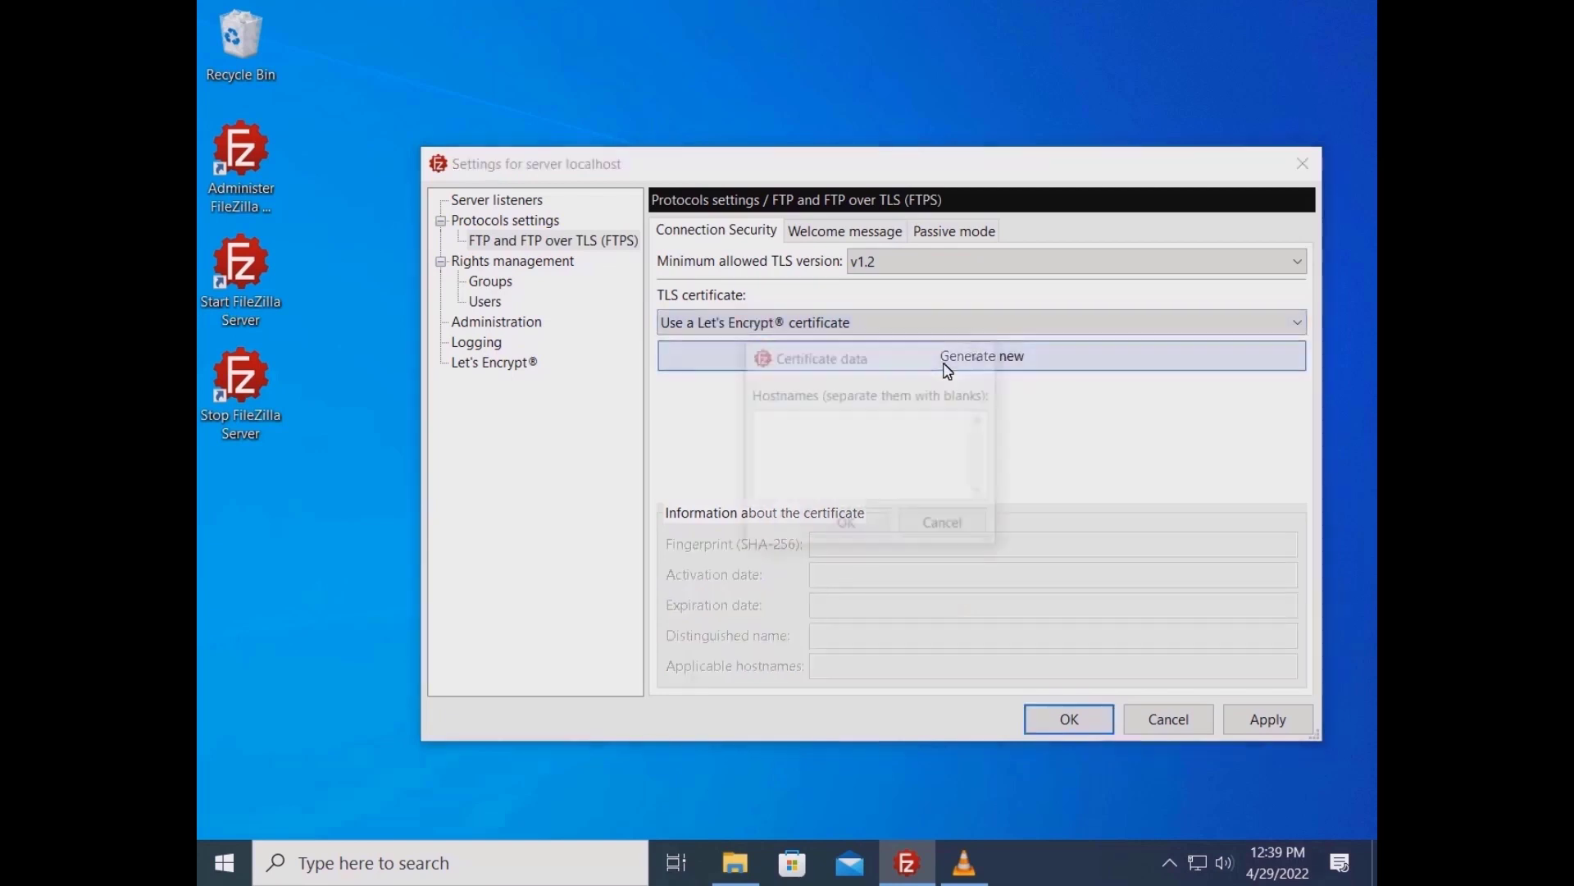
type("ftp.example.com")
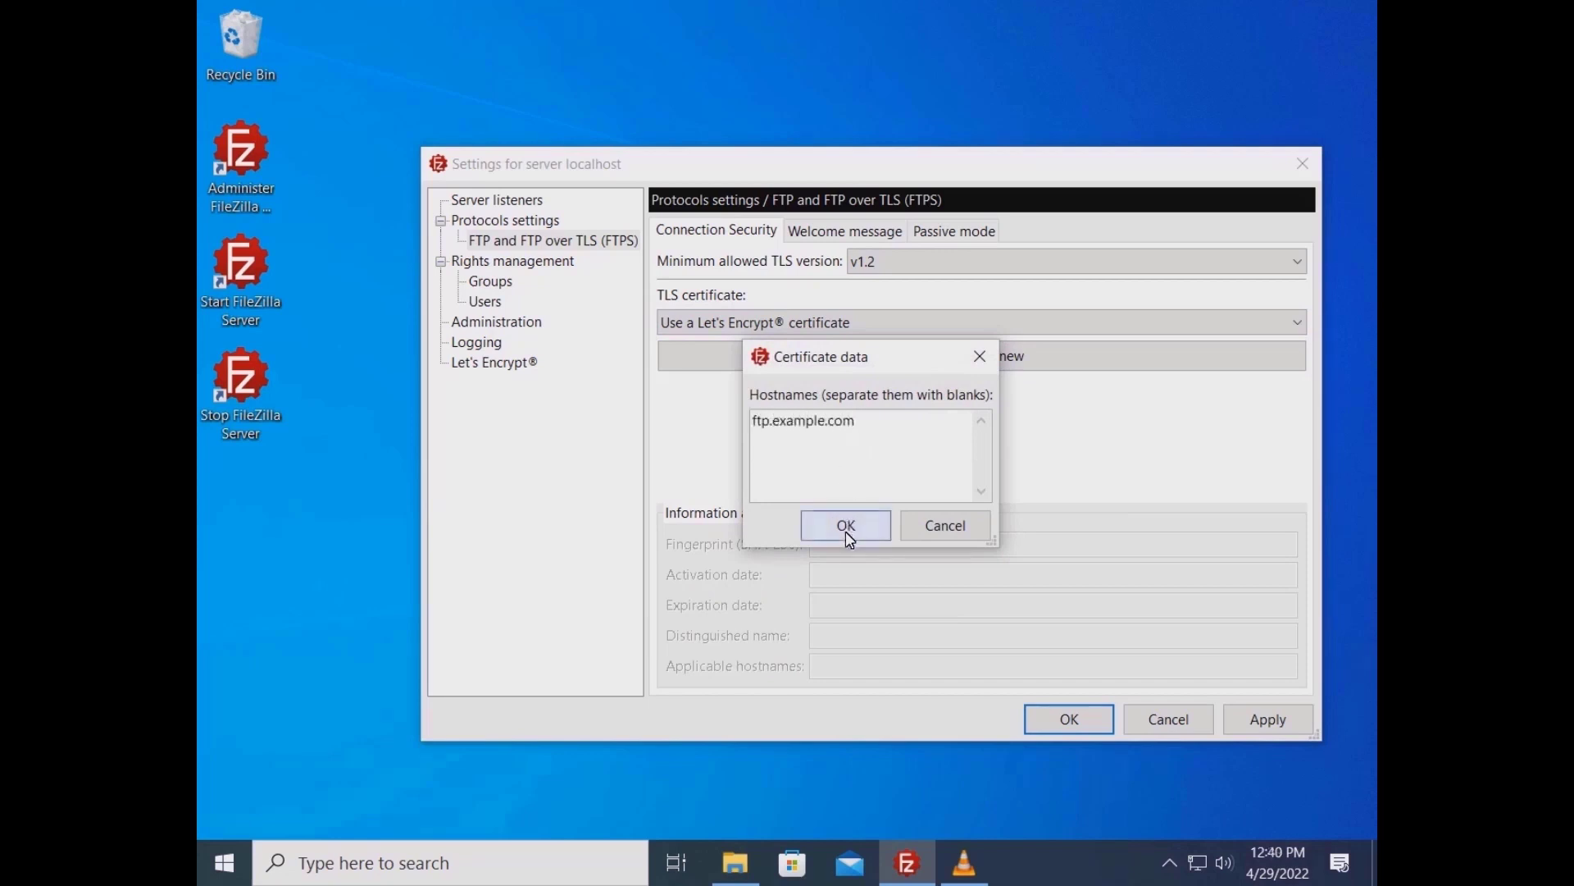
left_click(844, 525)
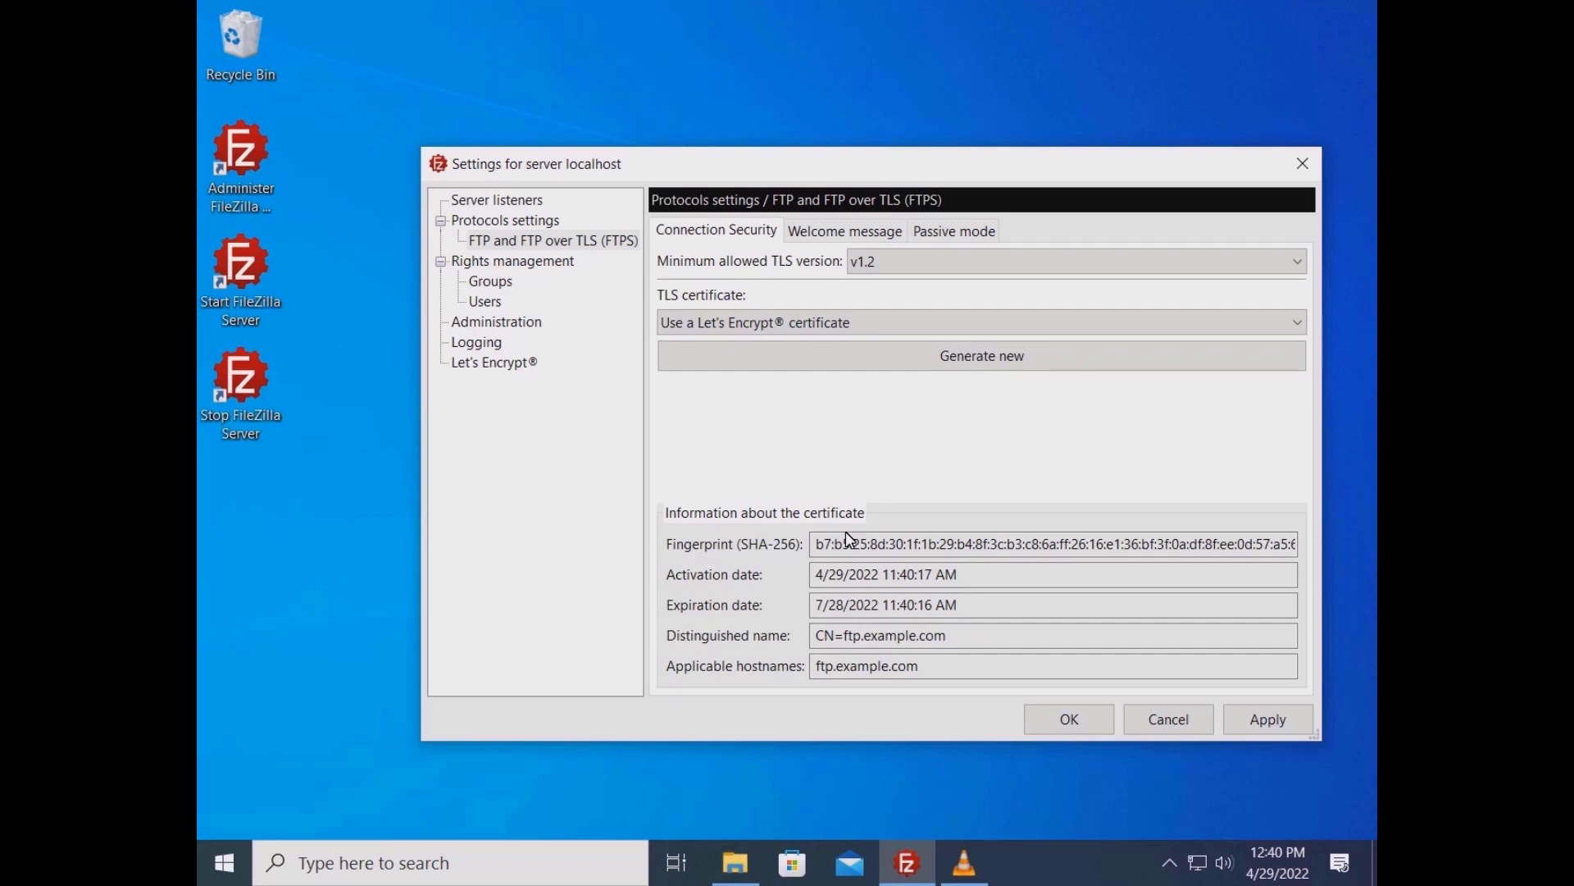
mouse_move(1030, 695)
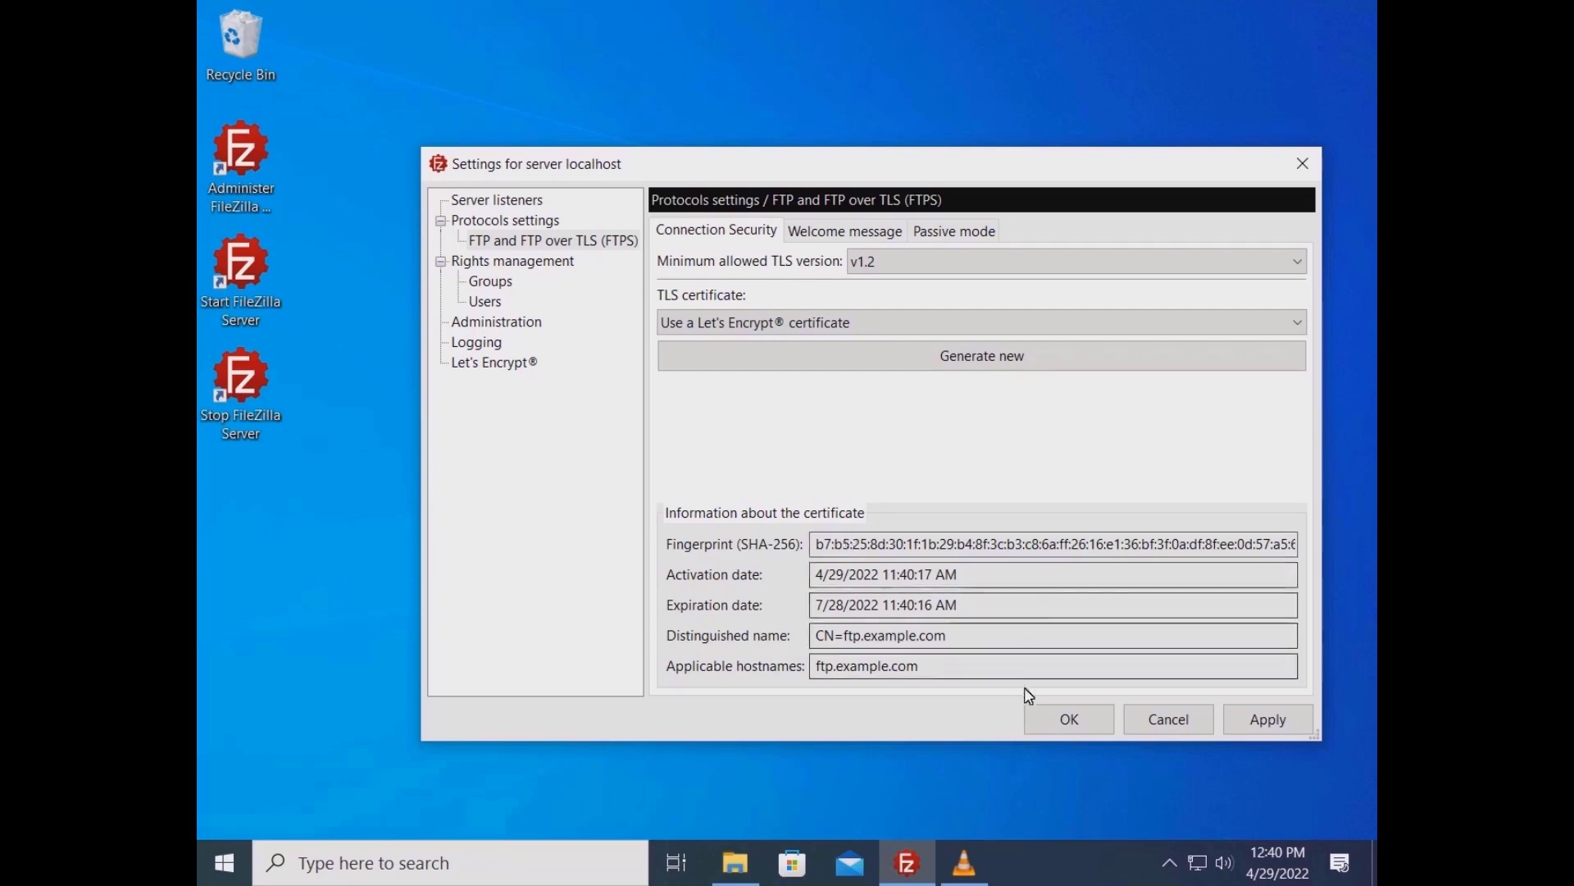
left_click(1067, 718)
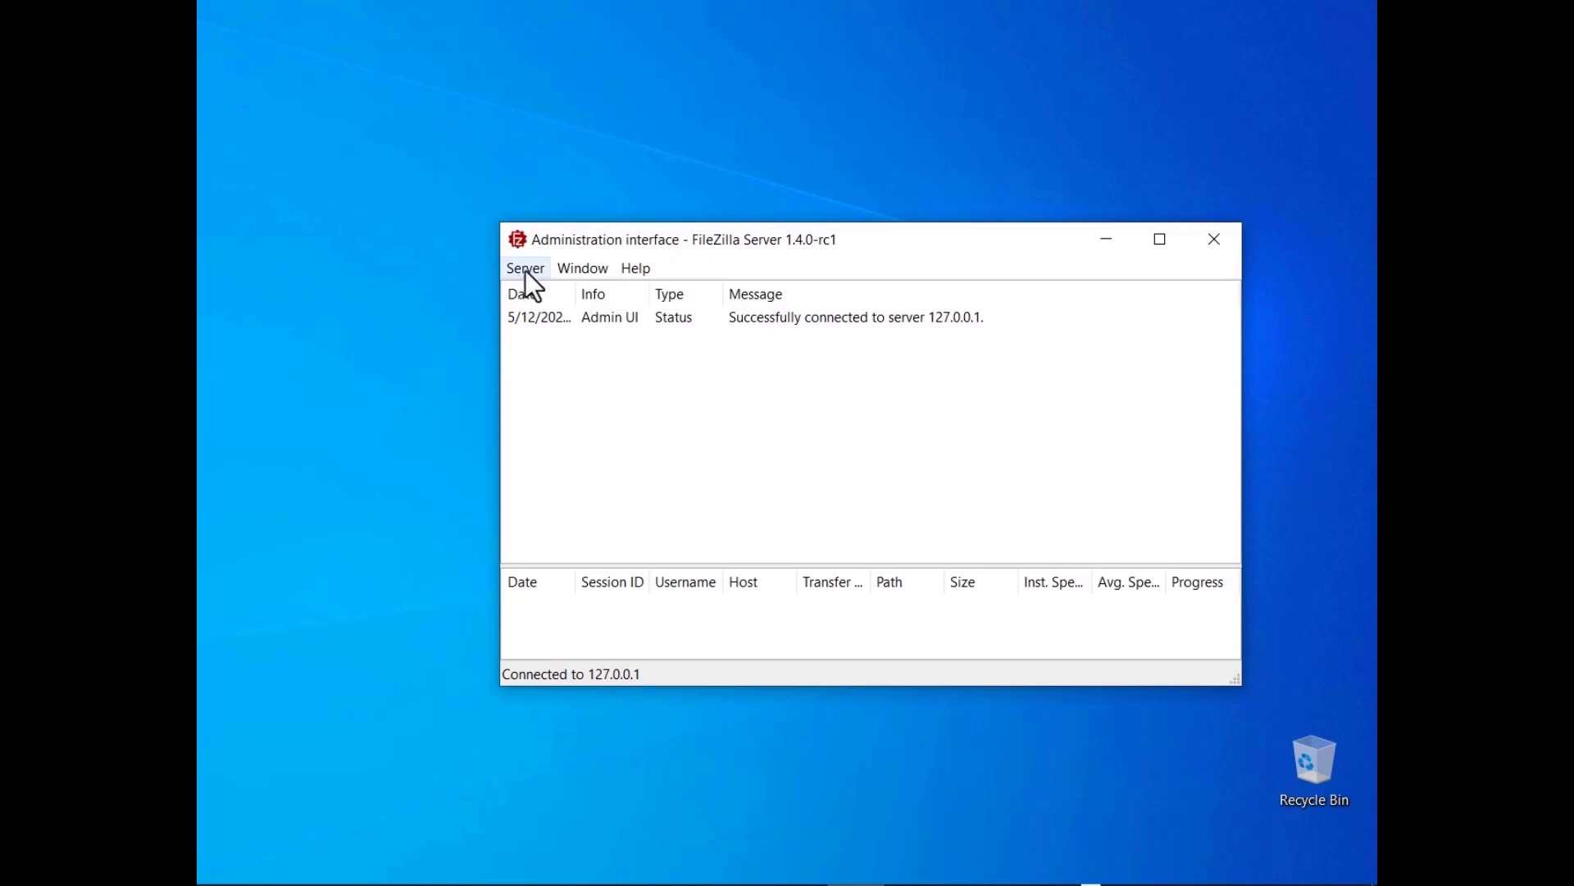
Start the Network Configuration Wizard from the Server menu.
left_click(525, 268)
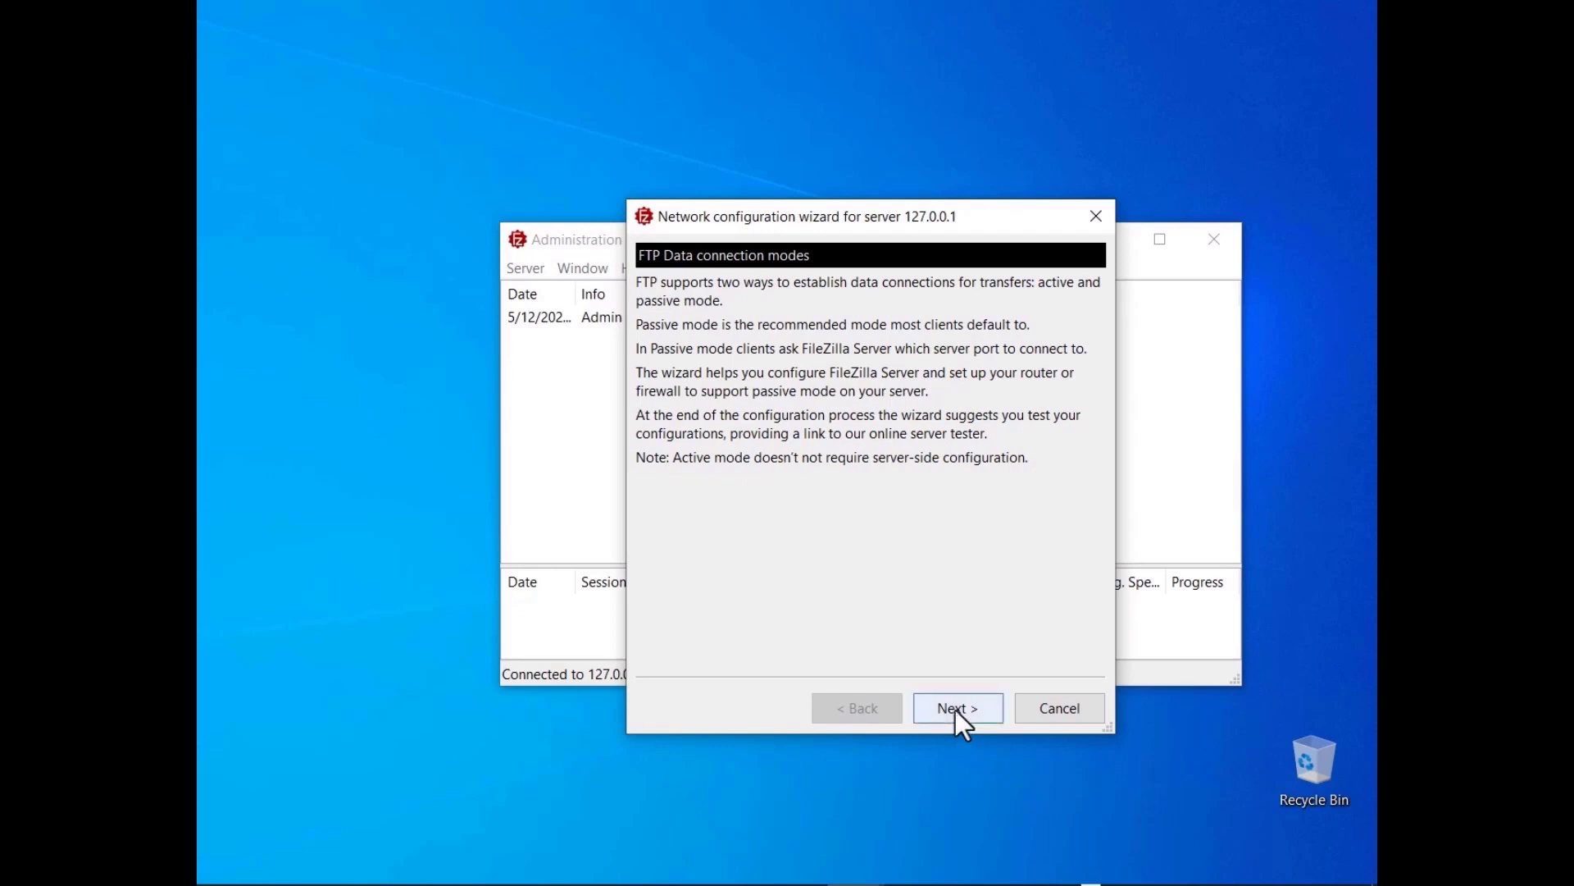
Leave passive mode free to use any port and move on to the hostname step.
left_click(955, 708)
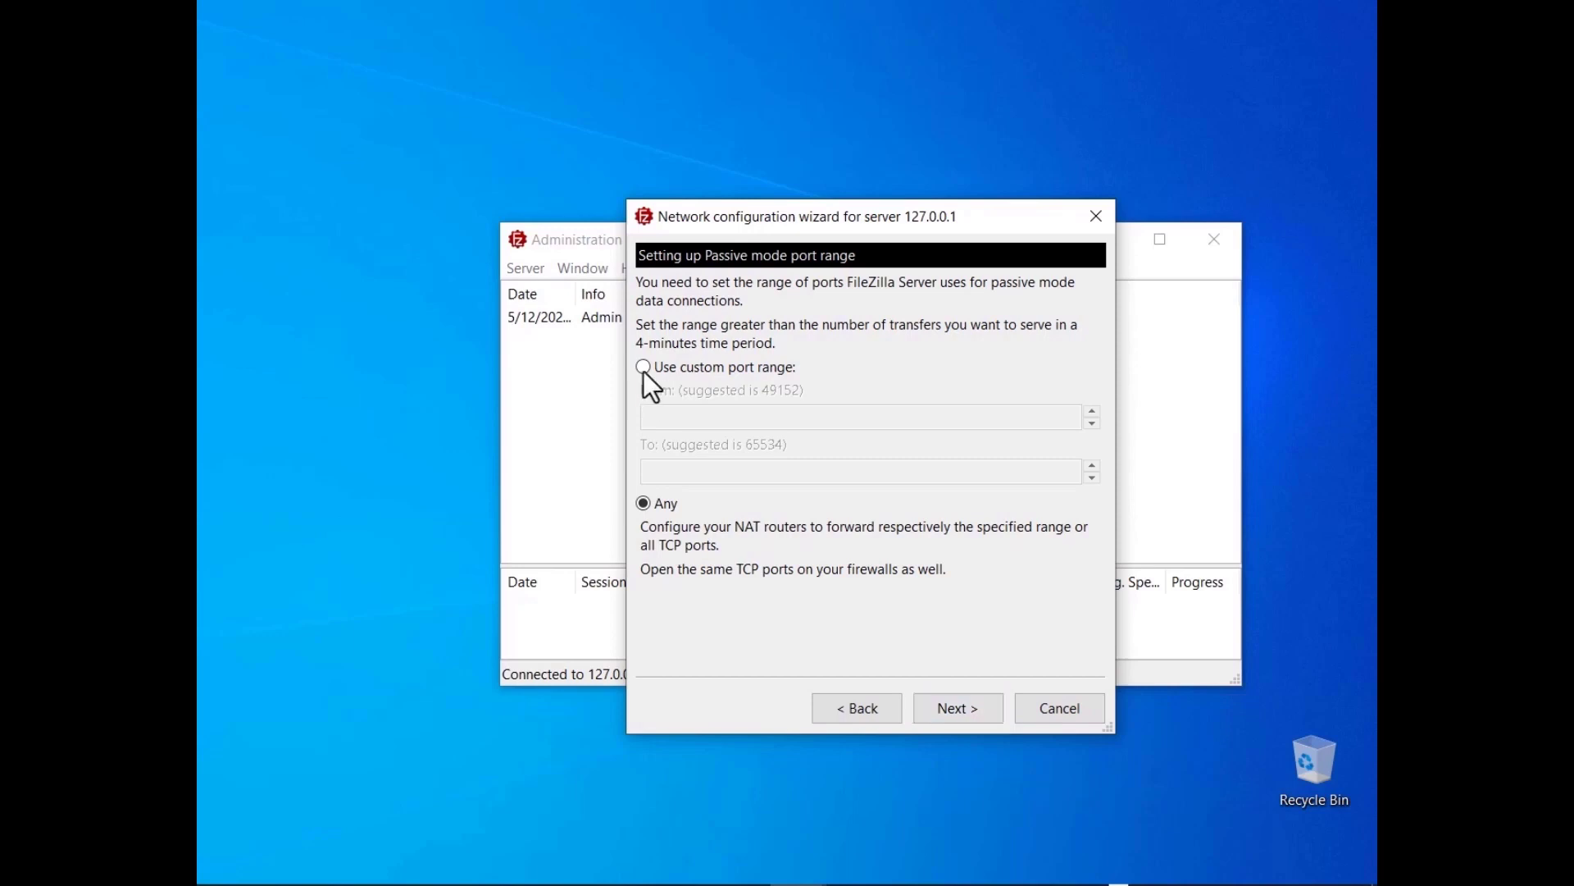
left_click(643, 365)
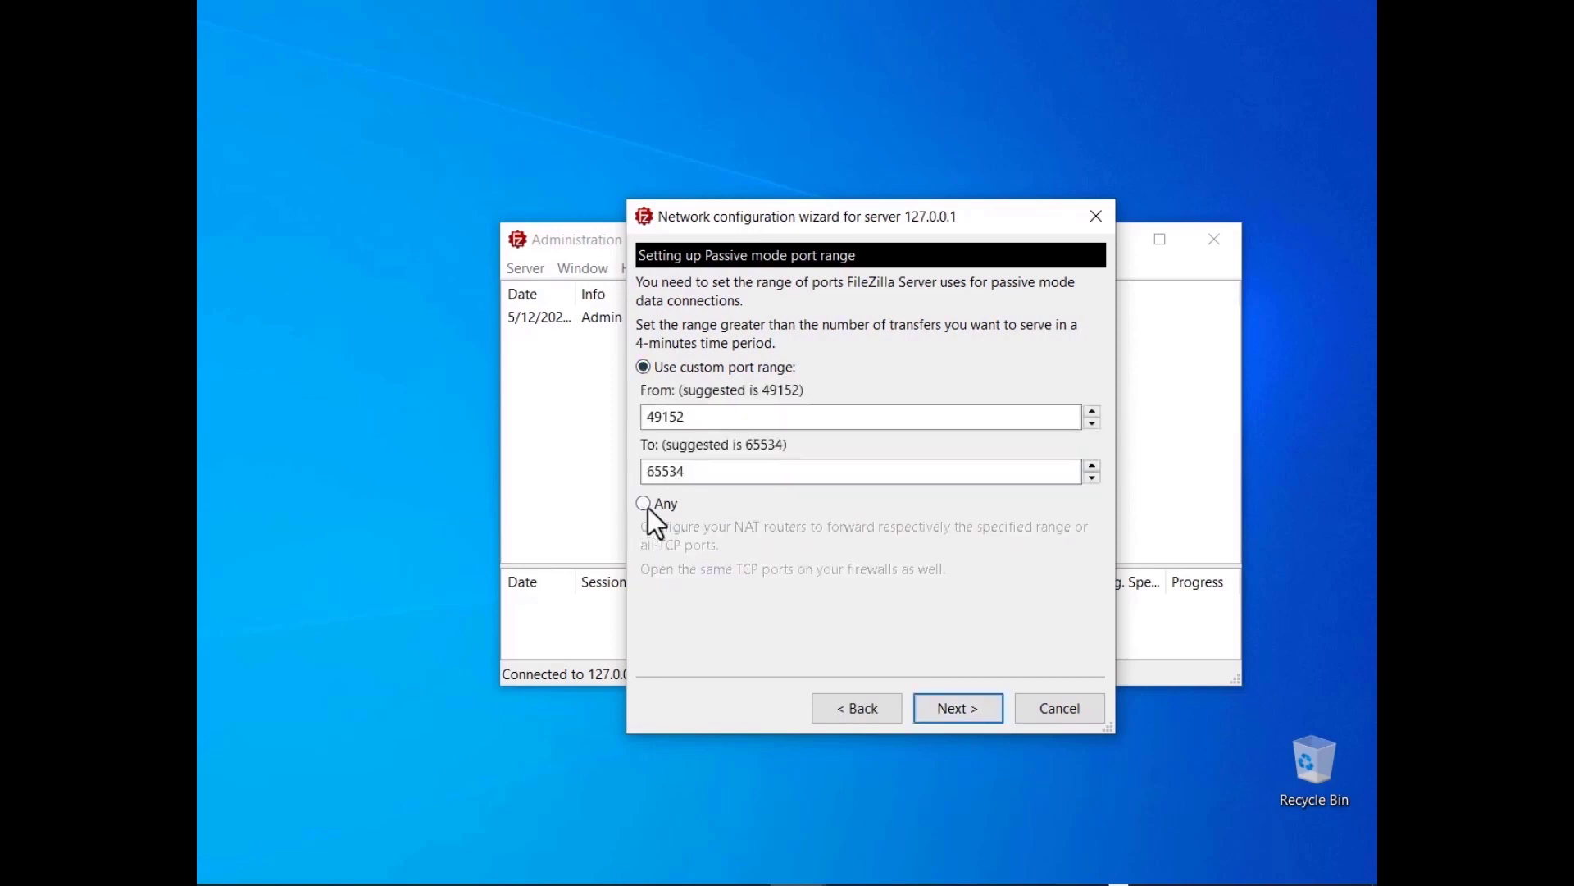
left_click(643, 504)
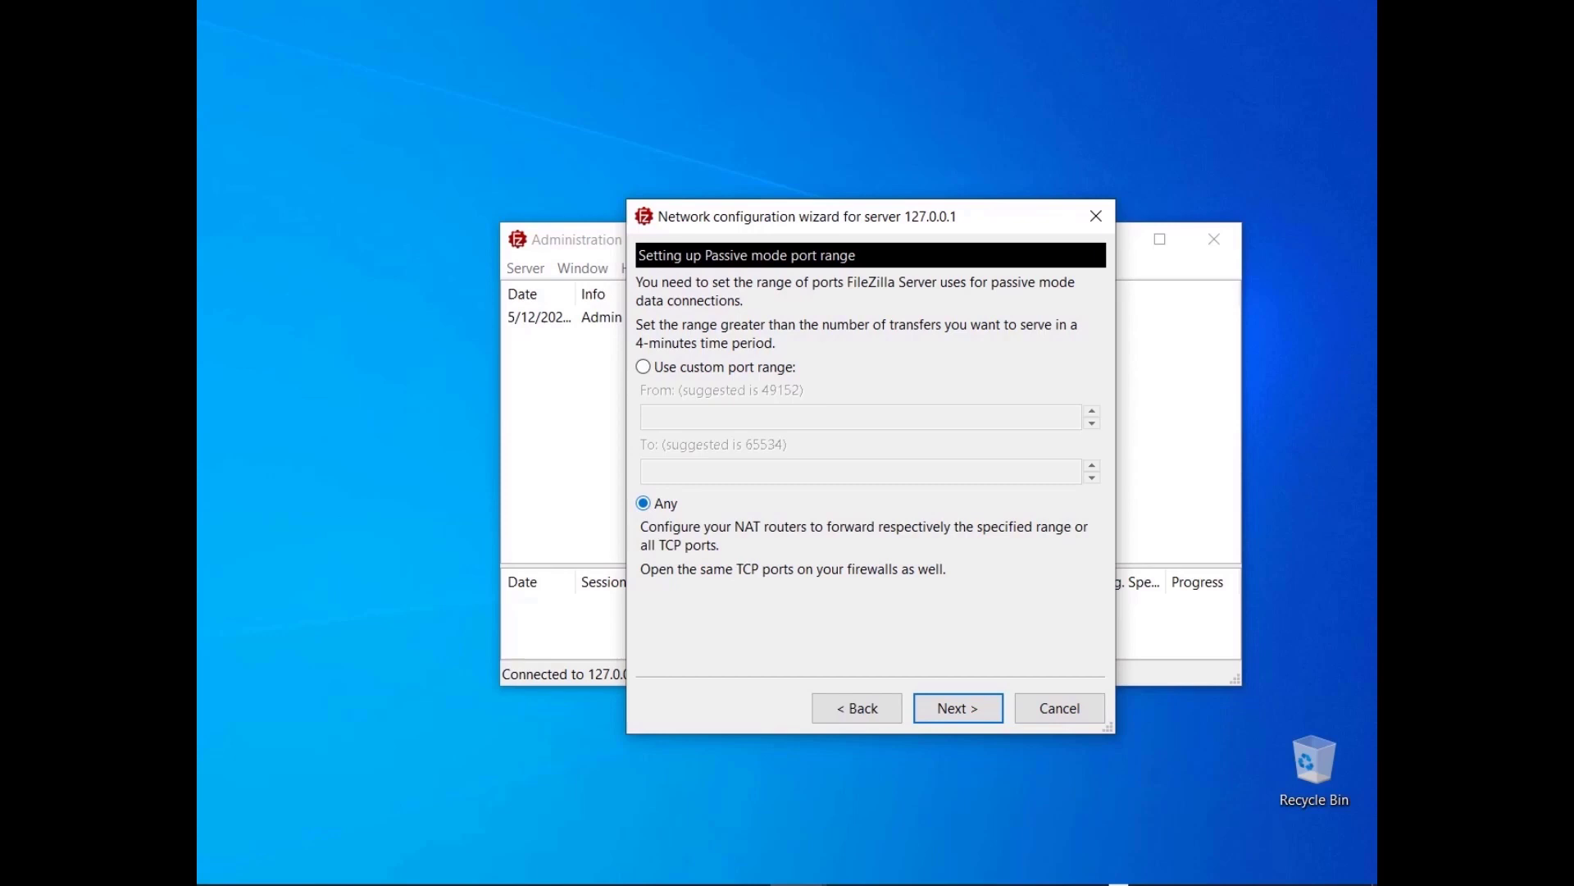
left_click(956, 708)
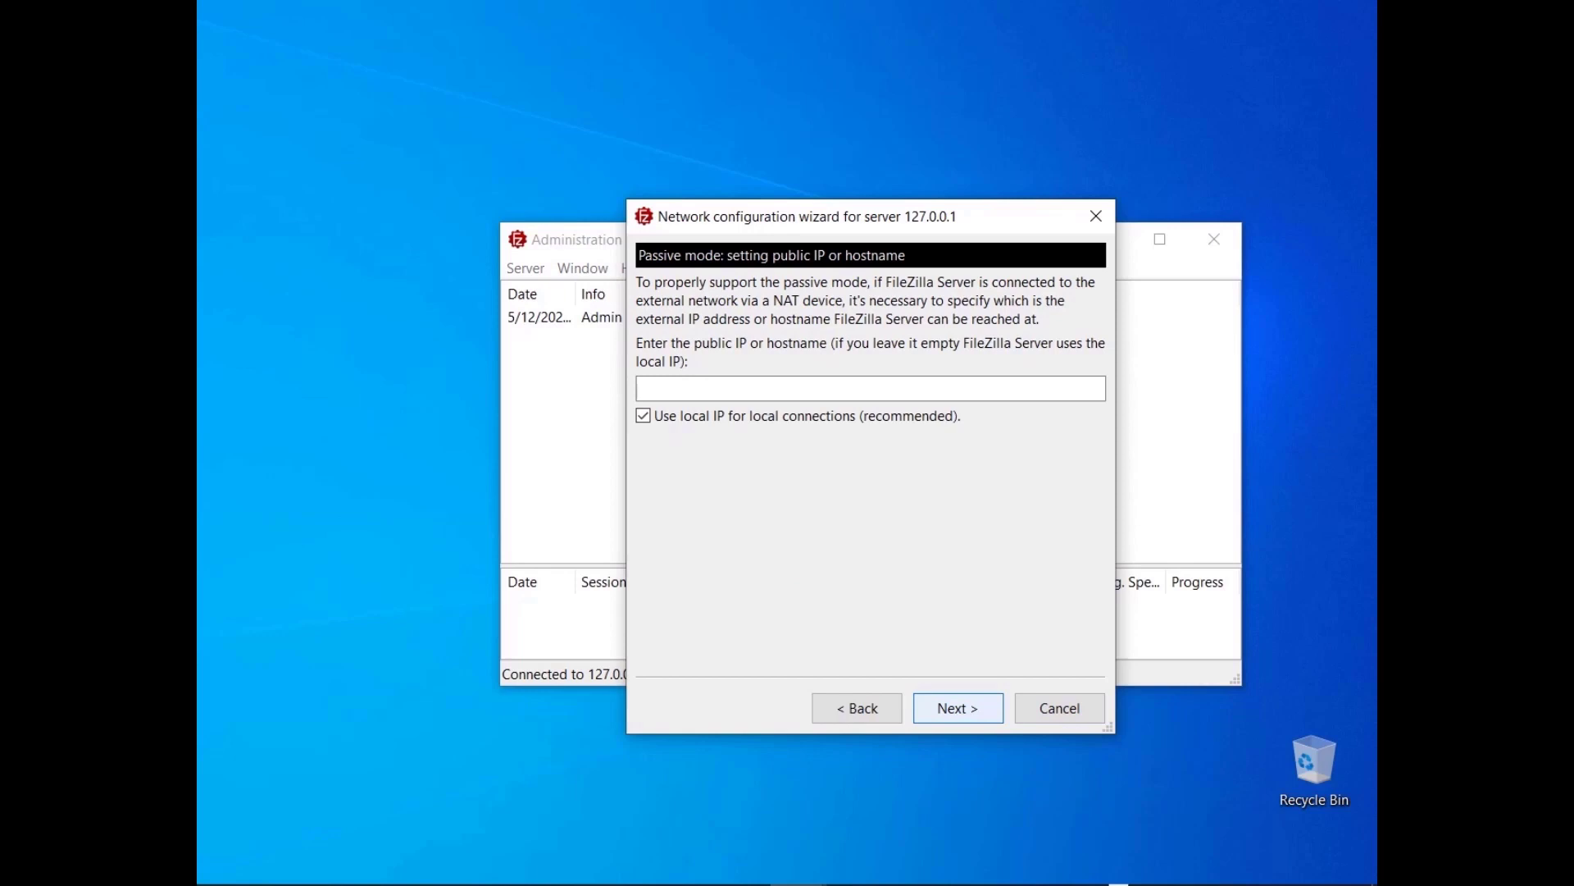
Enter ftp.example.com as the public hostname and finish the wizard.
type("ftp.e")
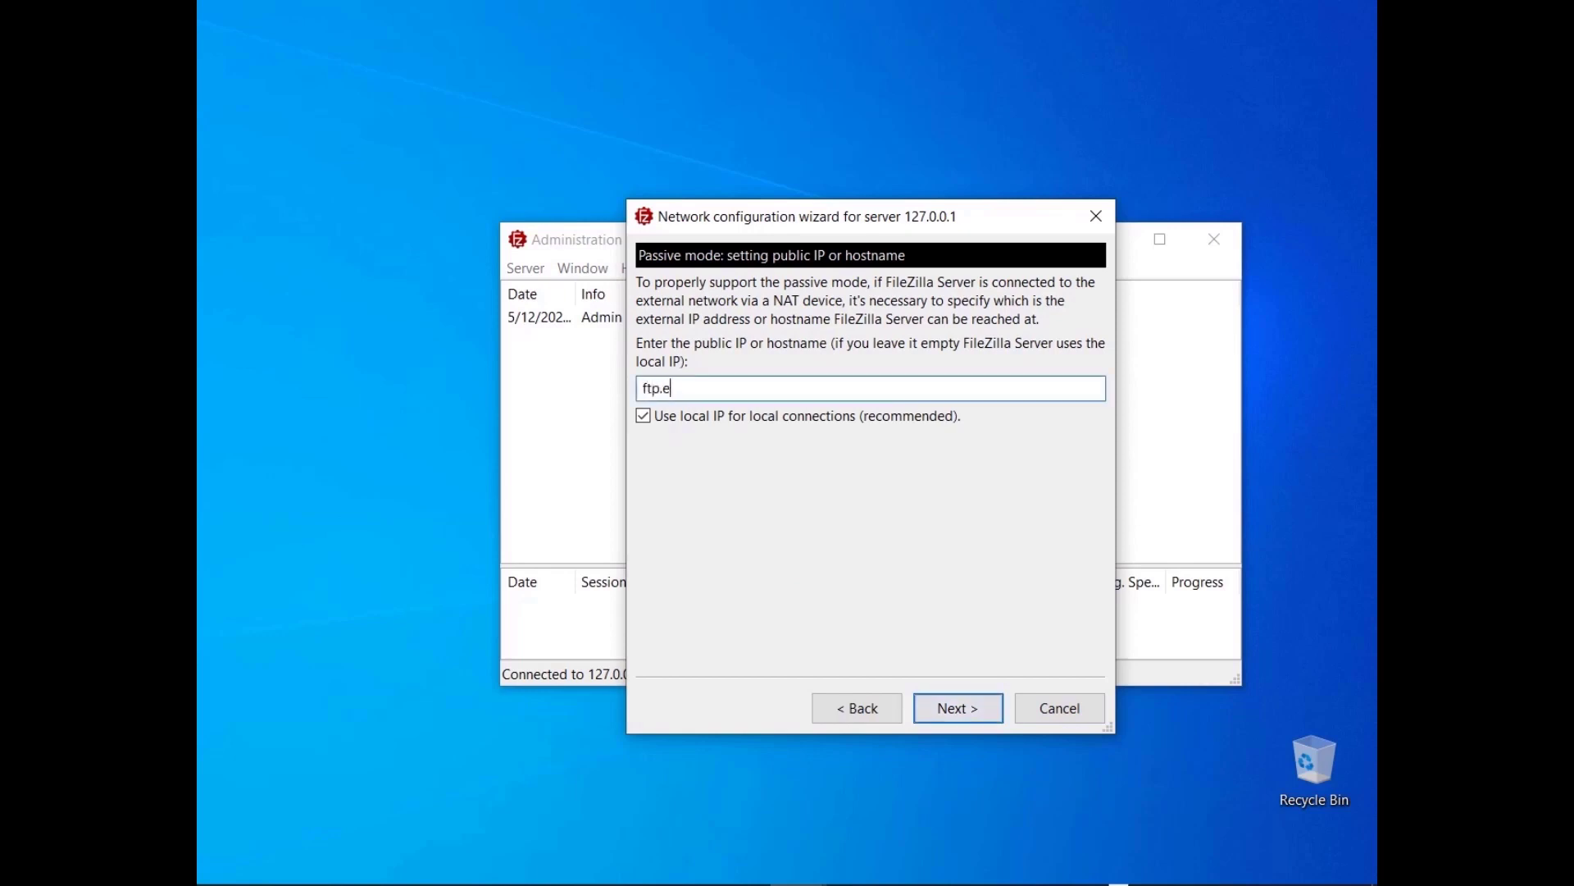
type("xample.c")
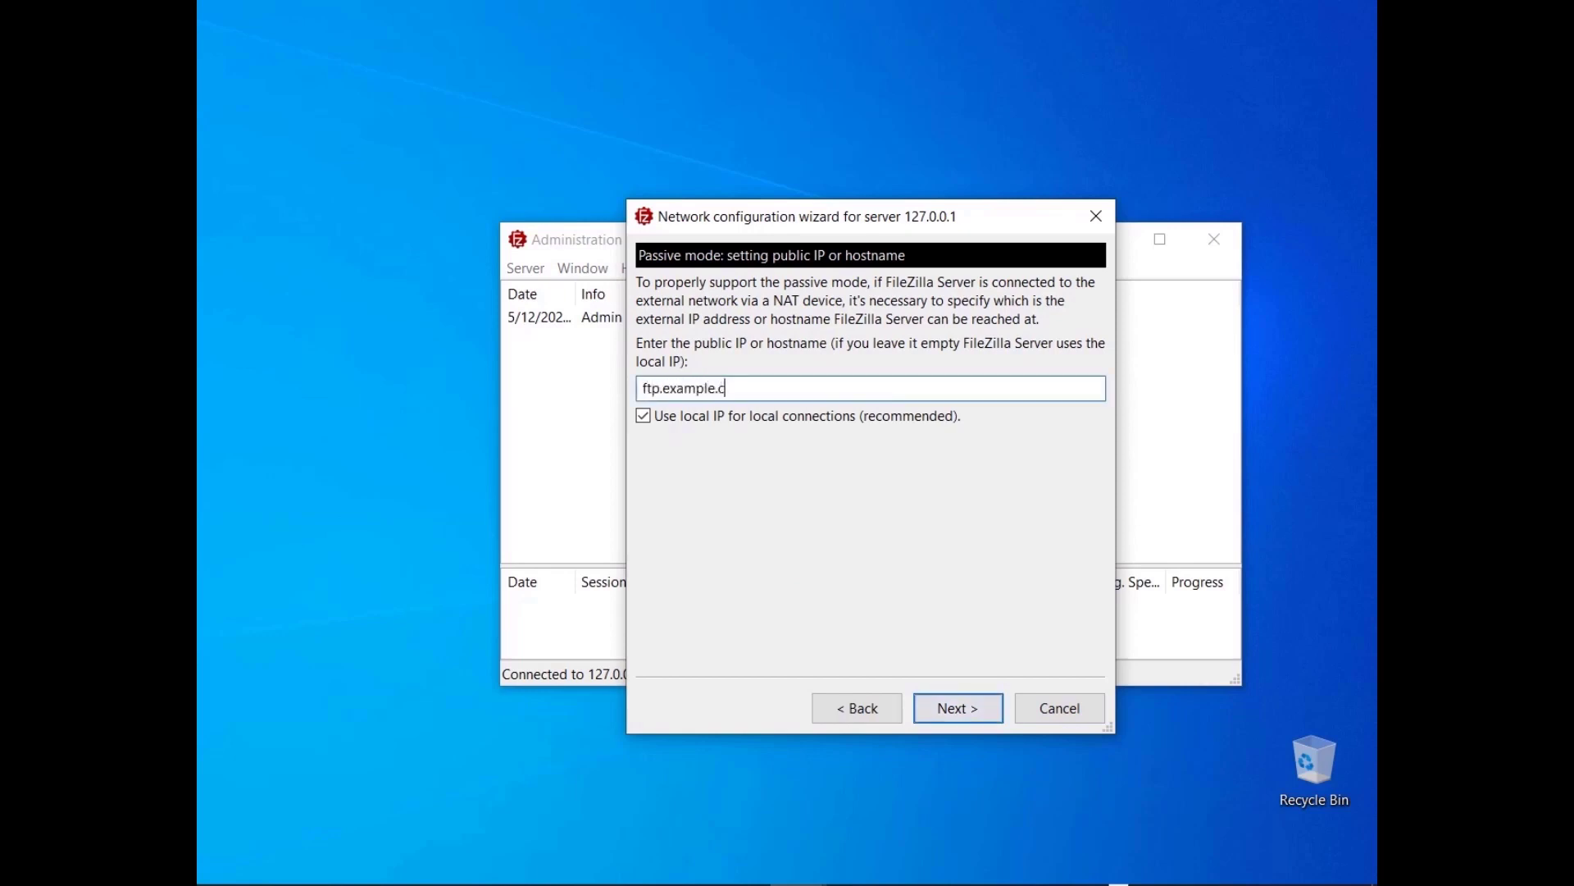
type("om")
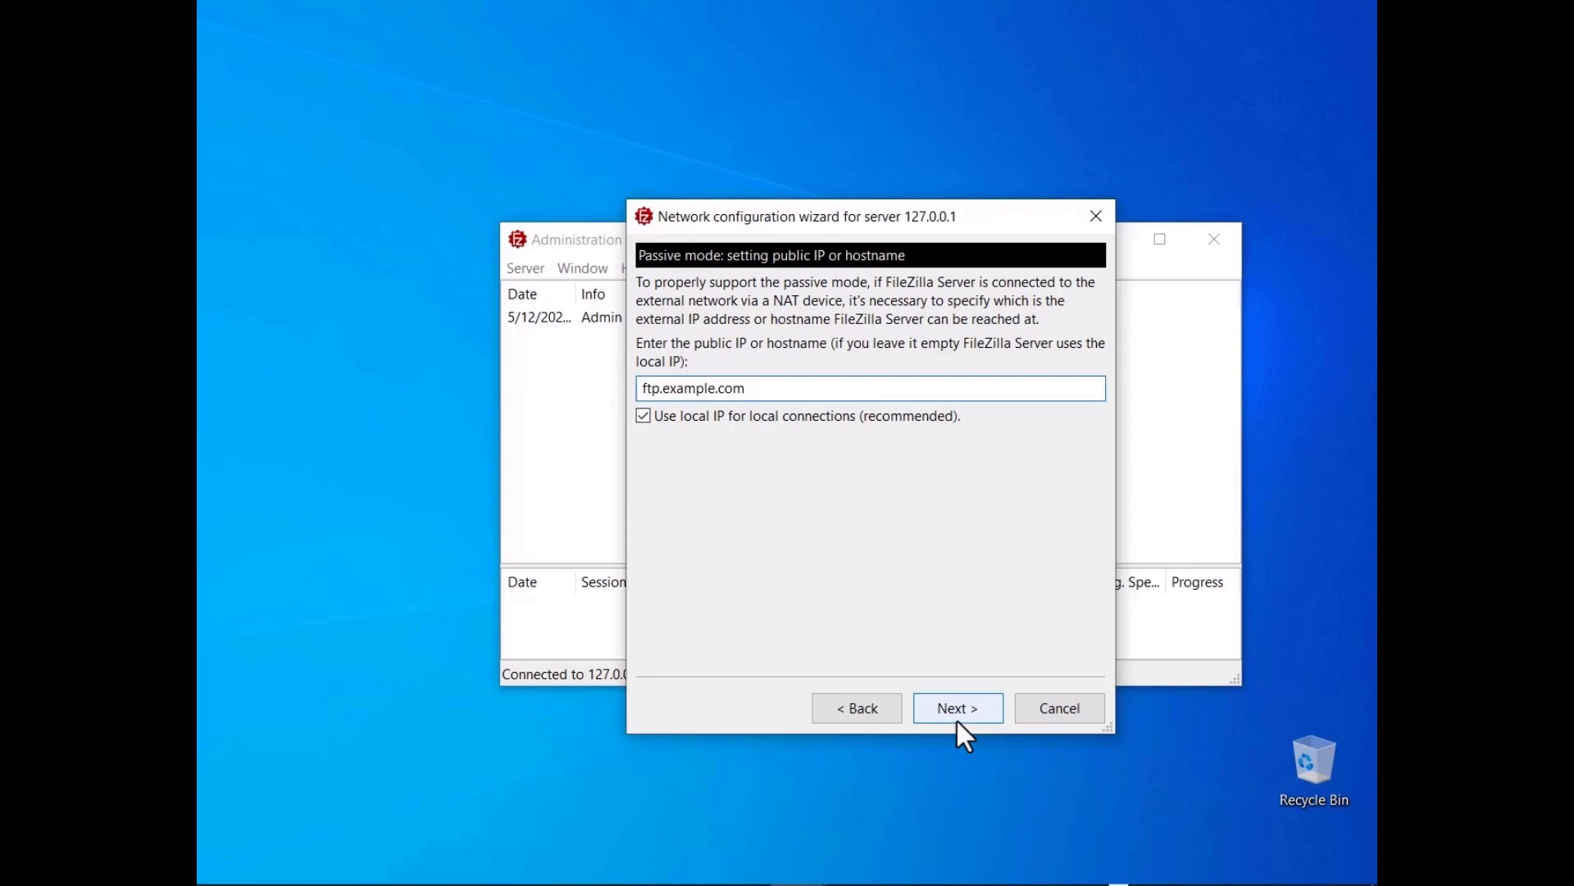
left_click(956, 708)
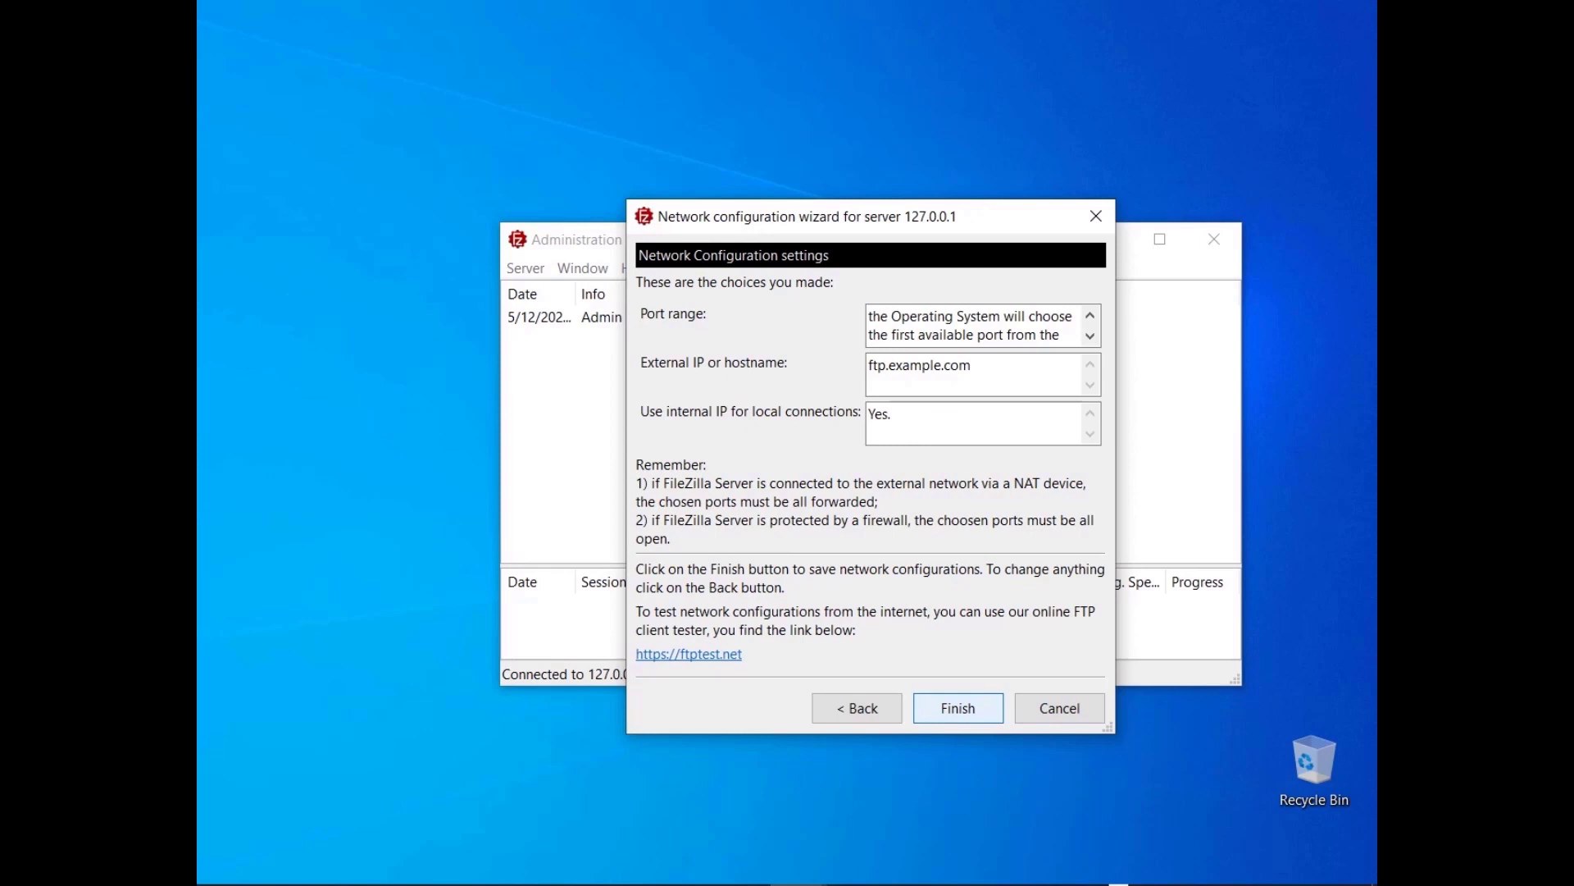
left_click(957, 709)
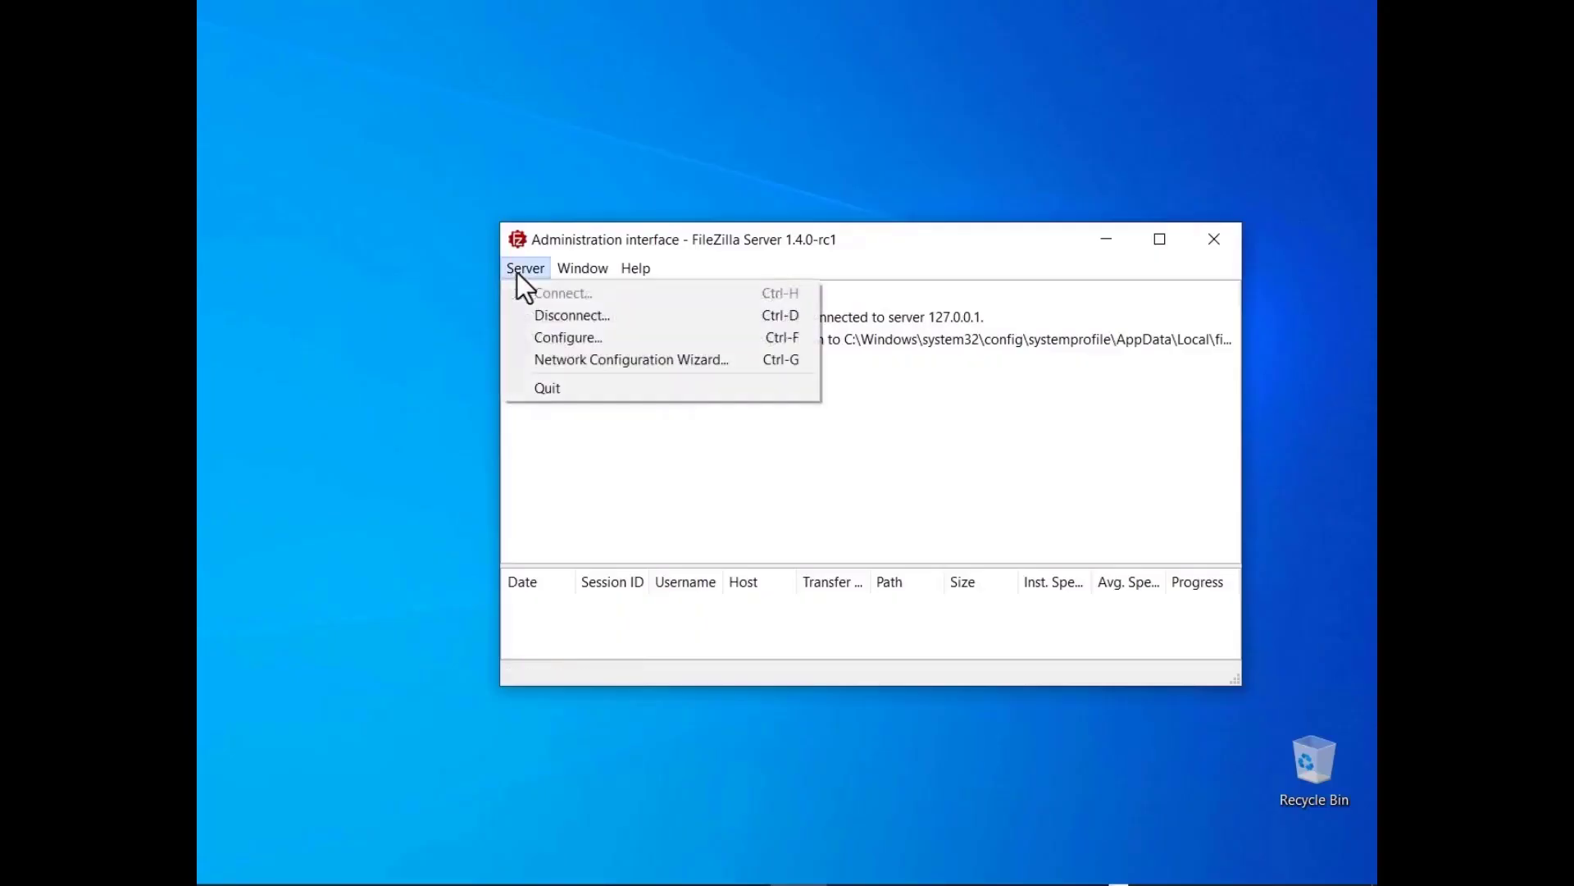
Reach the passive mode settings under FTP and FTP over TLS.
left_click(567, 336)
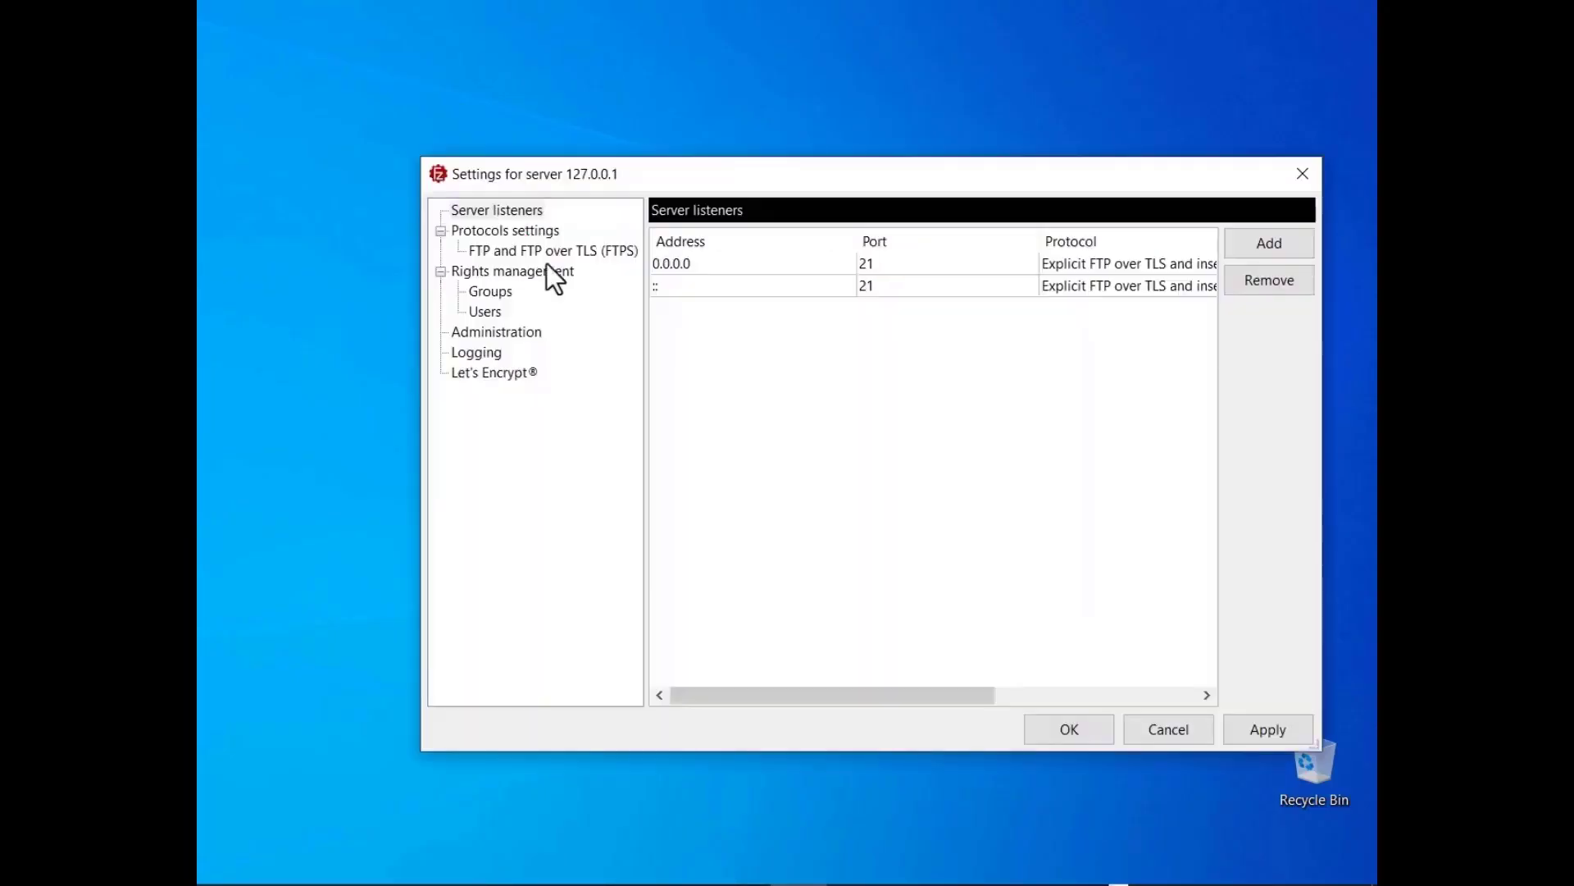
left_click(551, 249)
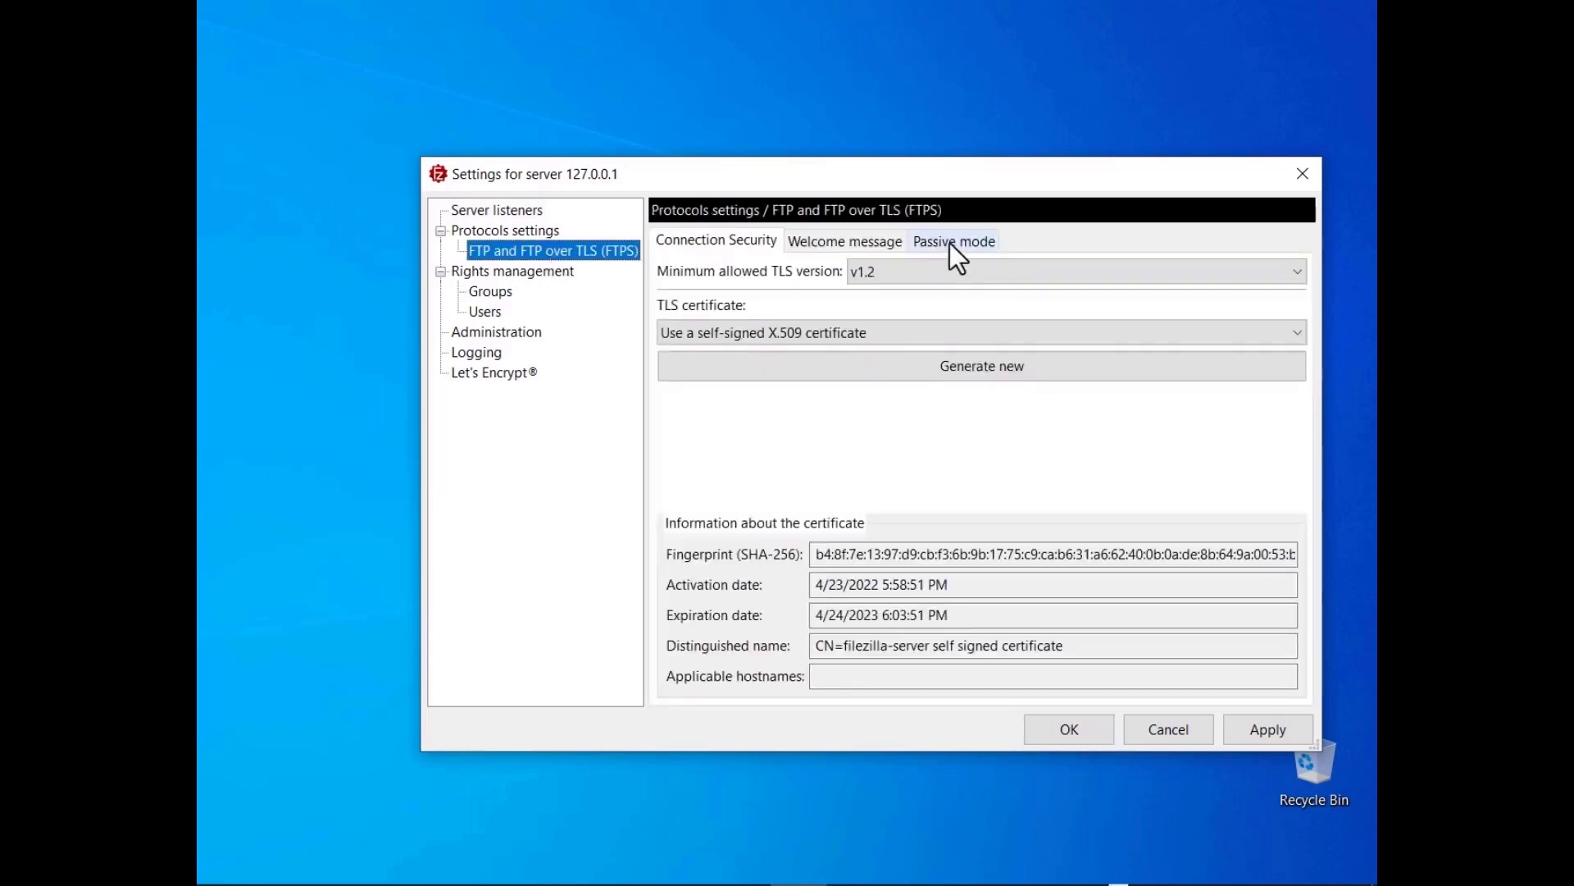
left_click(953, 240)
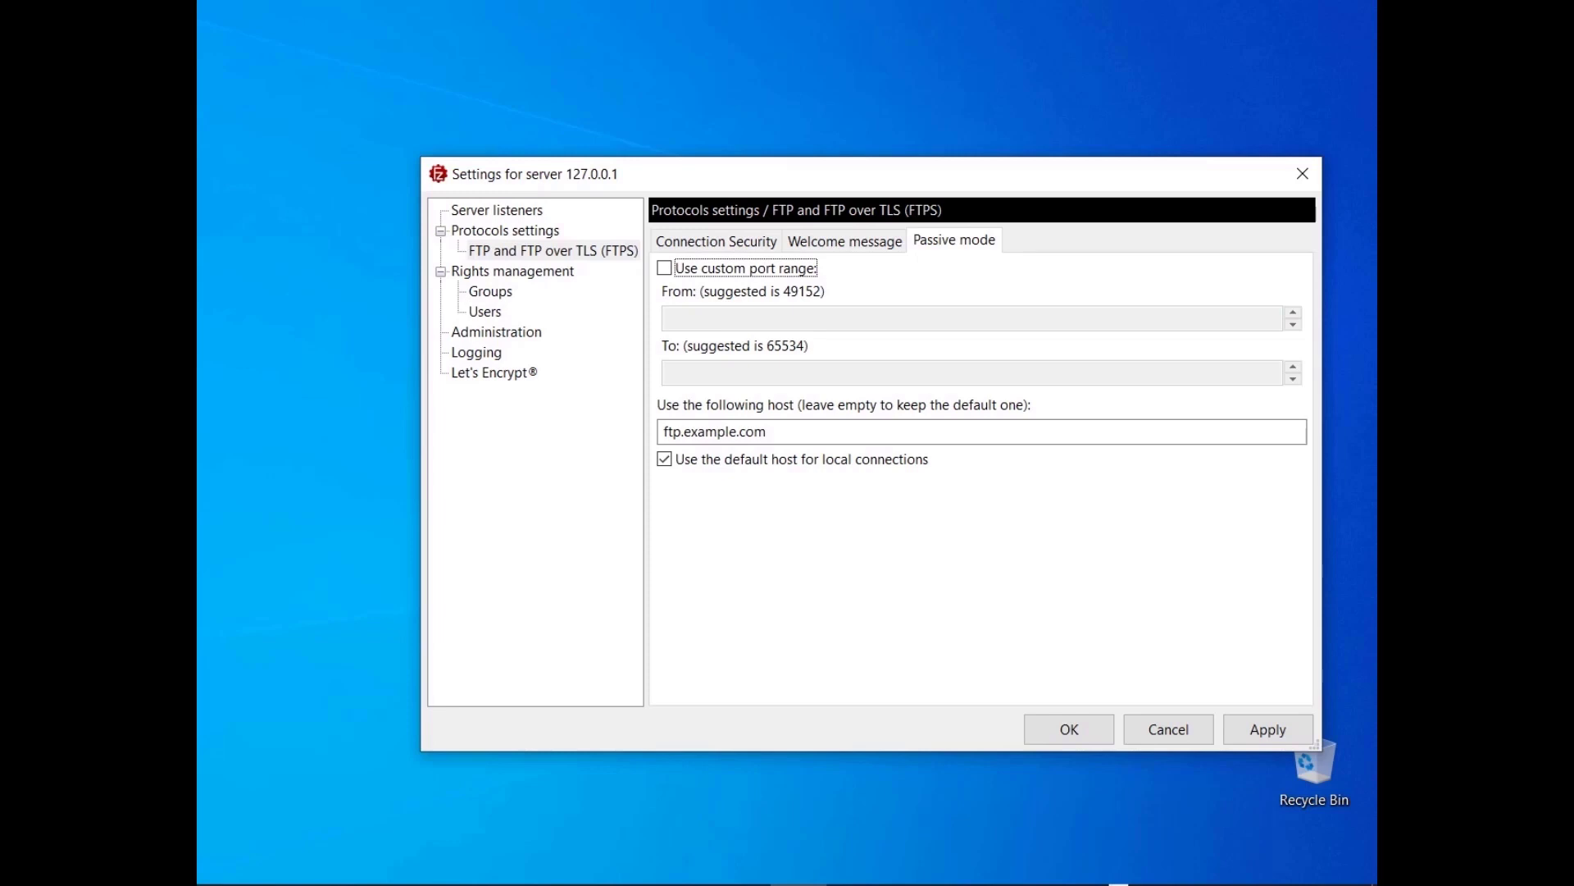
Enable a custom passive port range of 50000–55000 and confirm the settings.
left_click(664, 267)
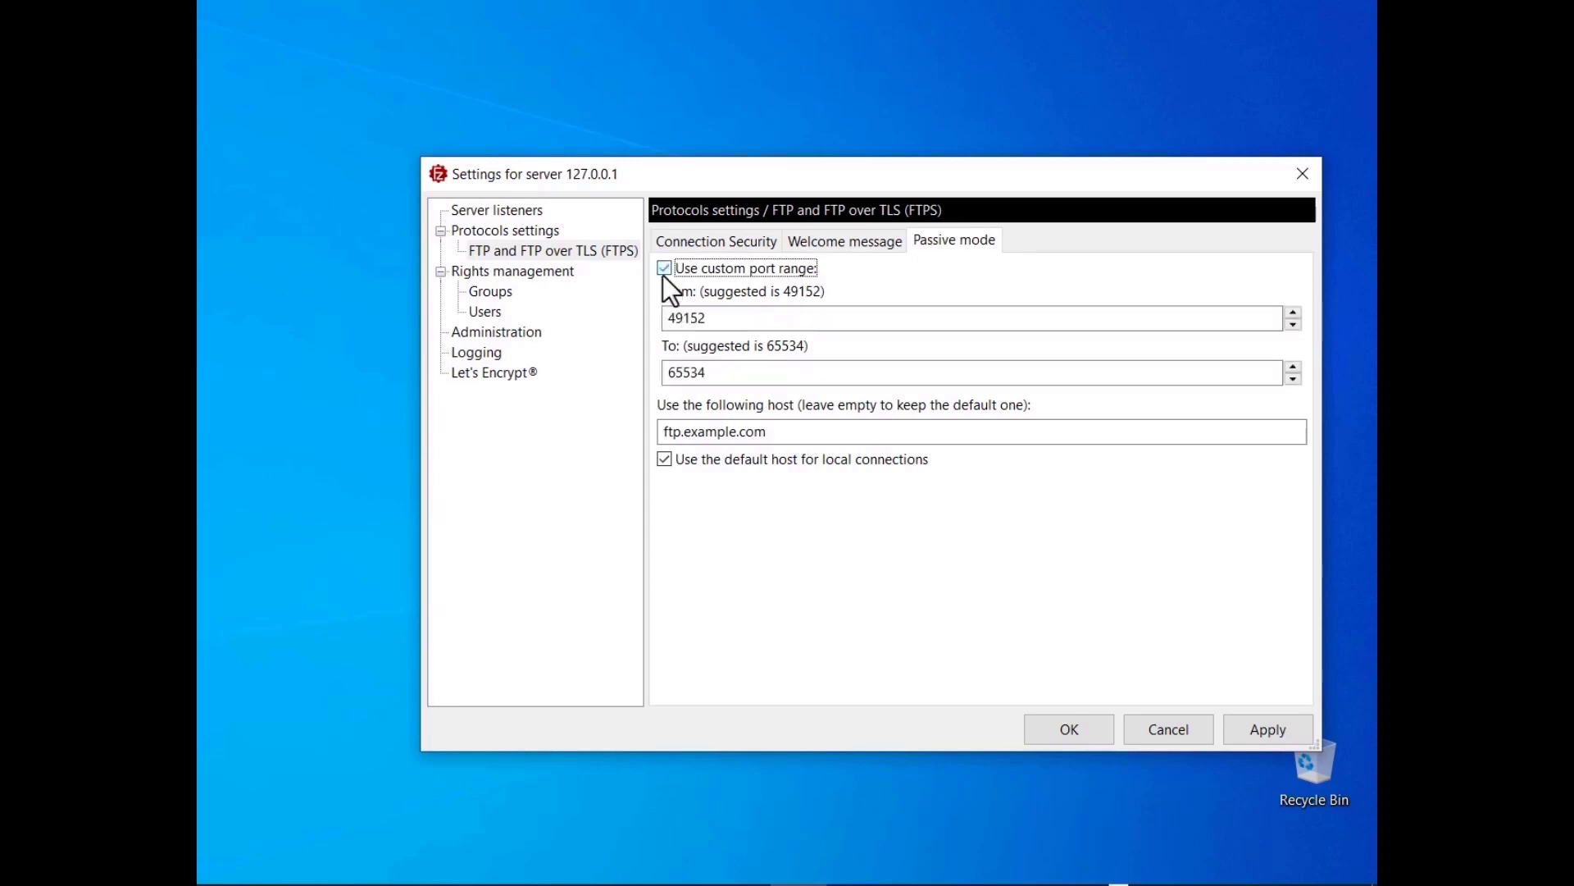
left_click(969, 317)
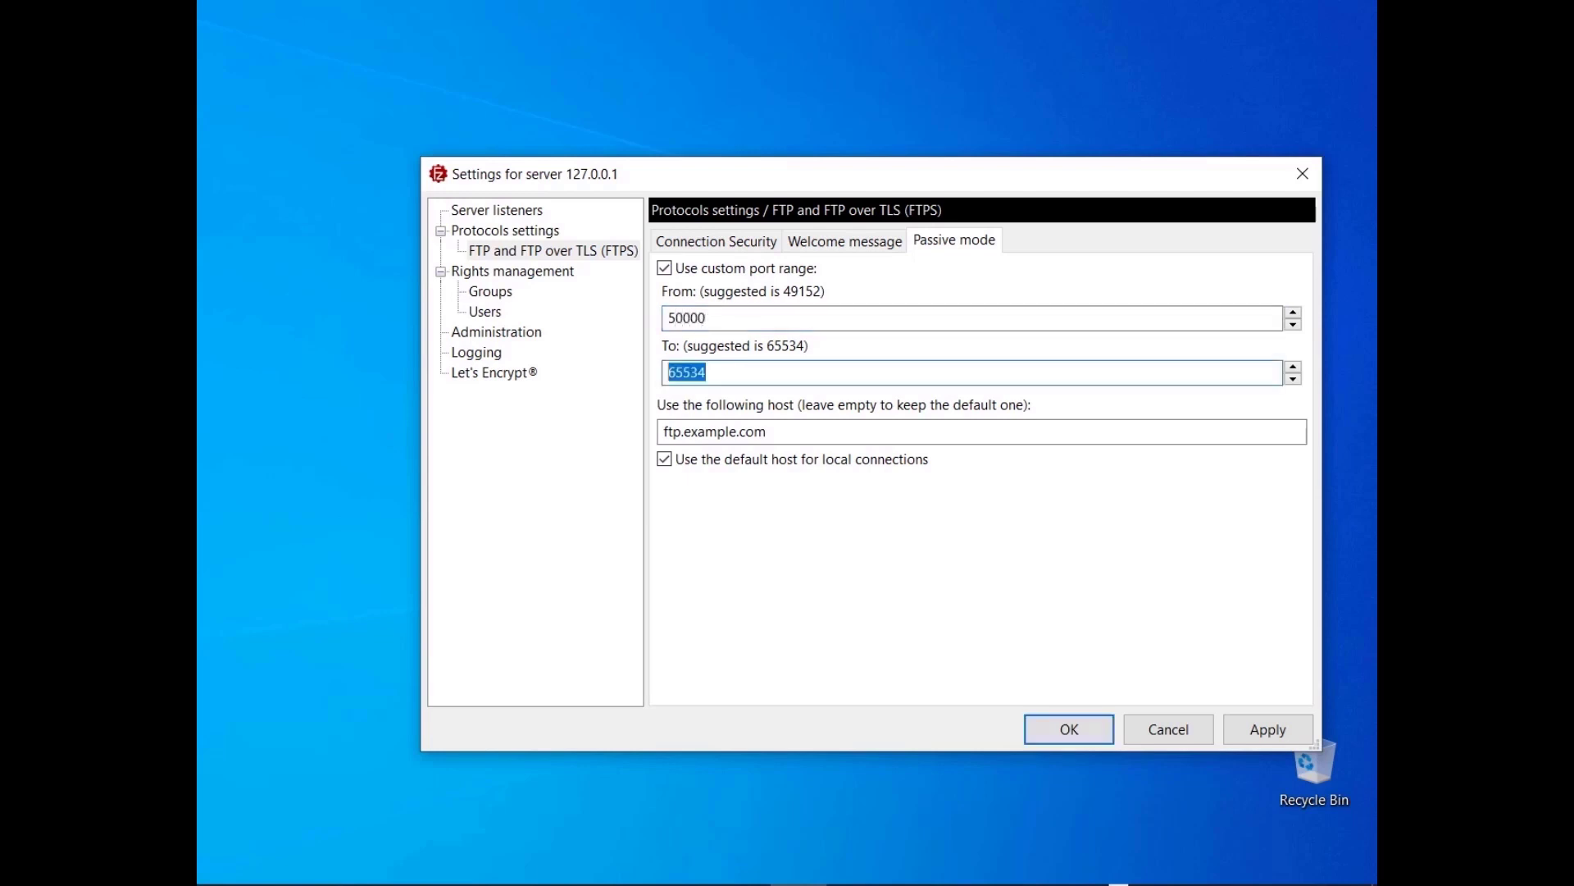
type("55000")
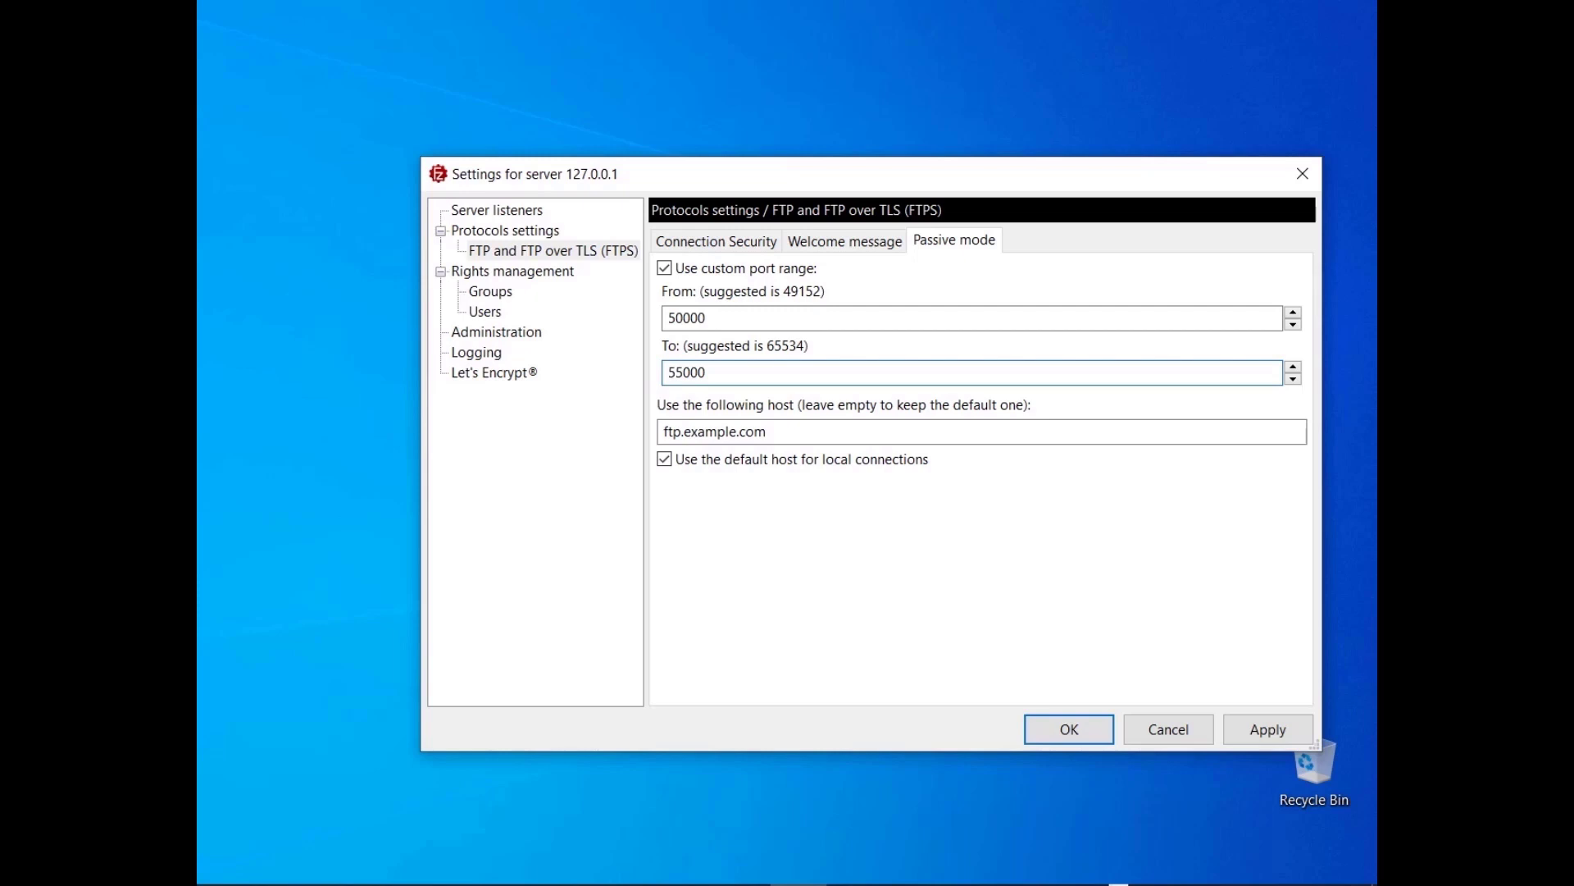
left_click(981, 431)
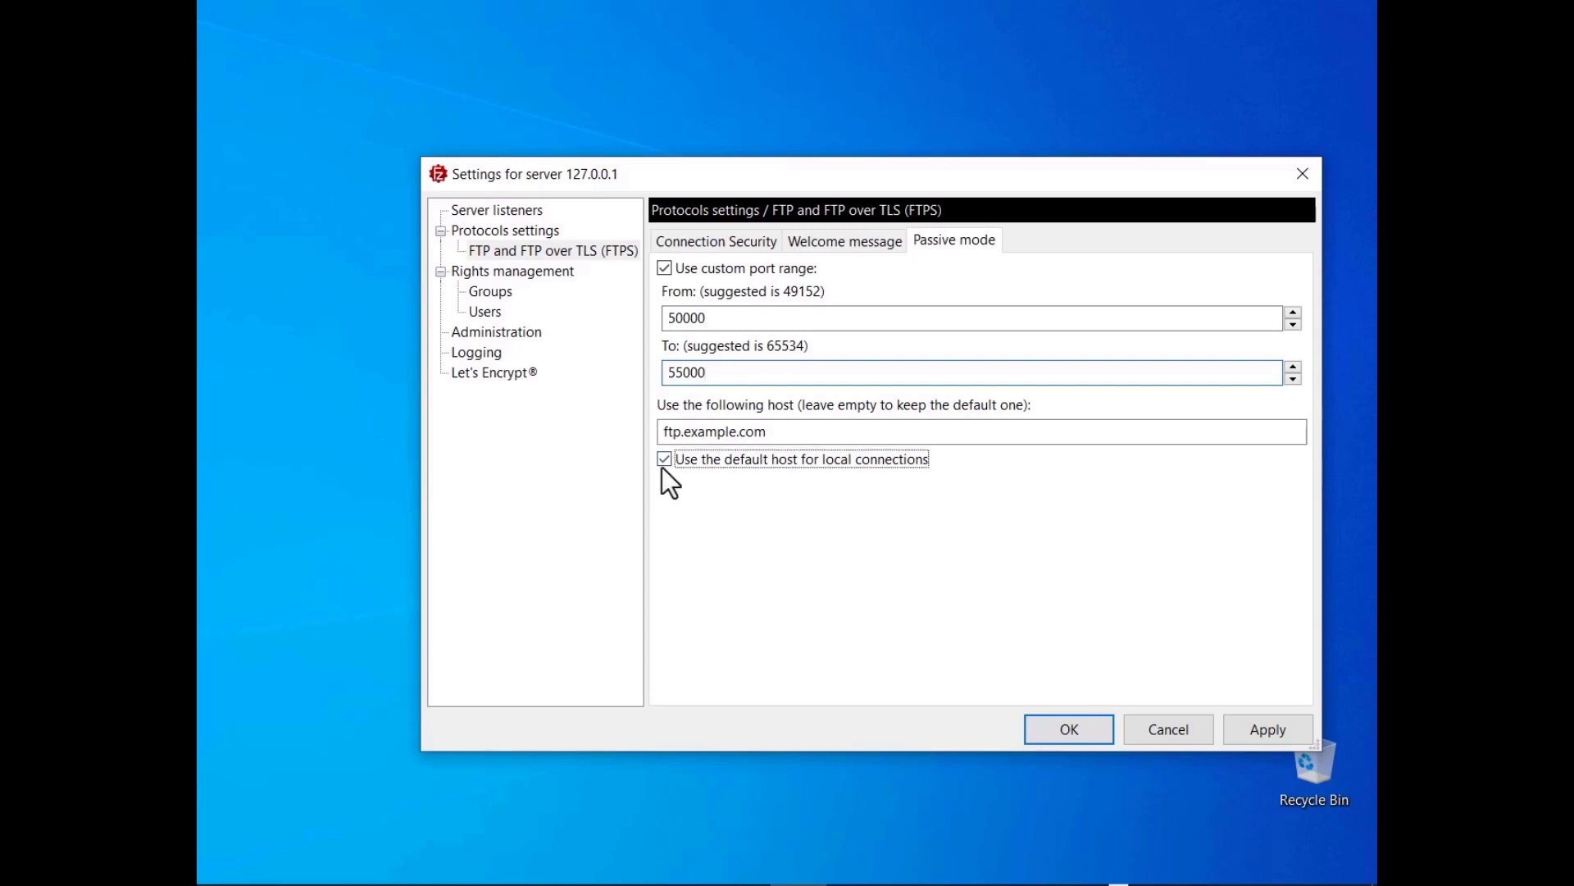
left_click(664, 459)
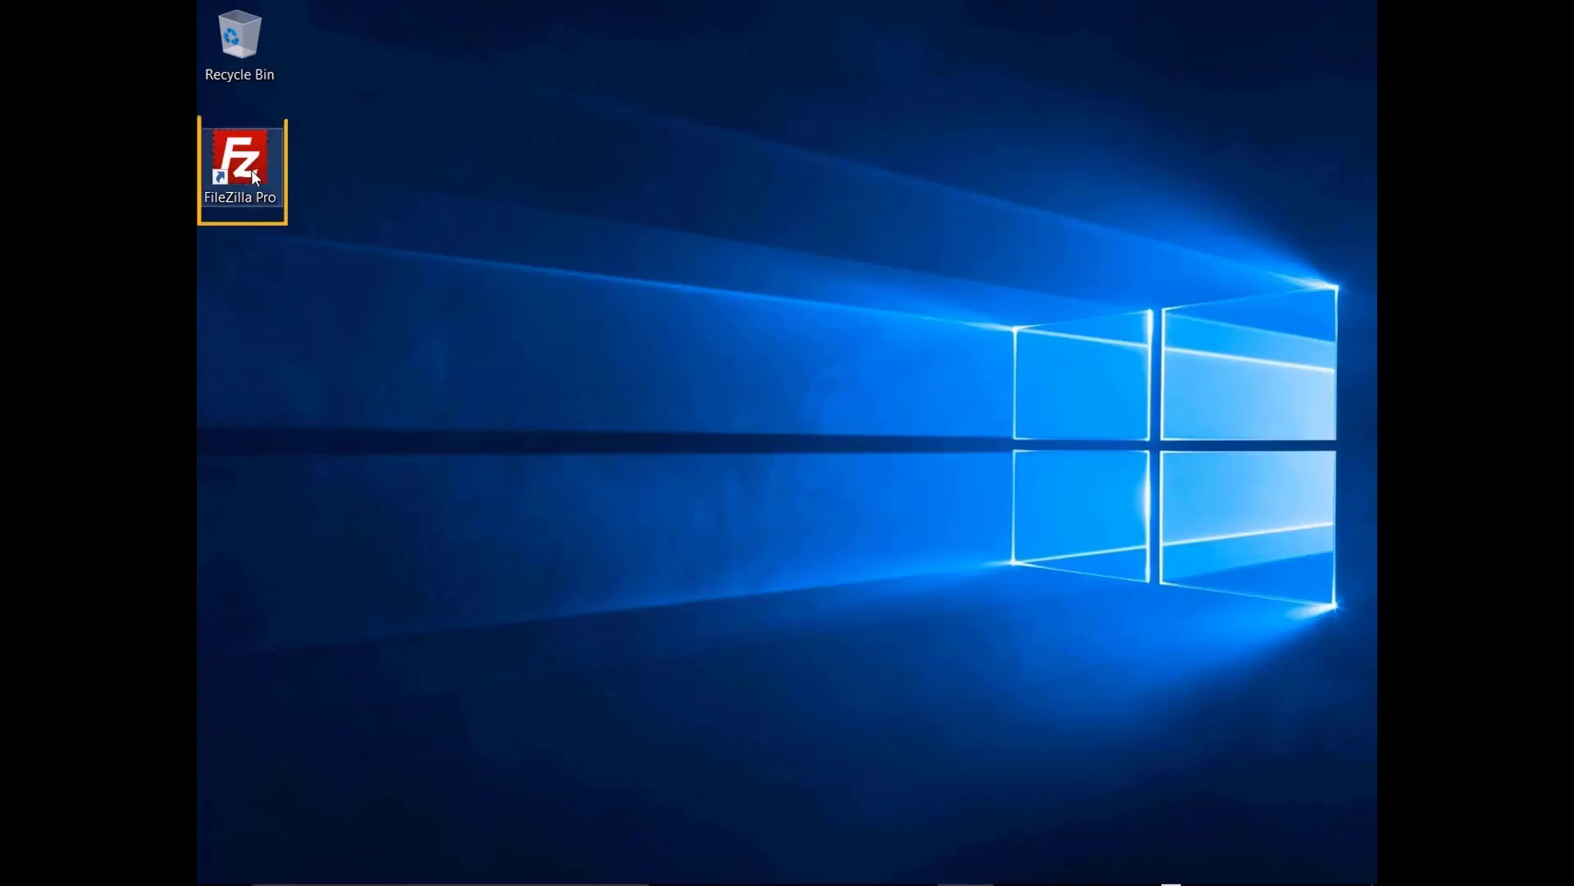
In FileZilla Pro settings, keep active mode asking the OS for the external IP and accept.
double_click(239, 160)
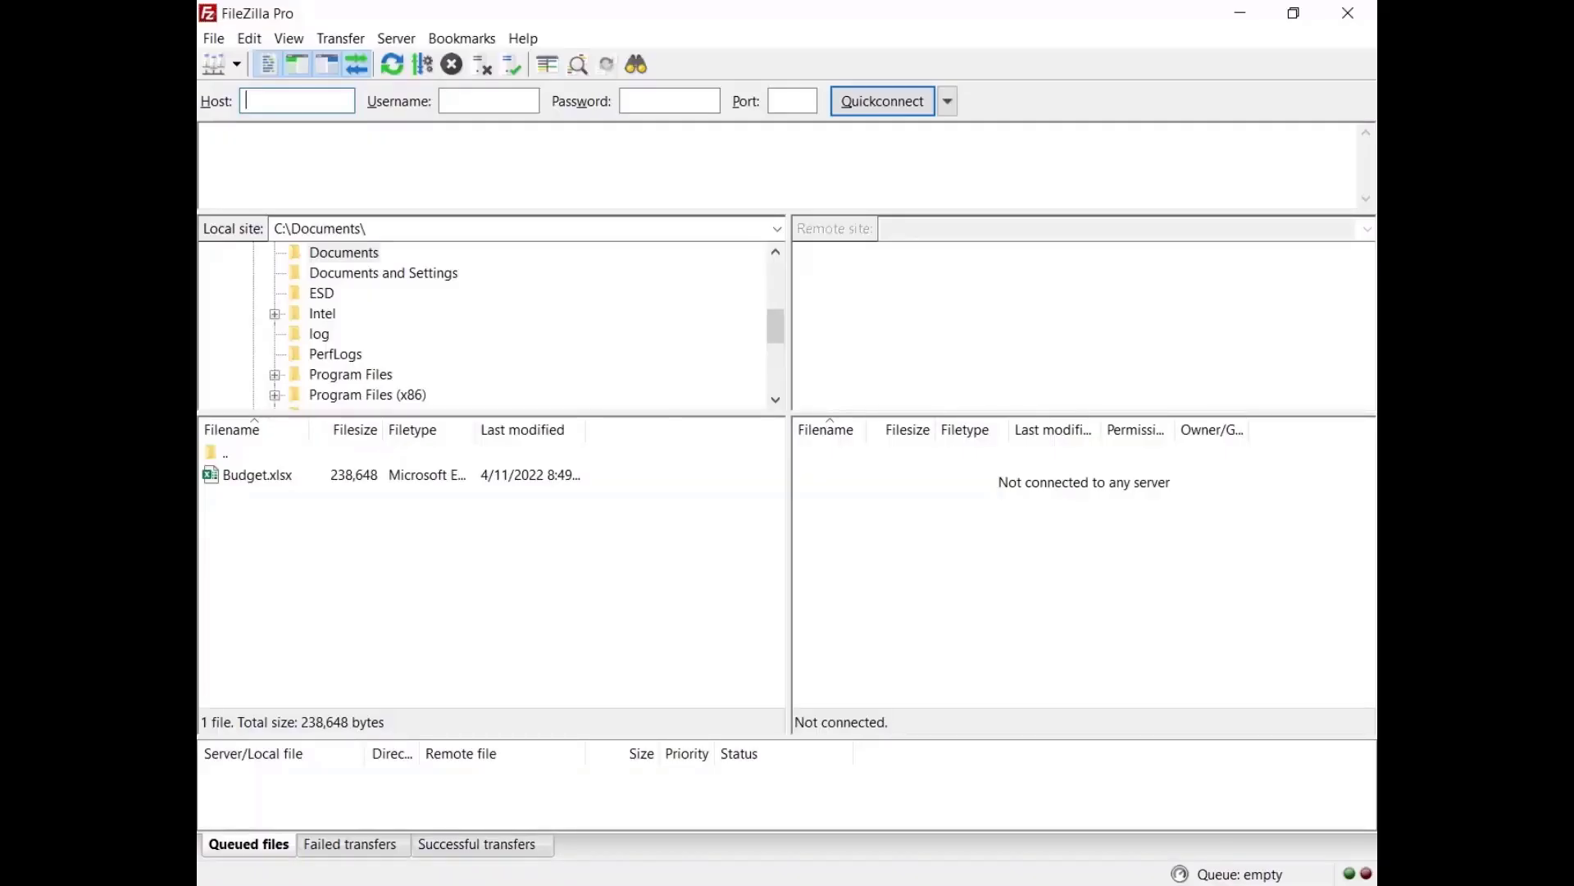
left_click(248, 38)
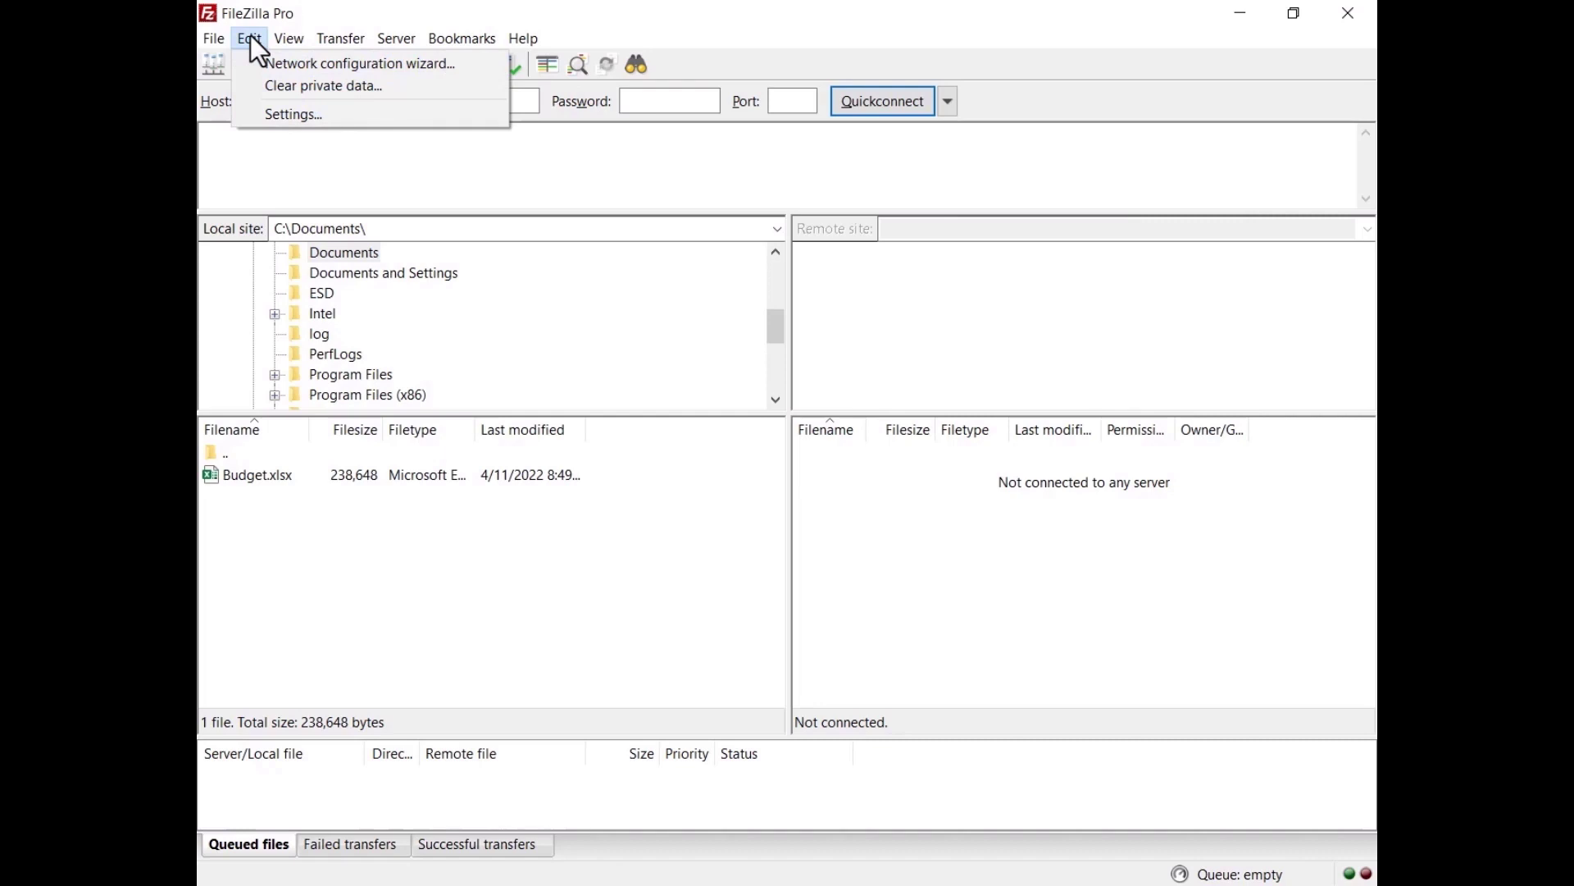
left_click(291, 113)
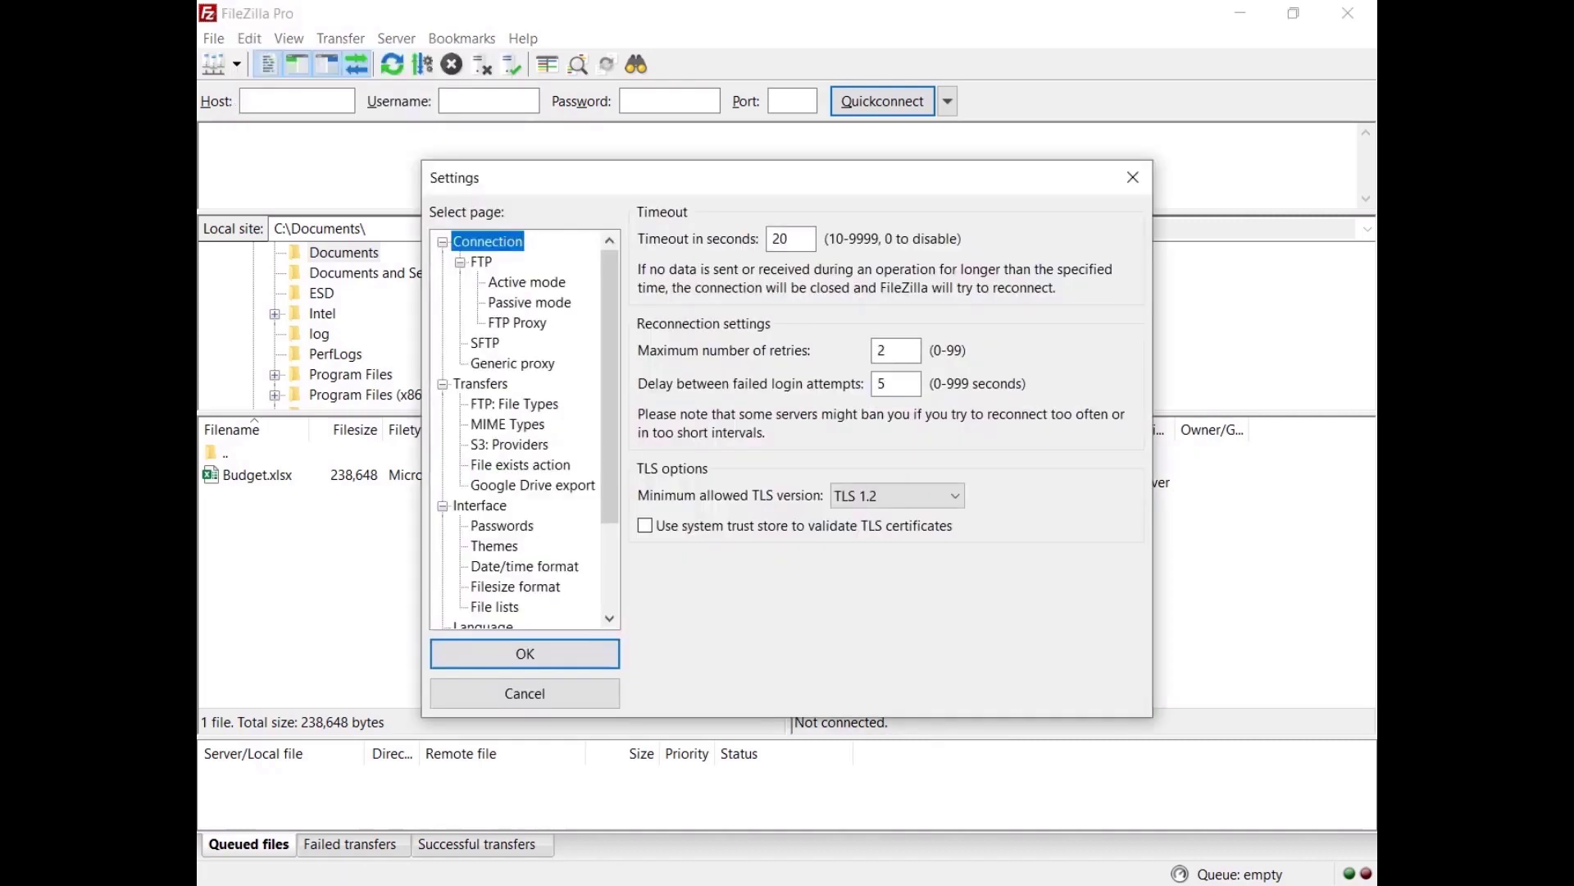
left_click(526, 283)
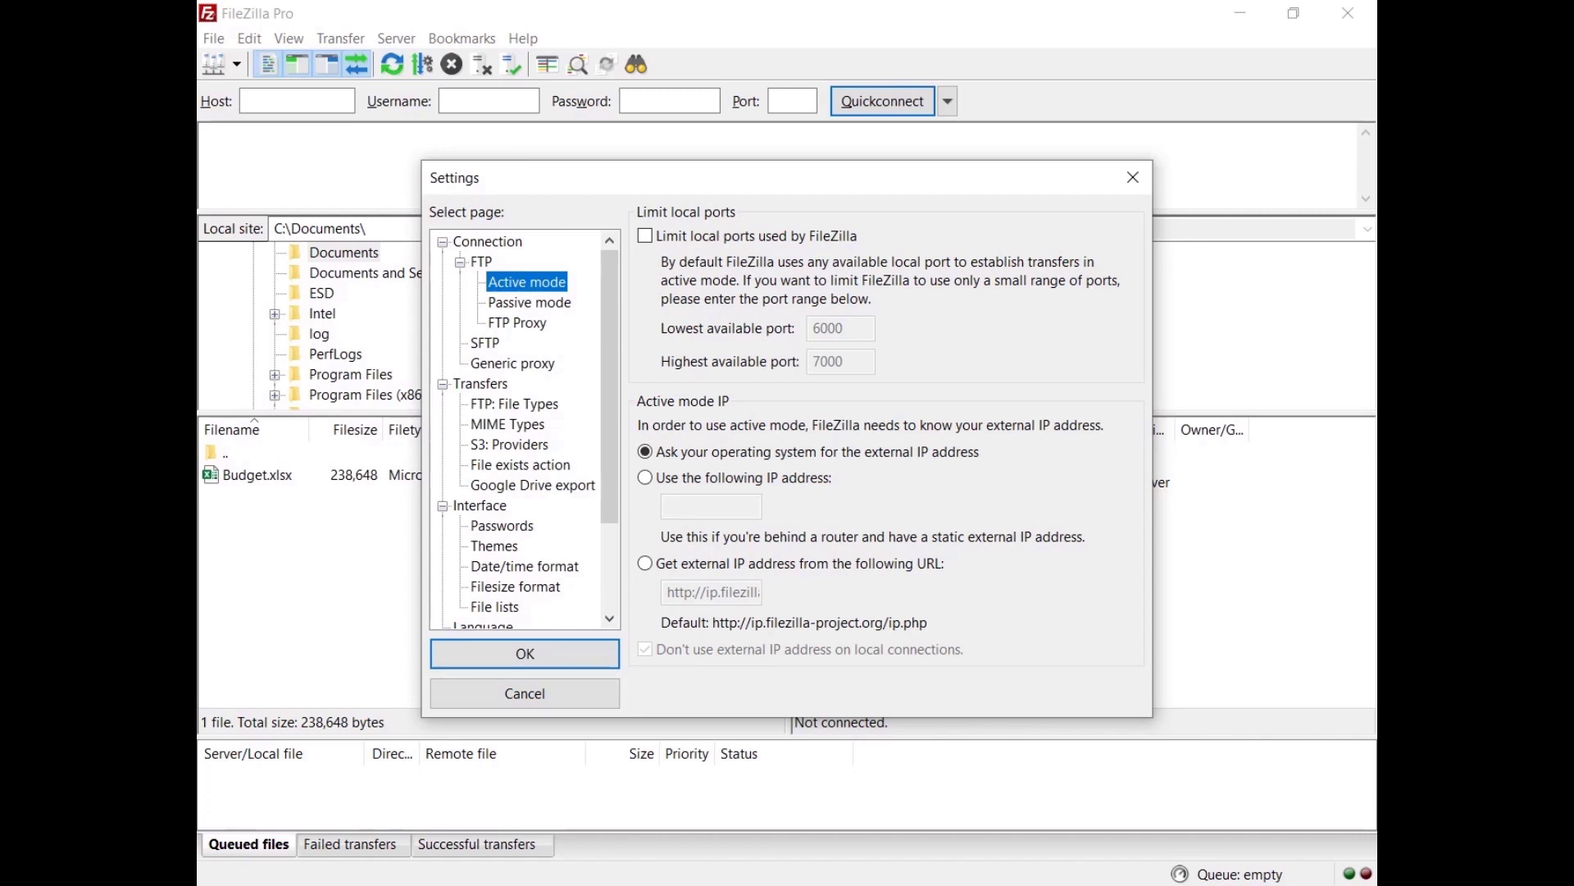
left_click(644, 452)
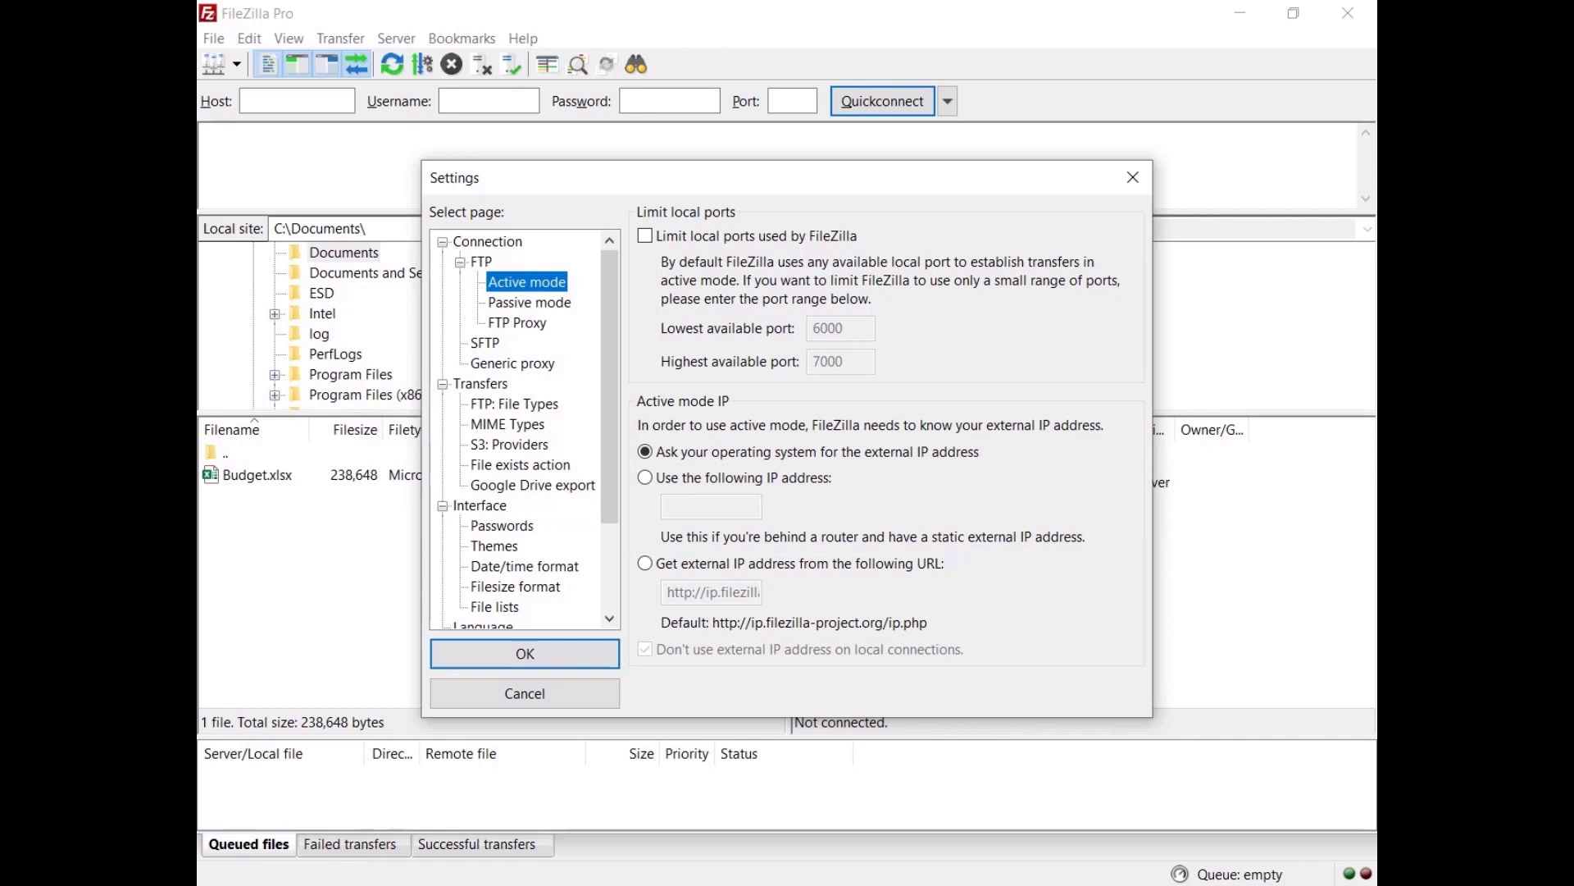
mouse_move(524, 655)
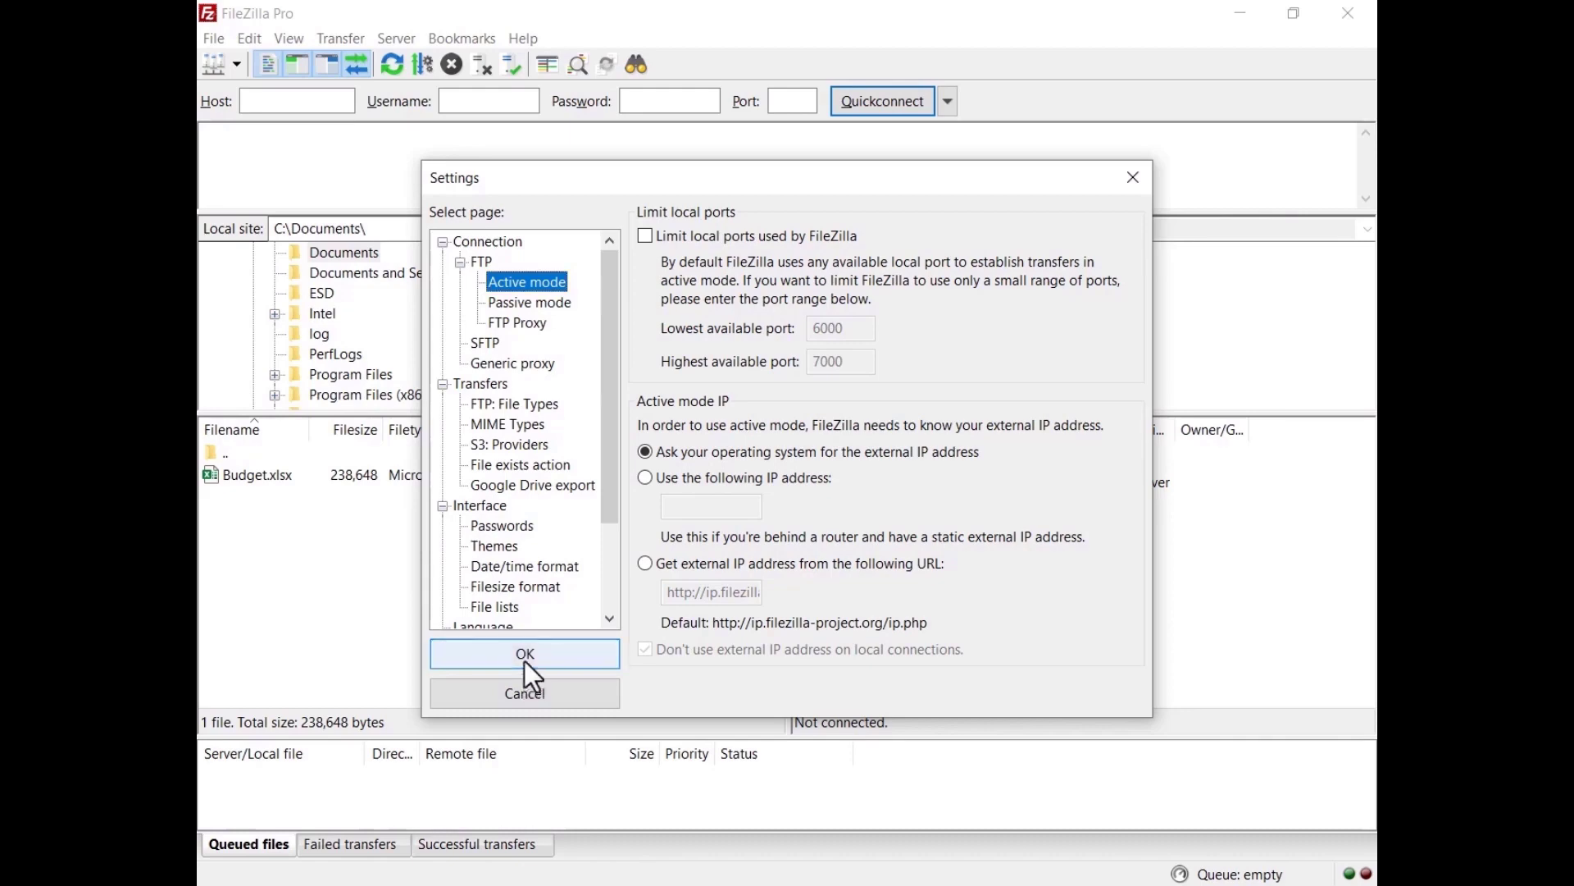
left_click(524, 655)
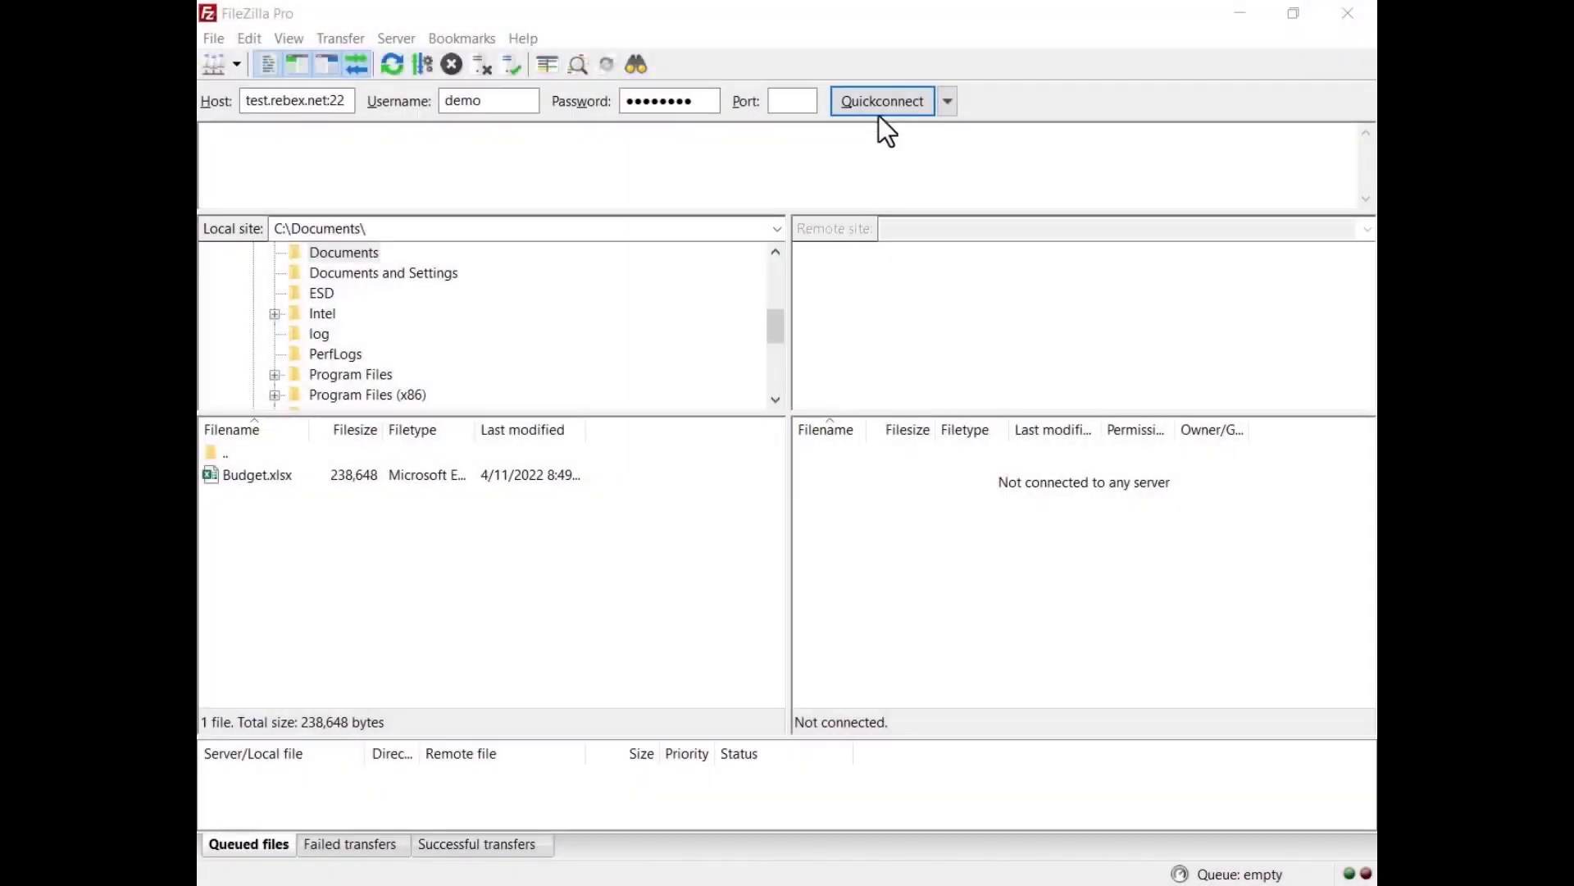
Quickconnect to the test.rebex.net server on port 22.
left_click(882, 100)
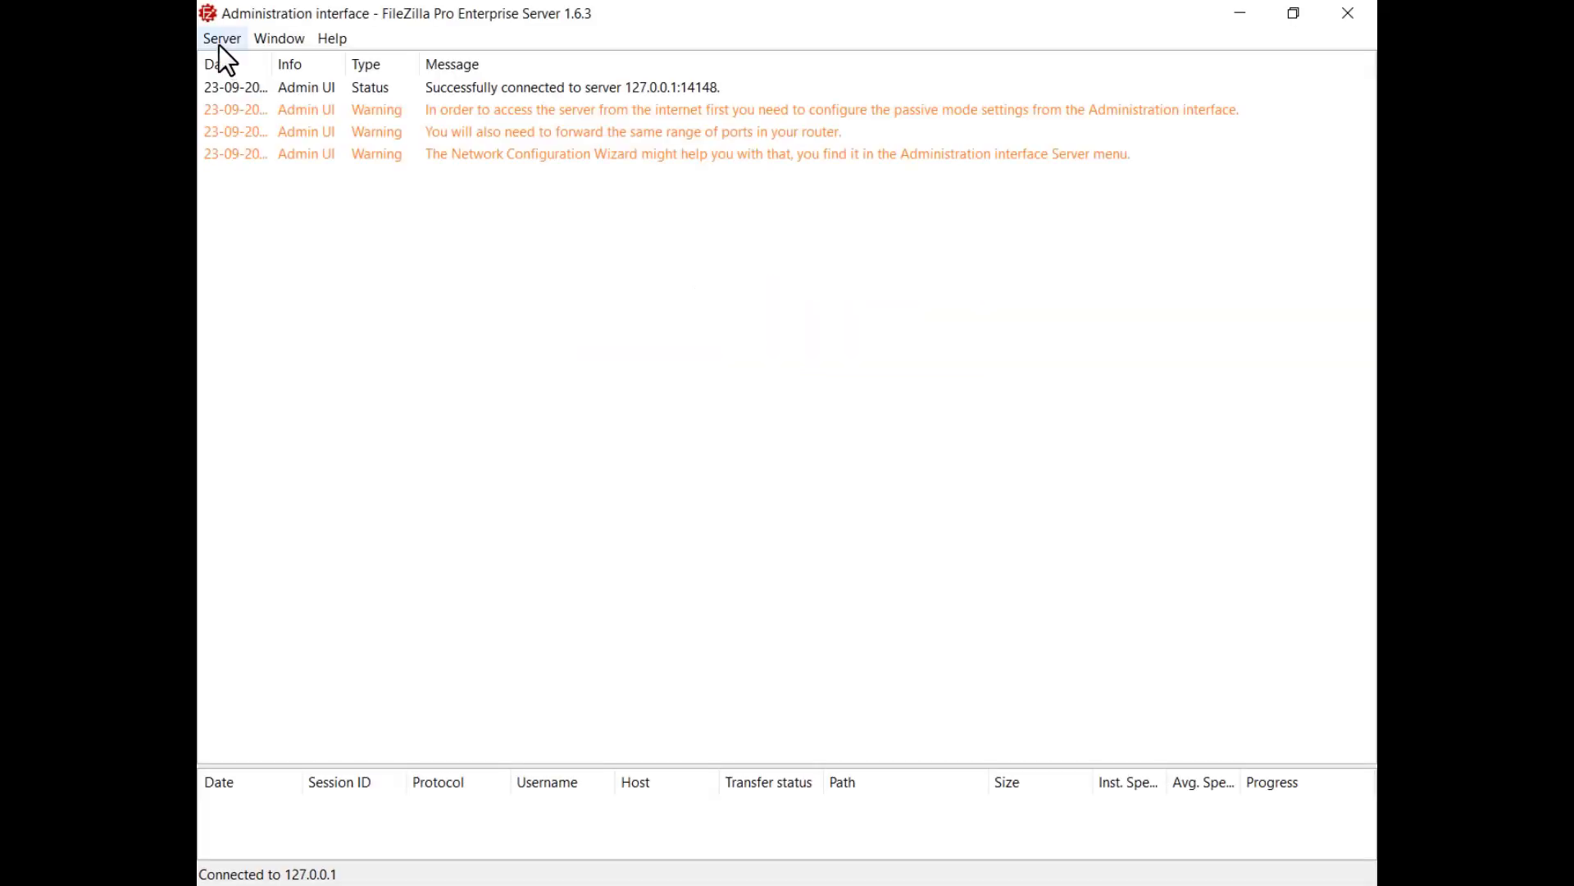
left_click(221, 37)
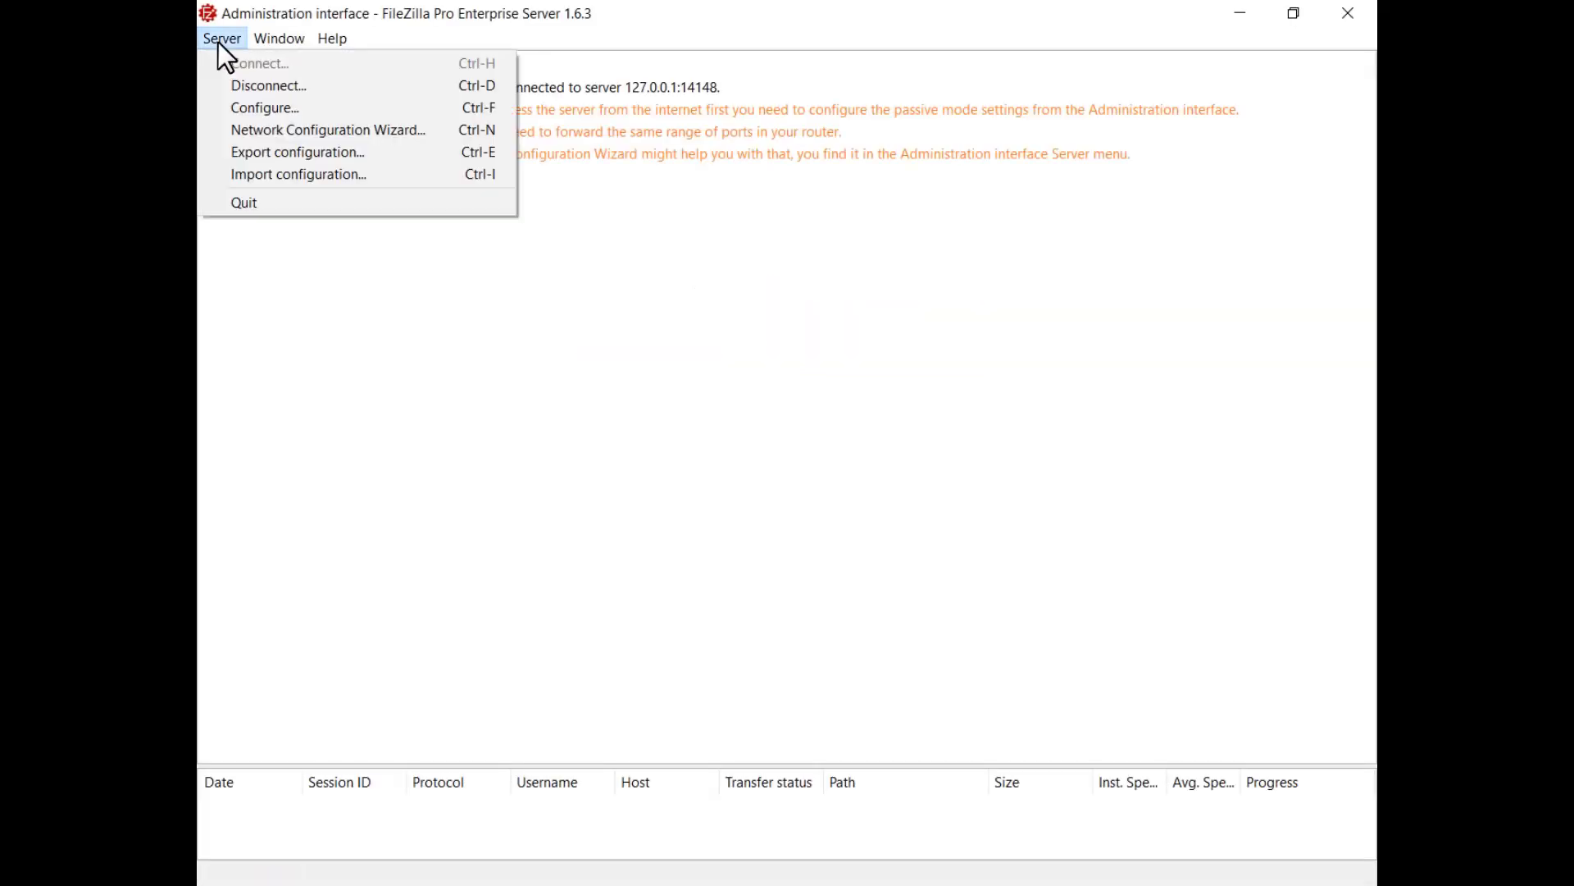
mouse_move(297, 151)
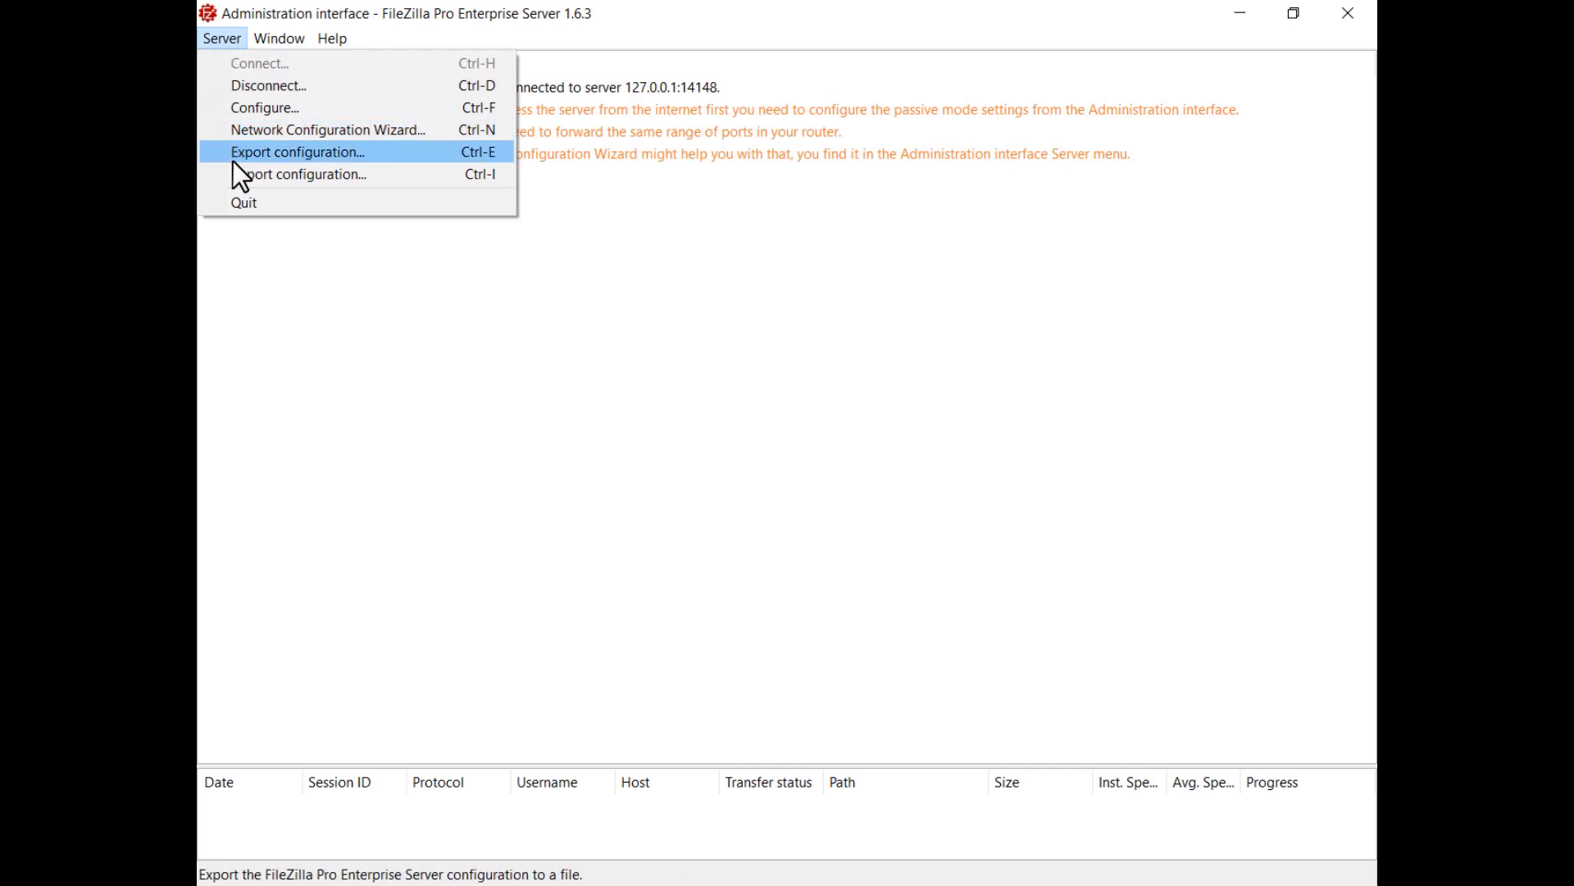
left_click(297, 151)
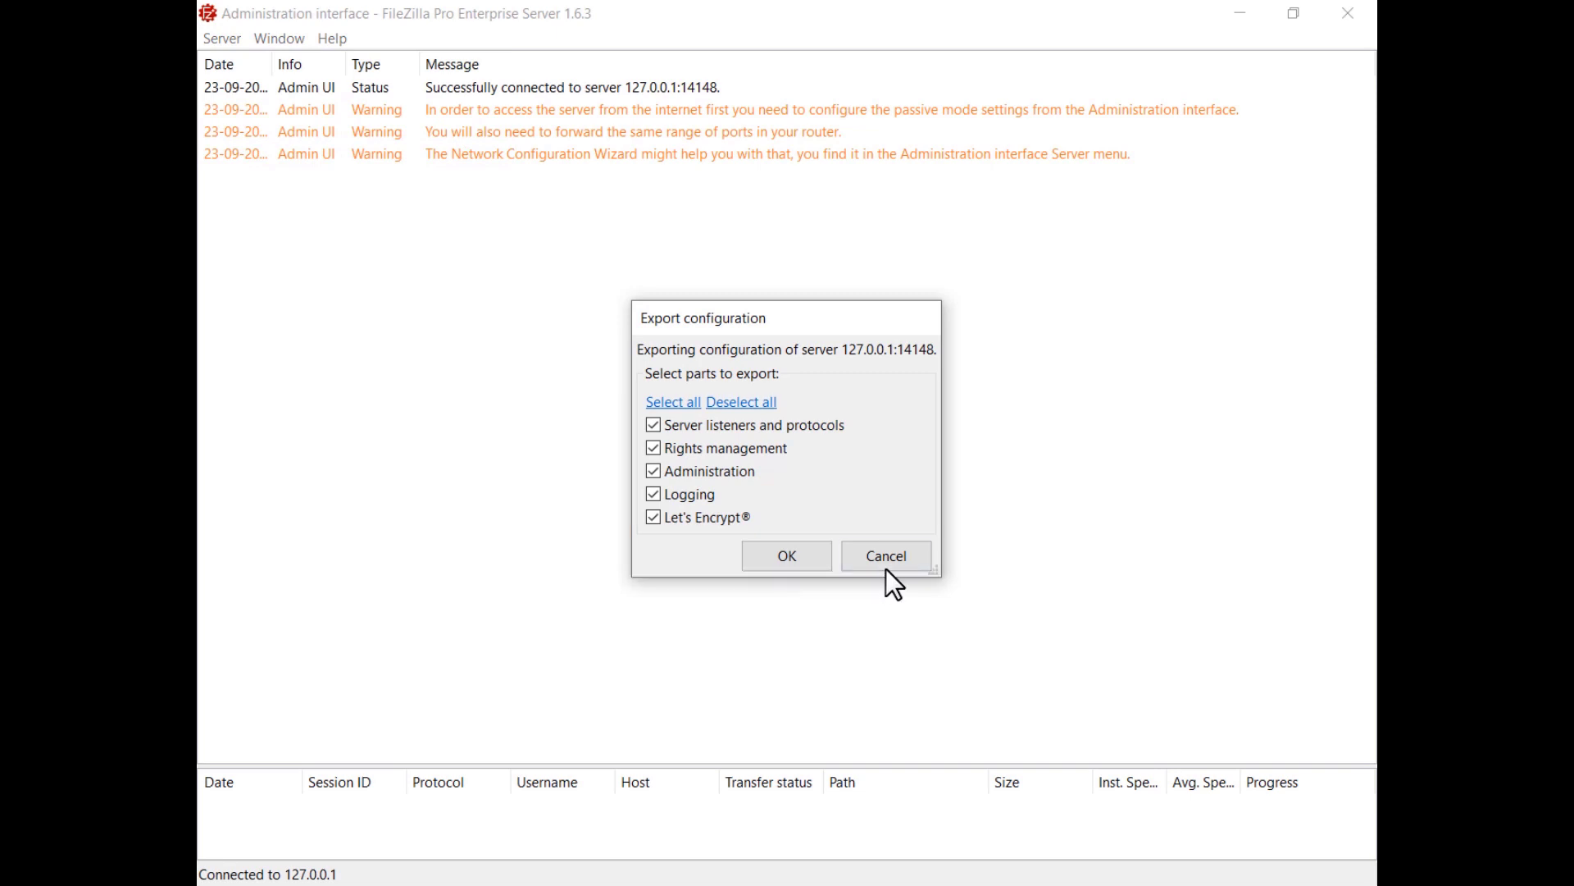
left_click(884, 556)
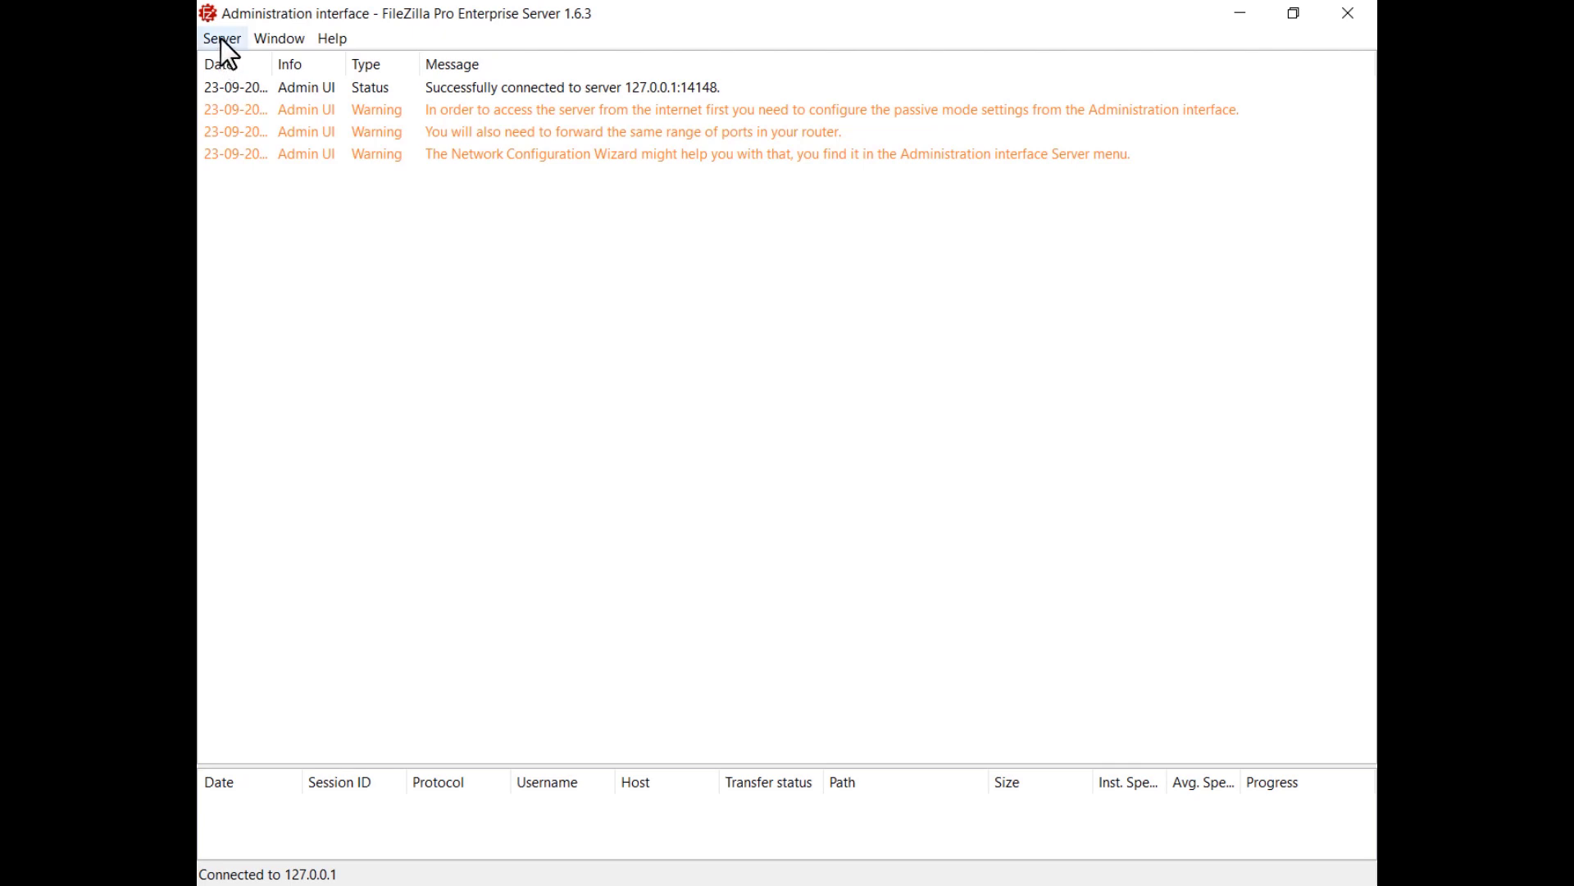
left_click(222, 38)
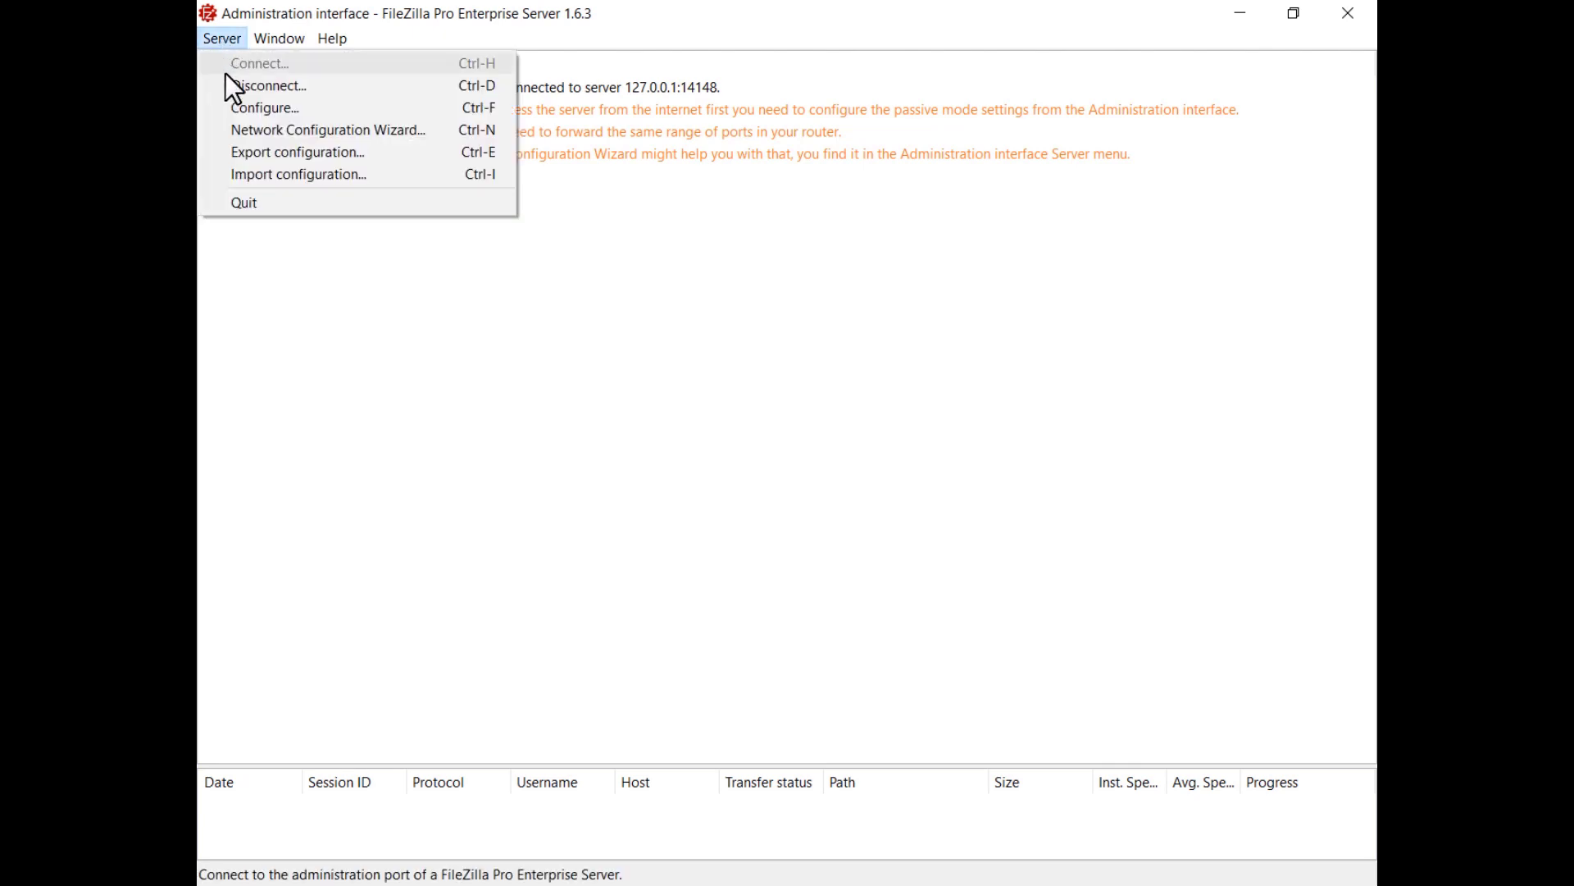
Import configuration file.xml from Documents with all configuration parts checked.
left_click(297, 174)
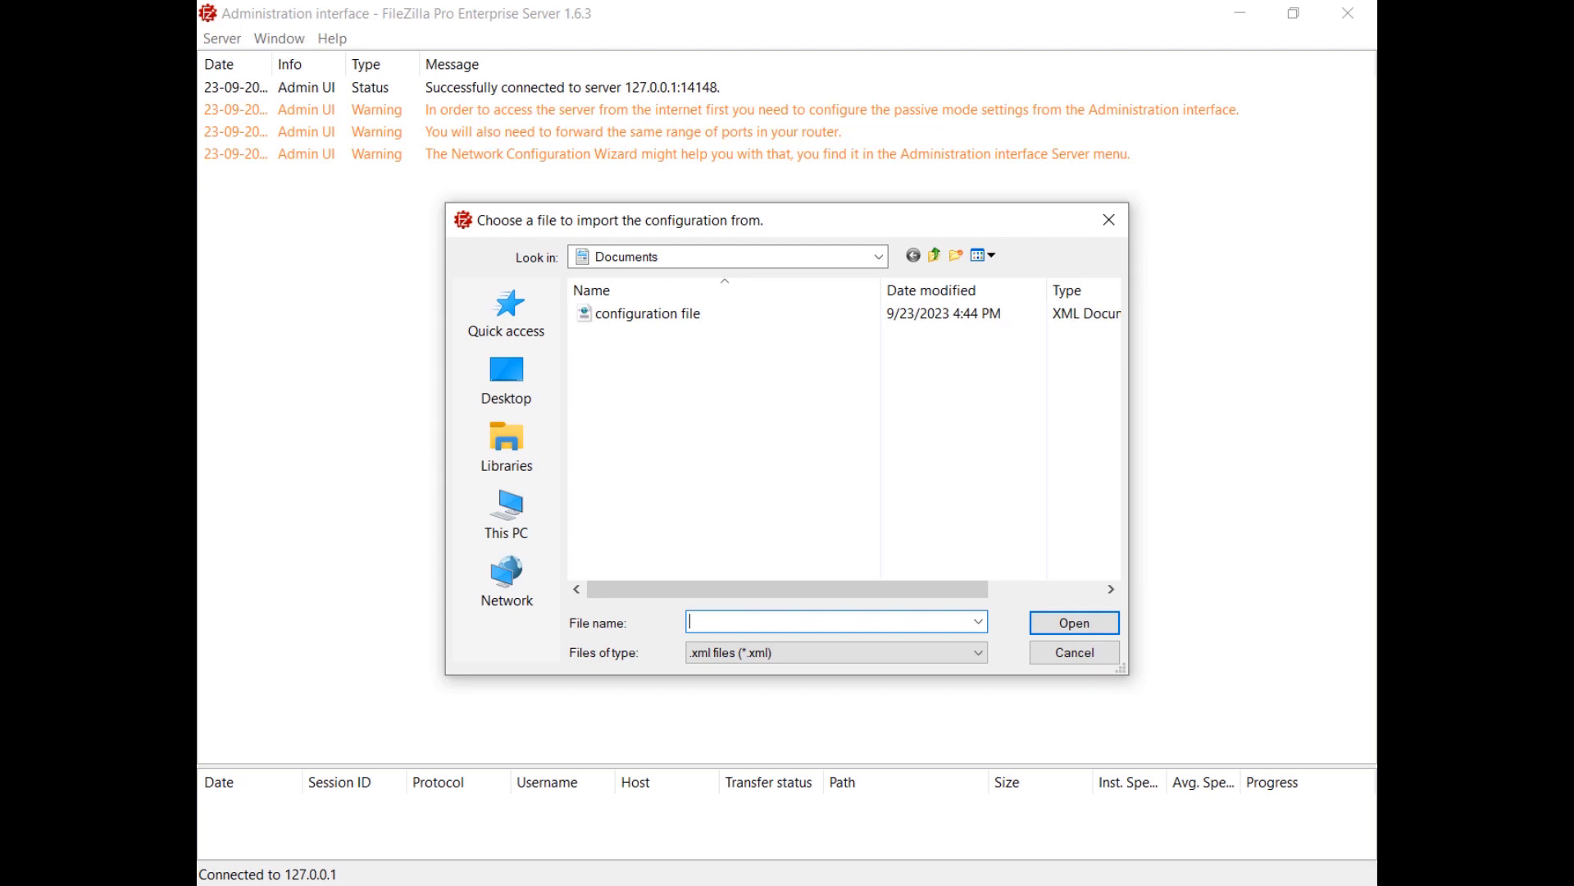
left_click(647, 313)
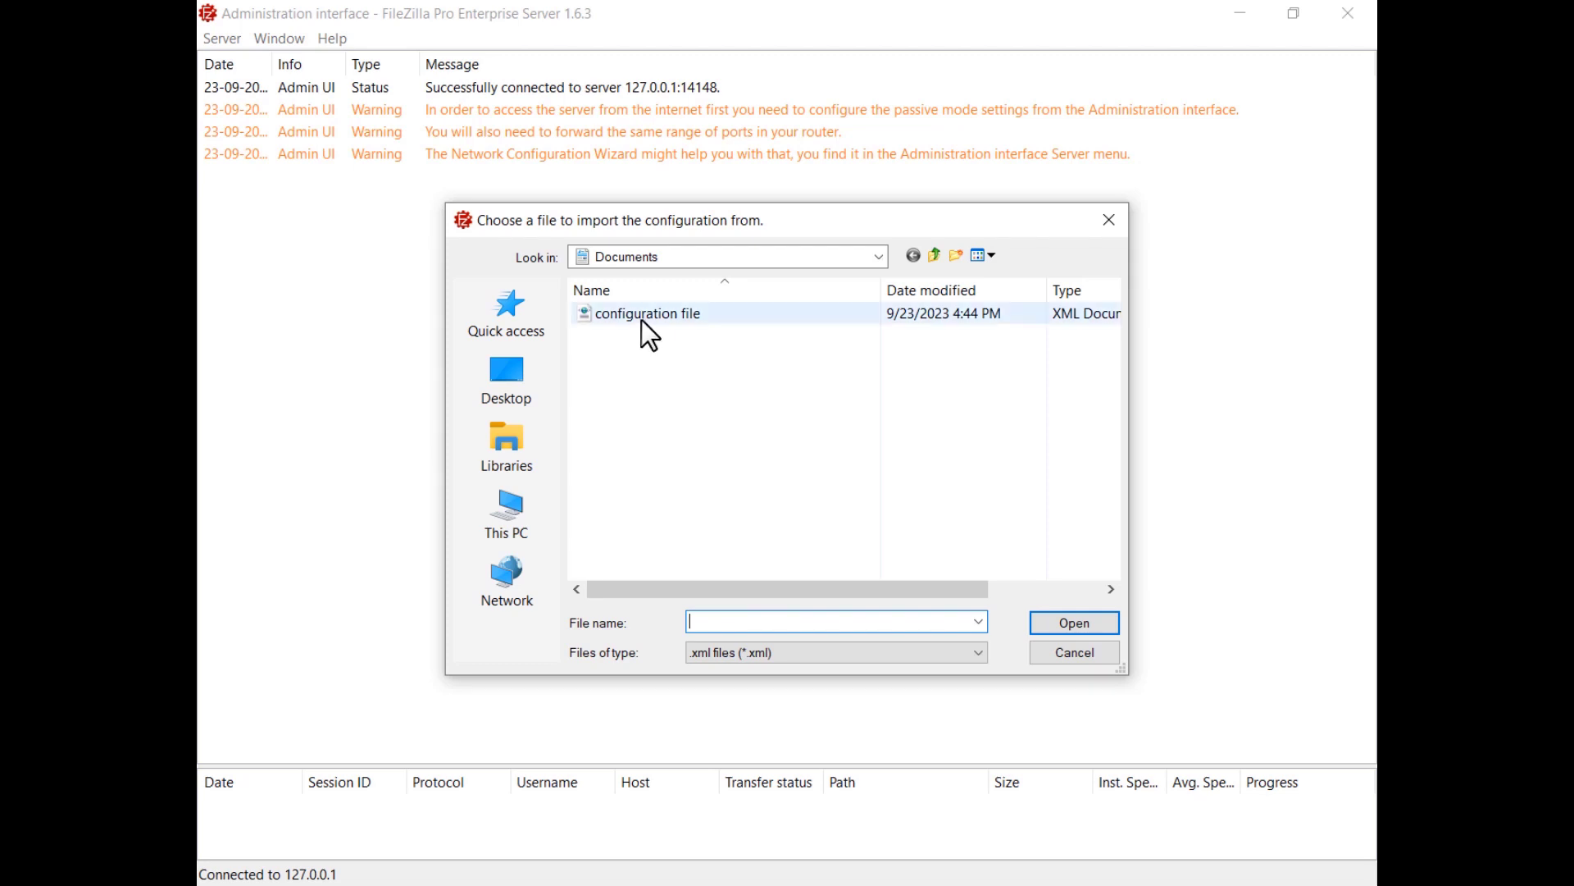
left_click(1073, 622)
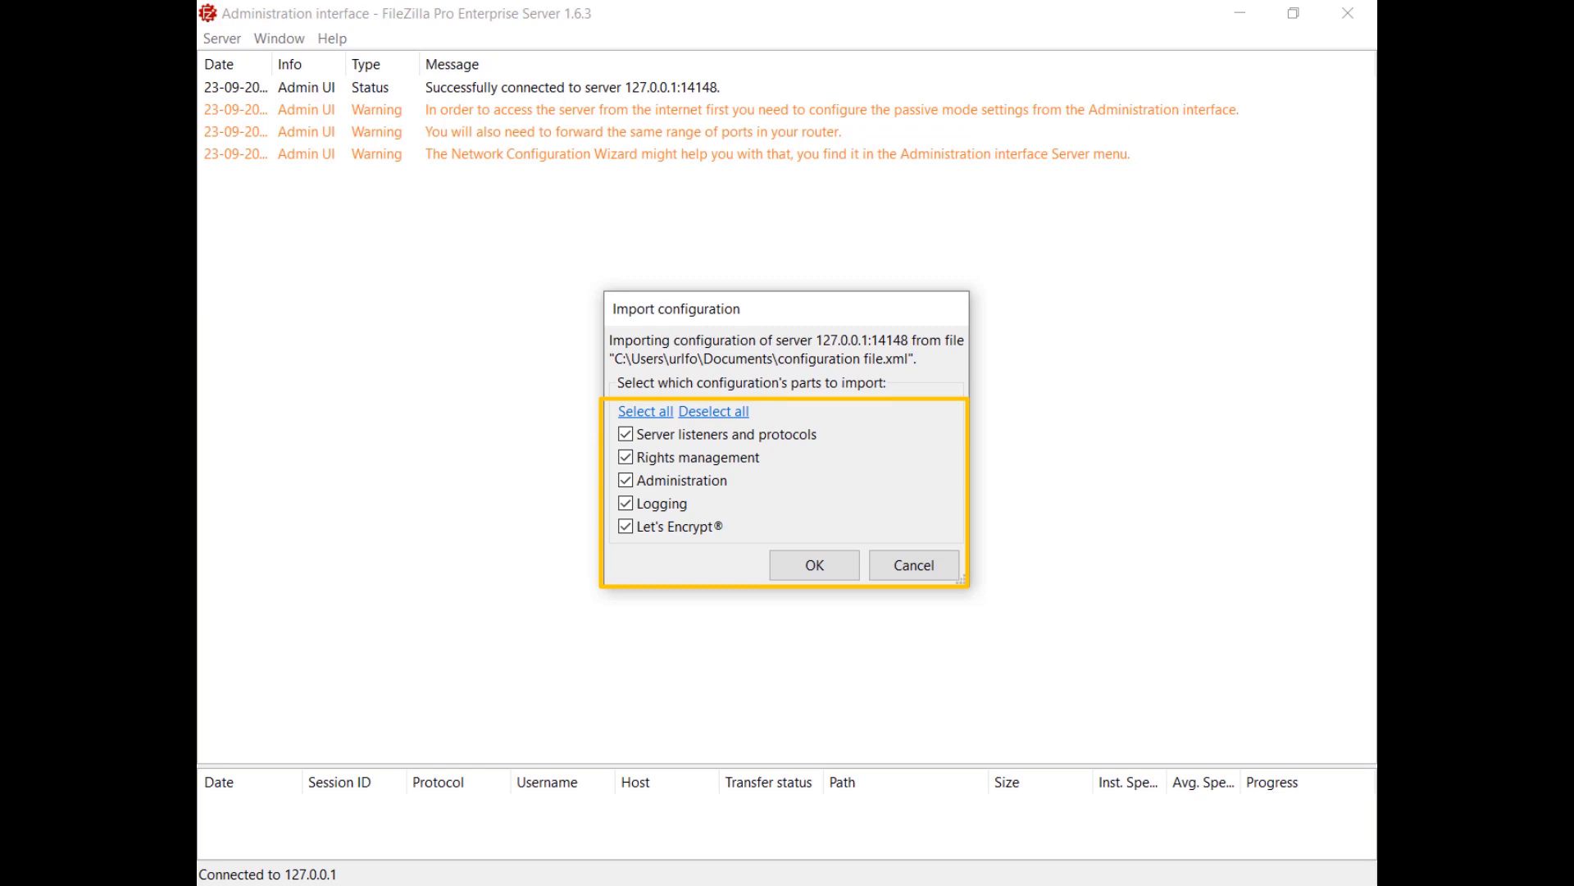
left_click(813, 565)
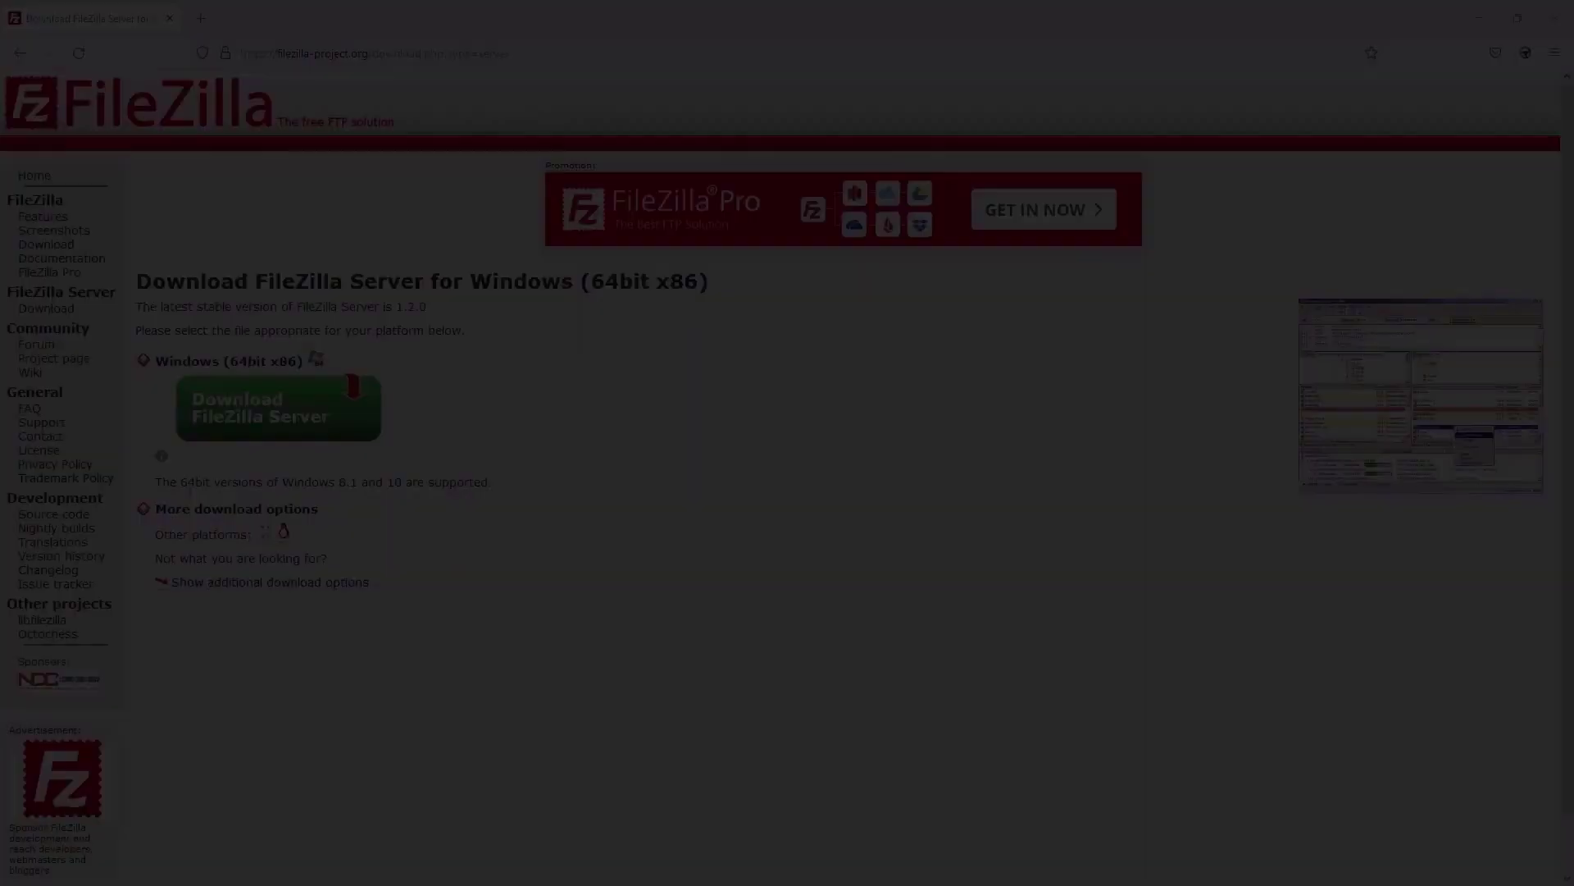
Add the FileZilla Server edition with manual to the cart and reach checkout.
left_click(279, 406)
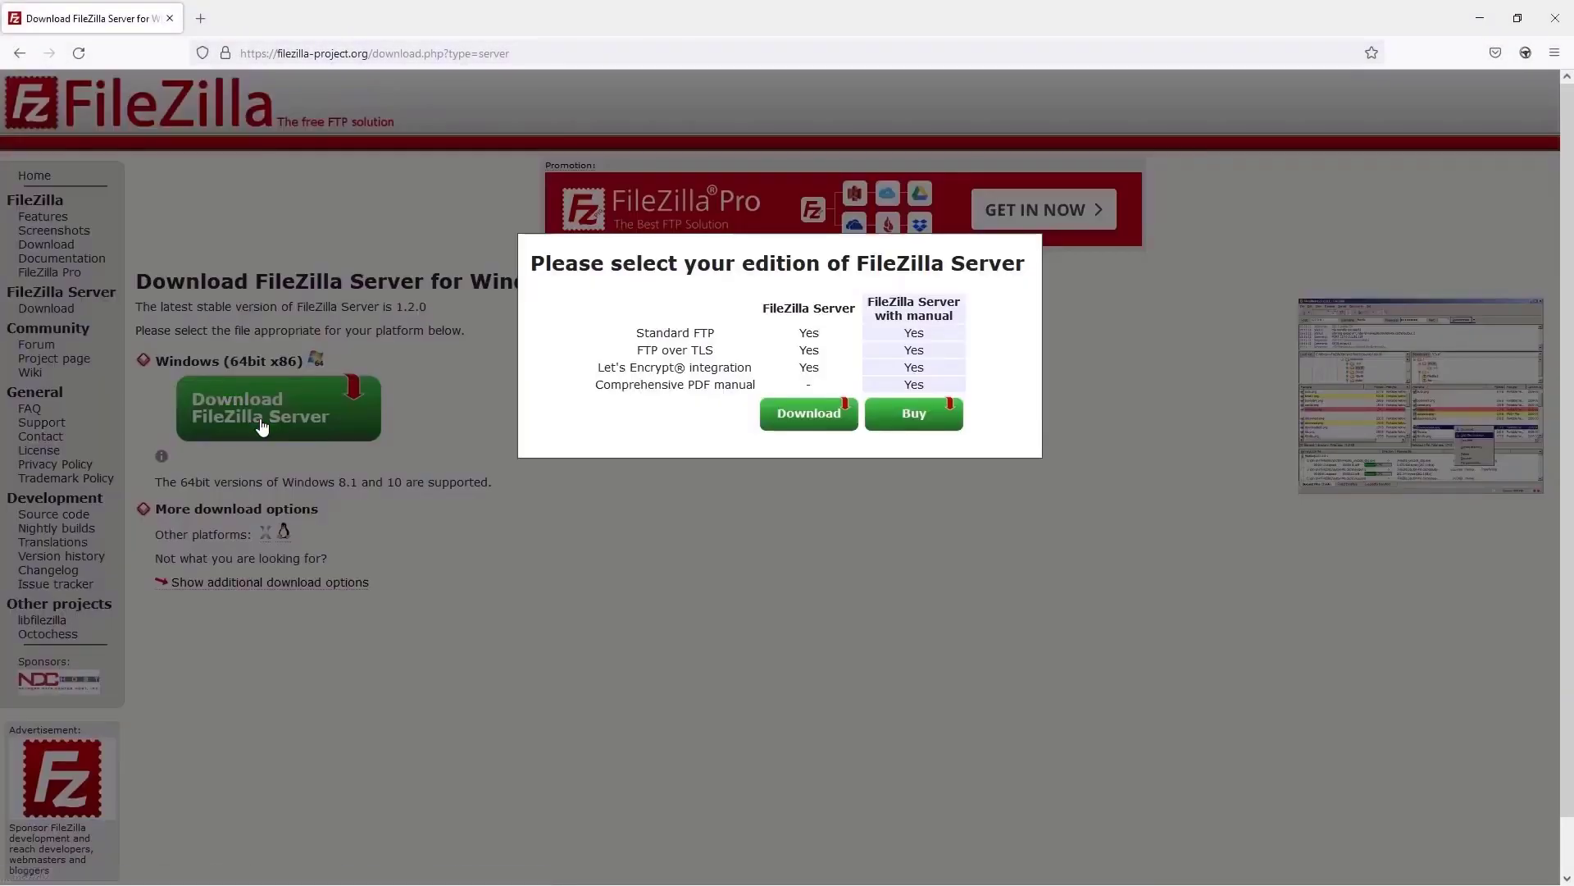
left_click(912, 413)
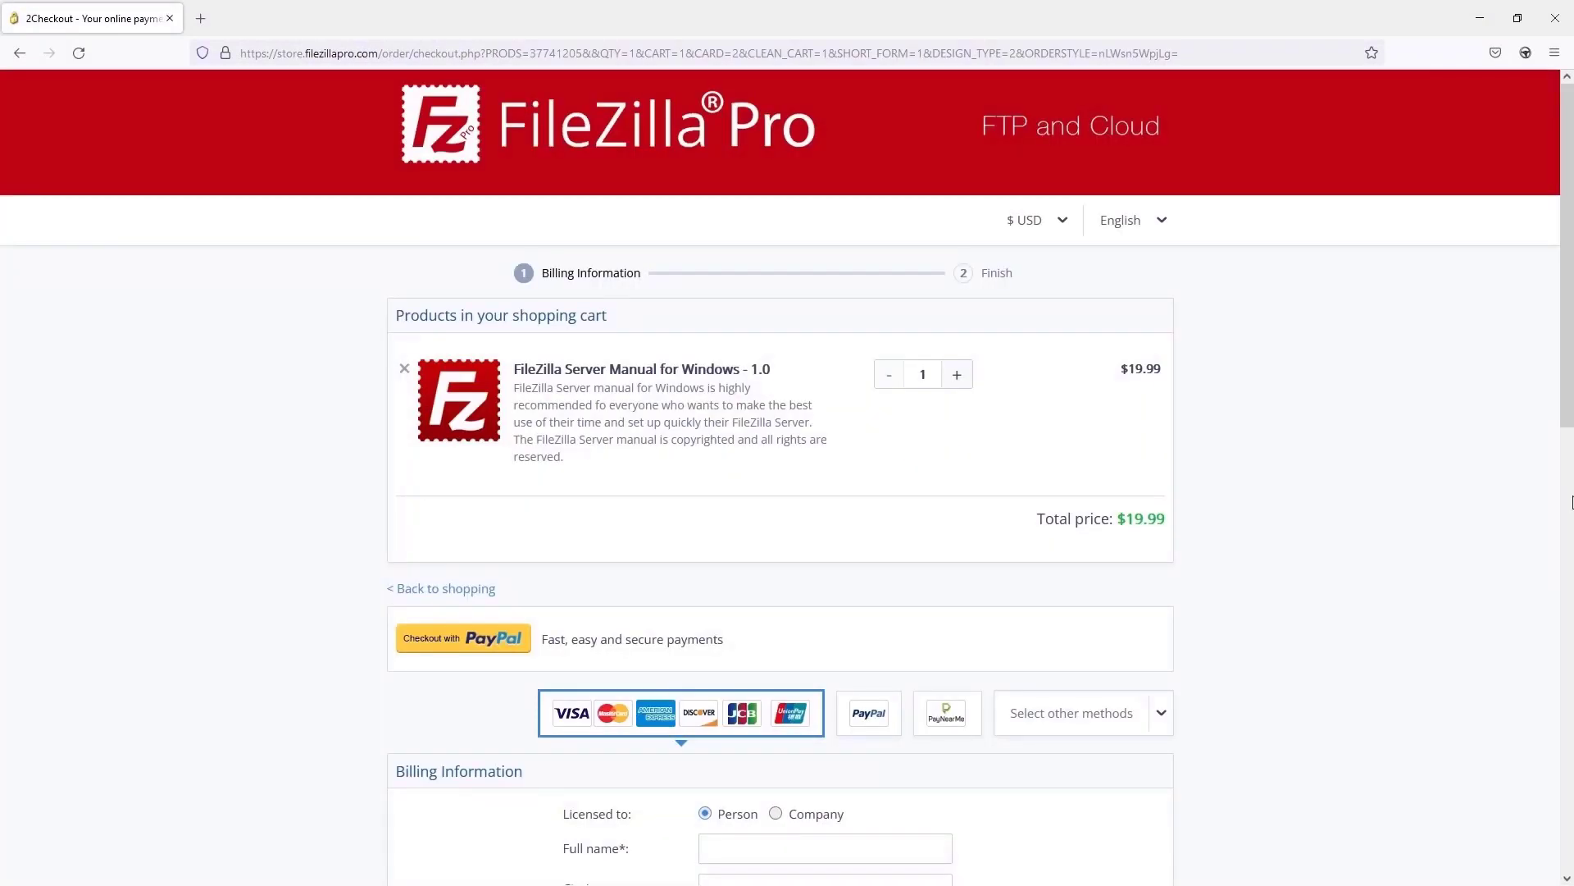